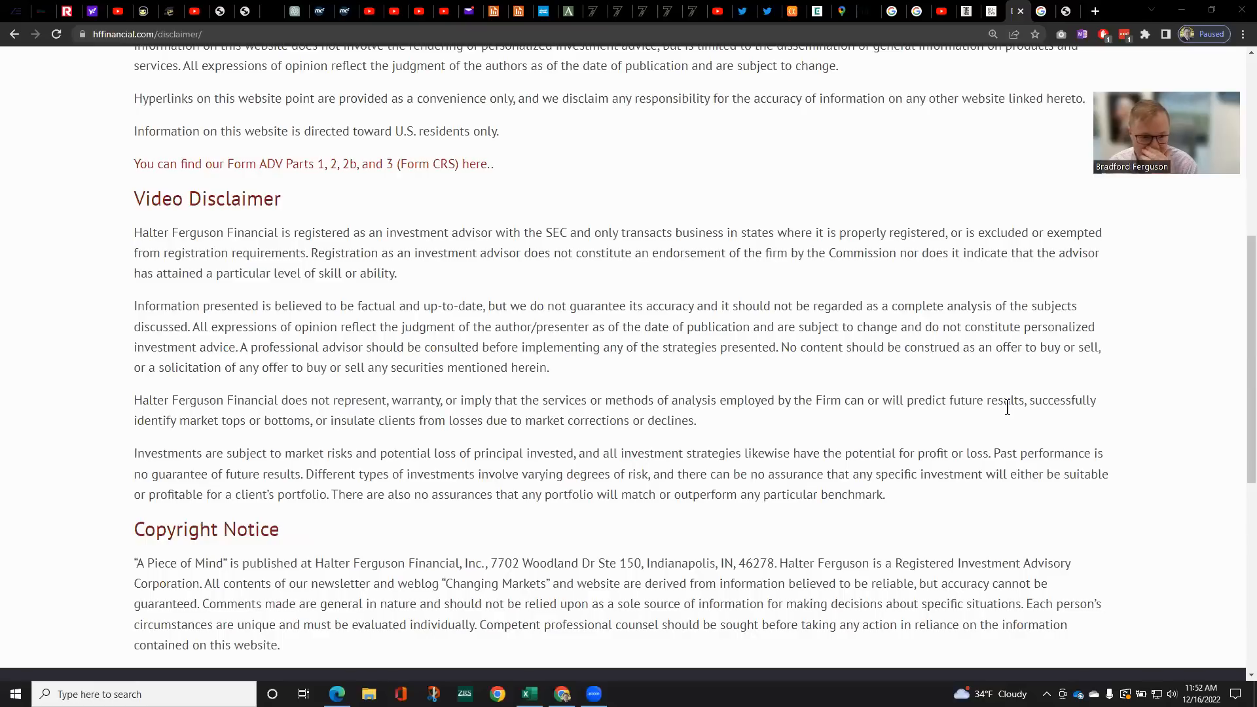
pyautogui.moveTo(1038, 301)
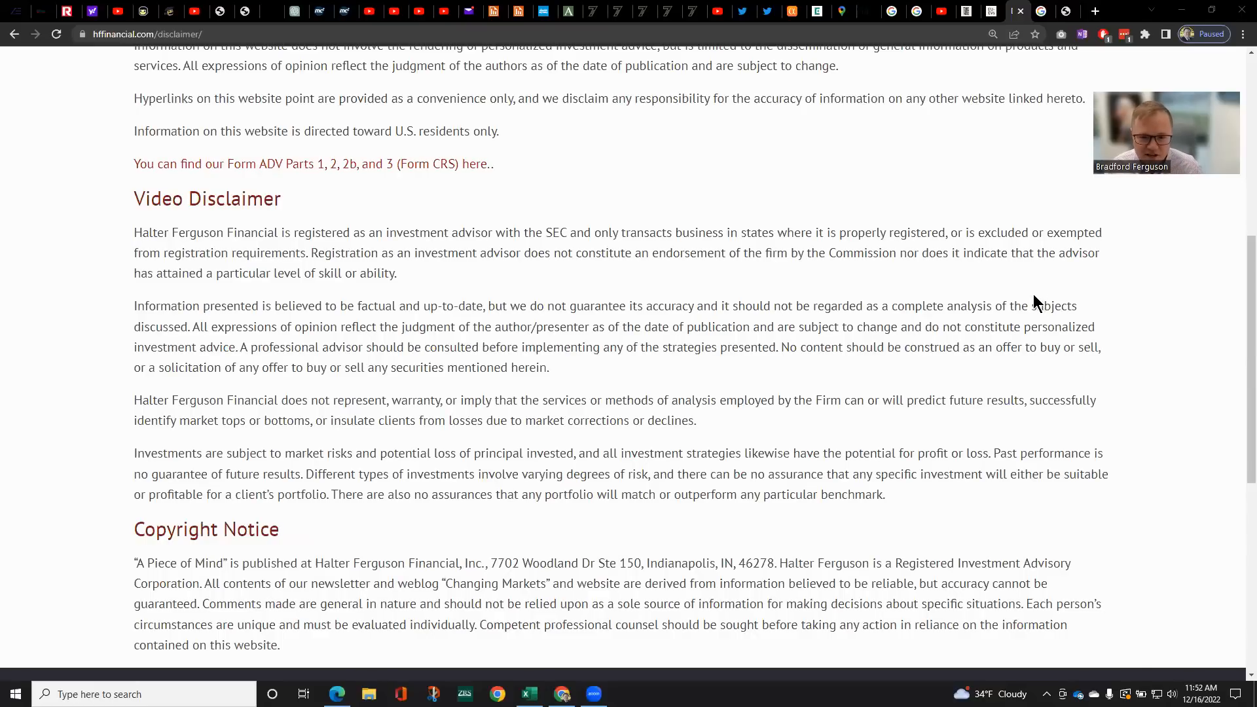
pyautogui.moveTo(1015, 283)
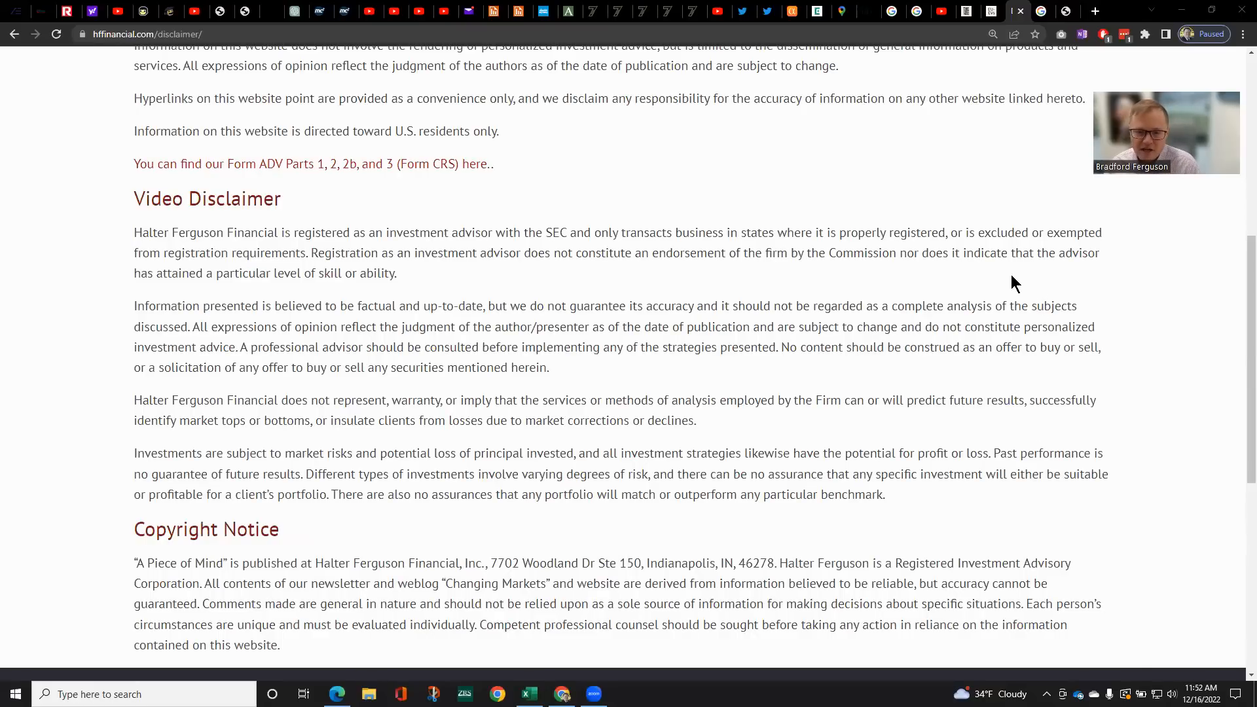
pyautogui.moveTo(1013, 205)
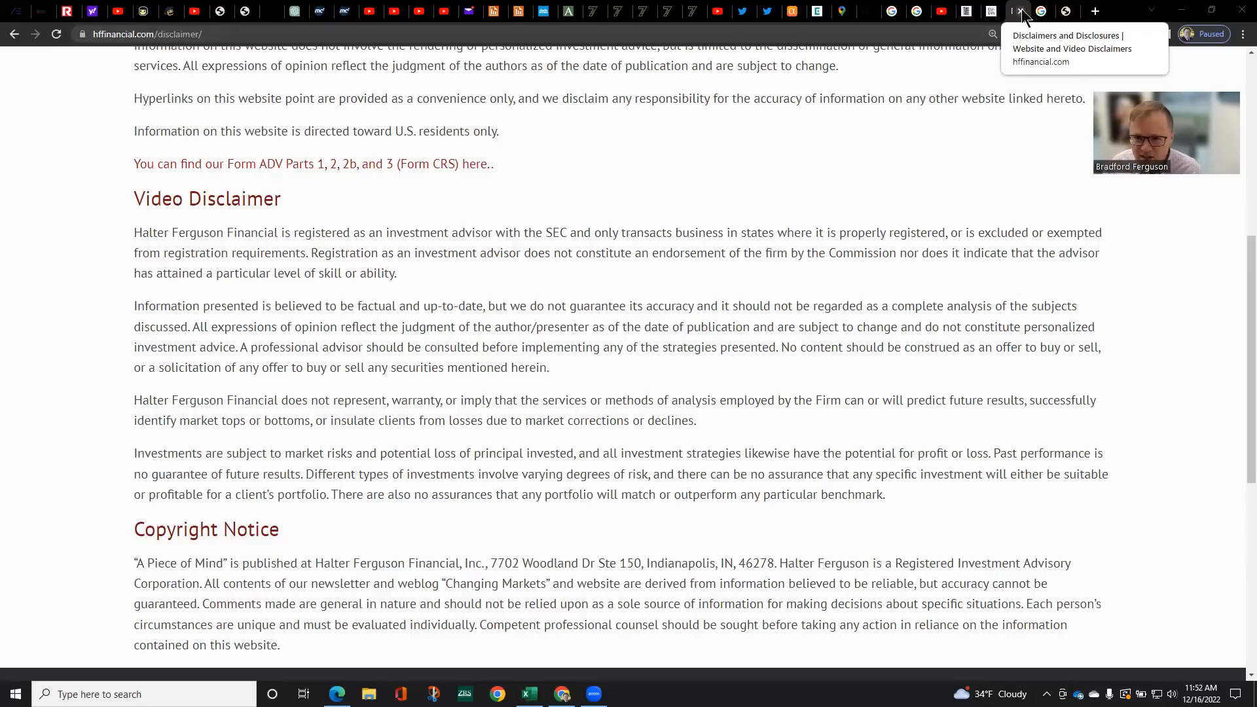
# Switch to the Chrome tab with Google results for 'twitter debt financing'
pyautogui.click(1034, 11)
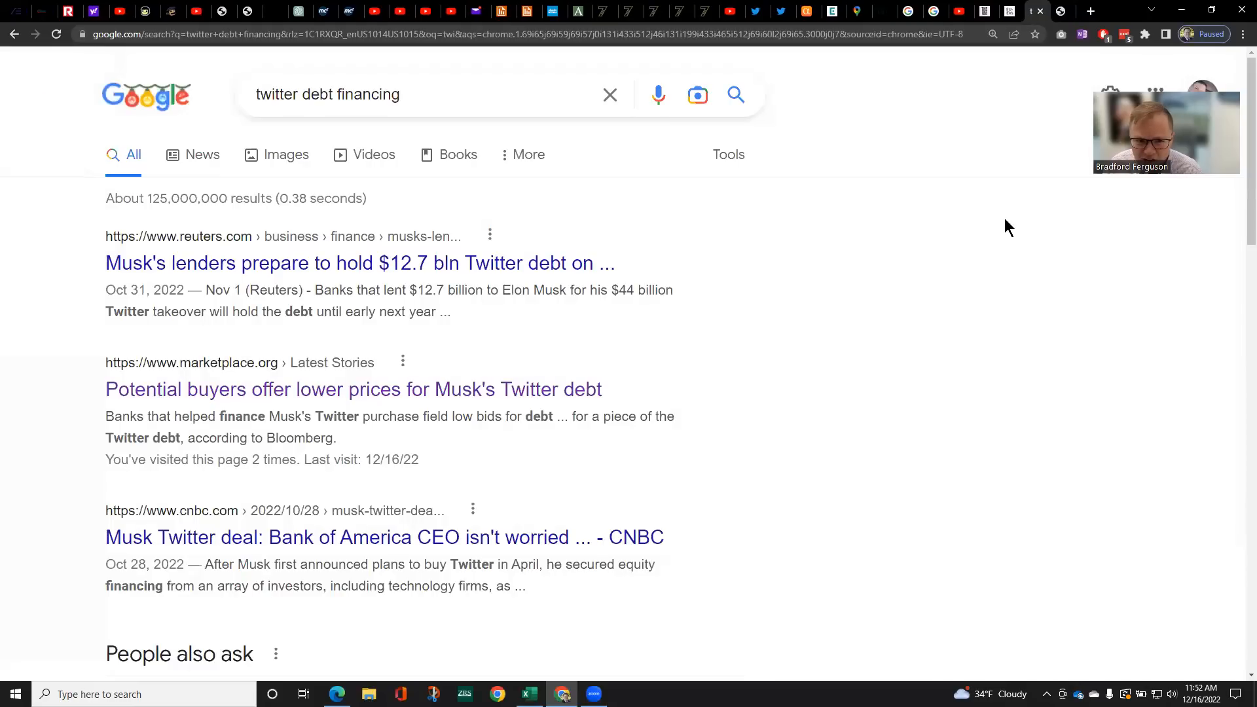
pyautogui.moveTo(1018, 243)
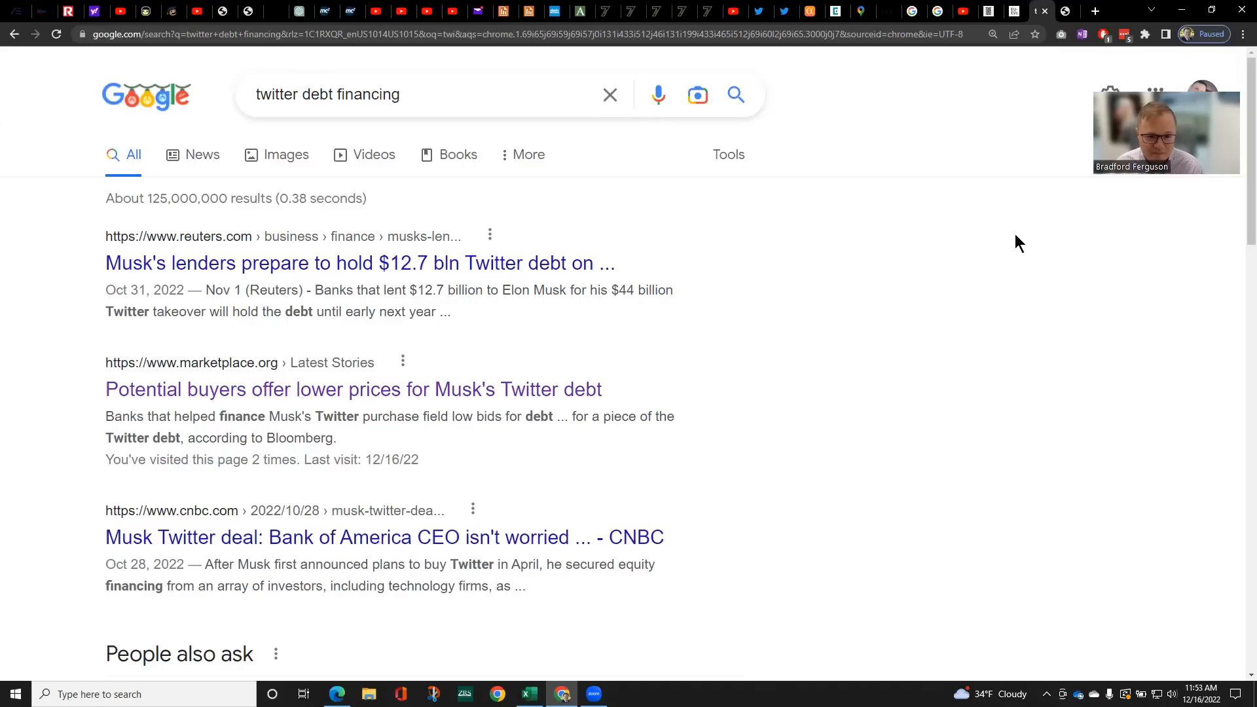
pyautogui.moveTo(600, 391)
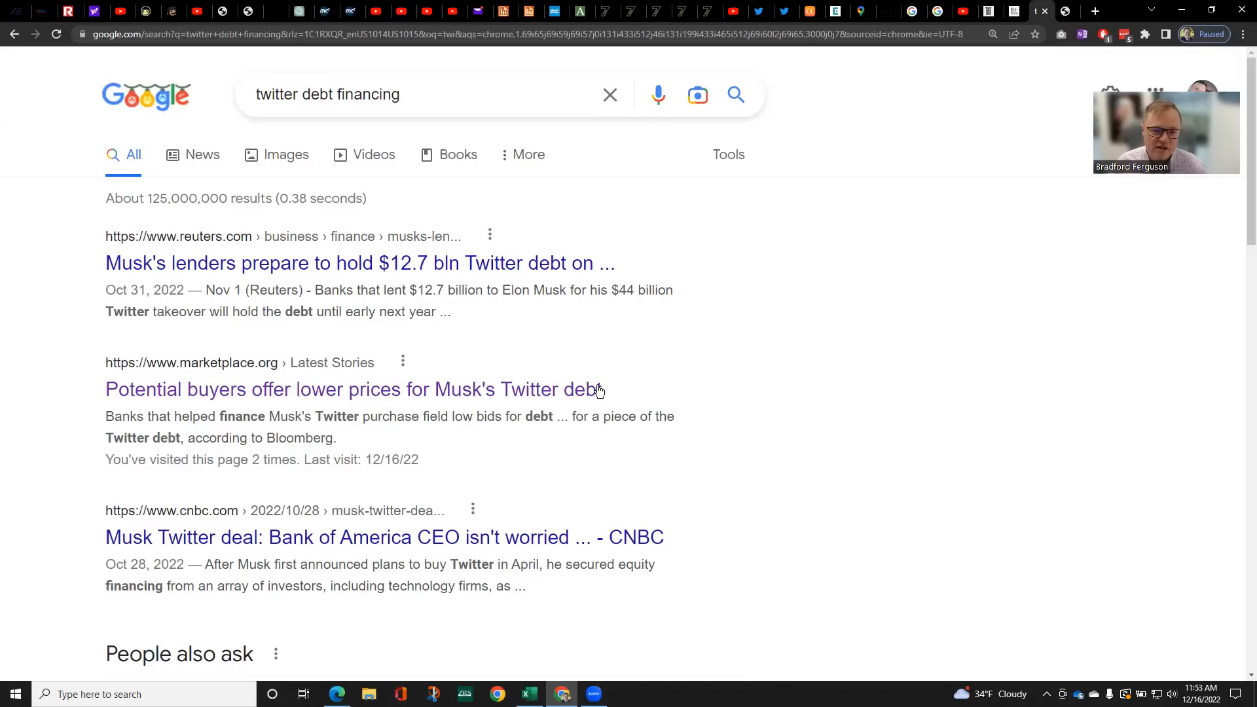
pyautogui.moveTo(604, 399)
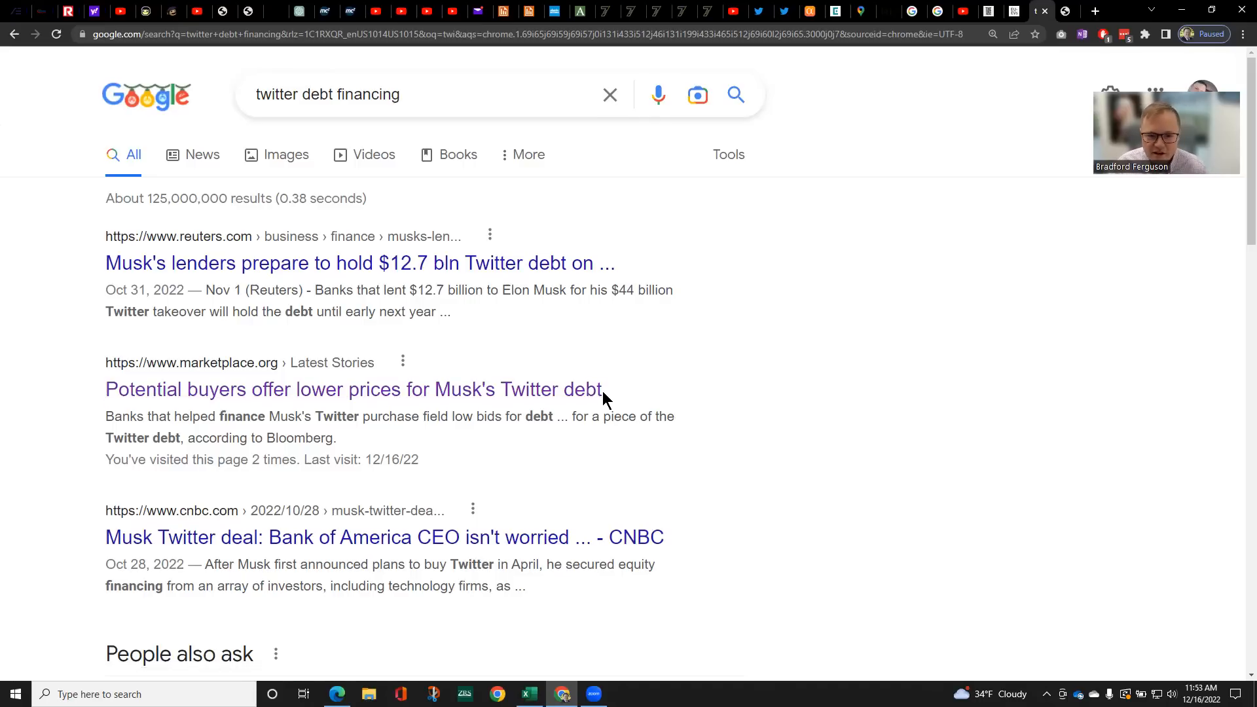
pyautogui.moveTo(589, 398)
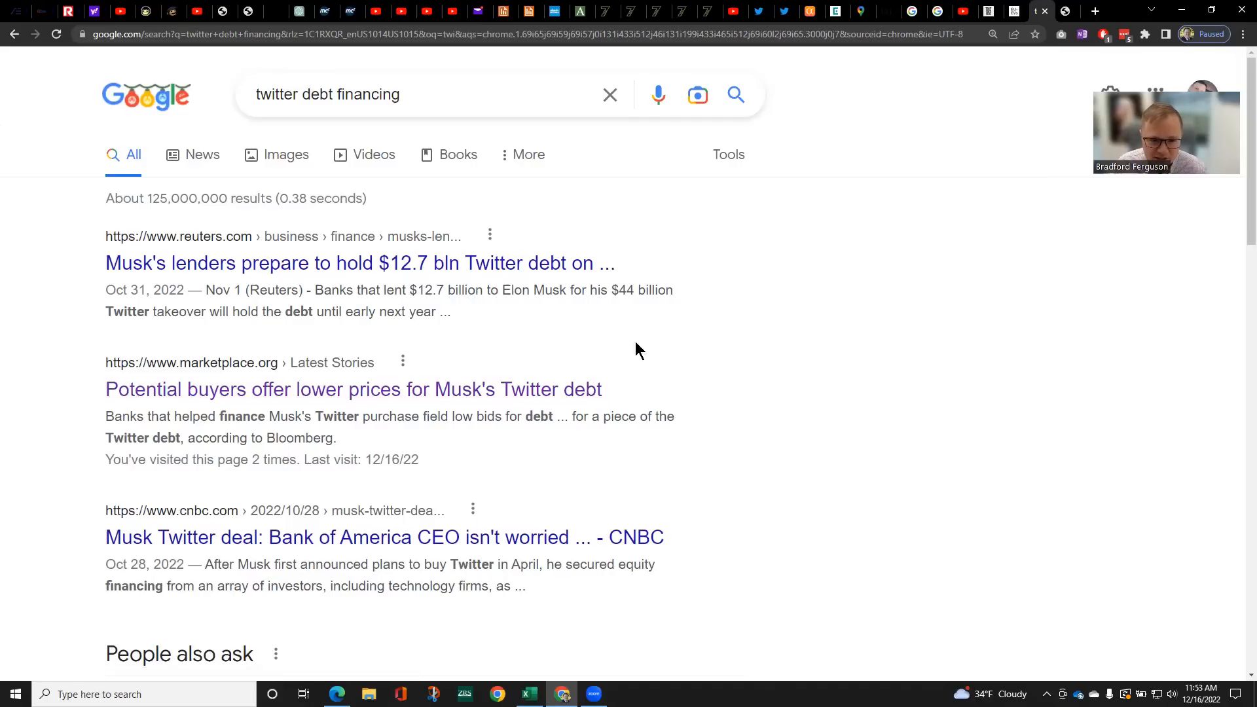
pyautogui.moveTo(713, 421)
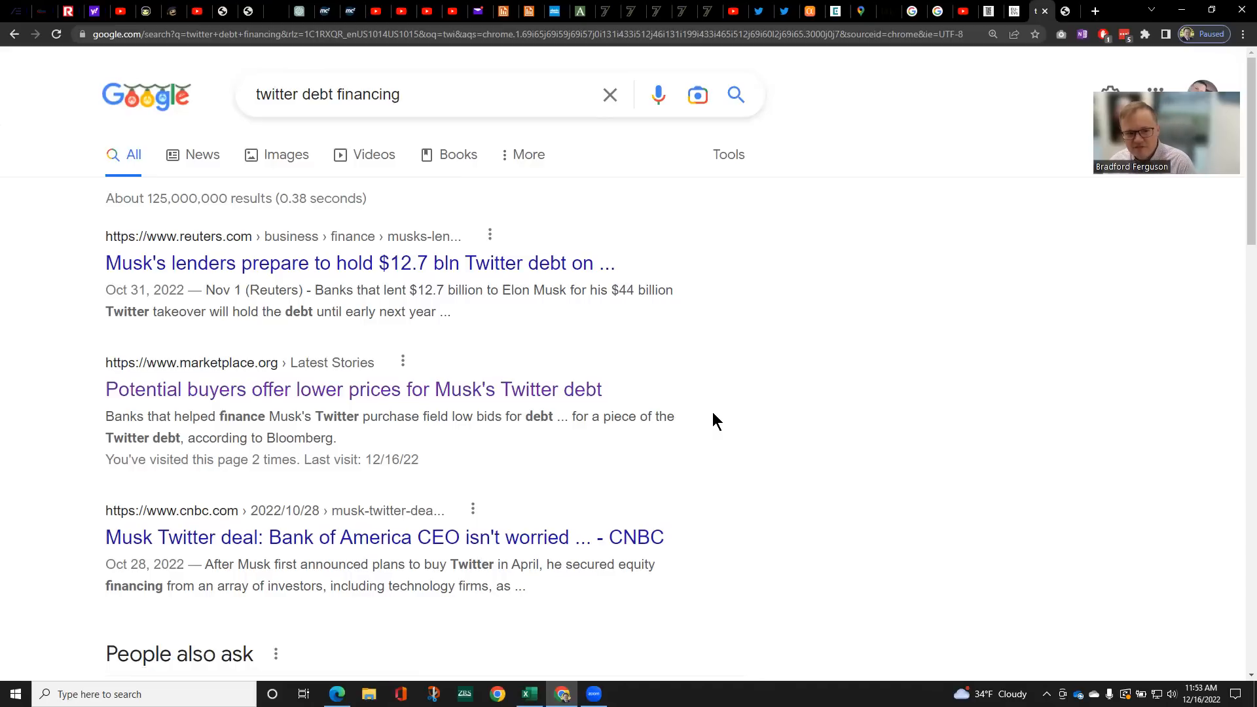
pyautogui.moveTo(751, 405)
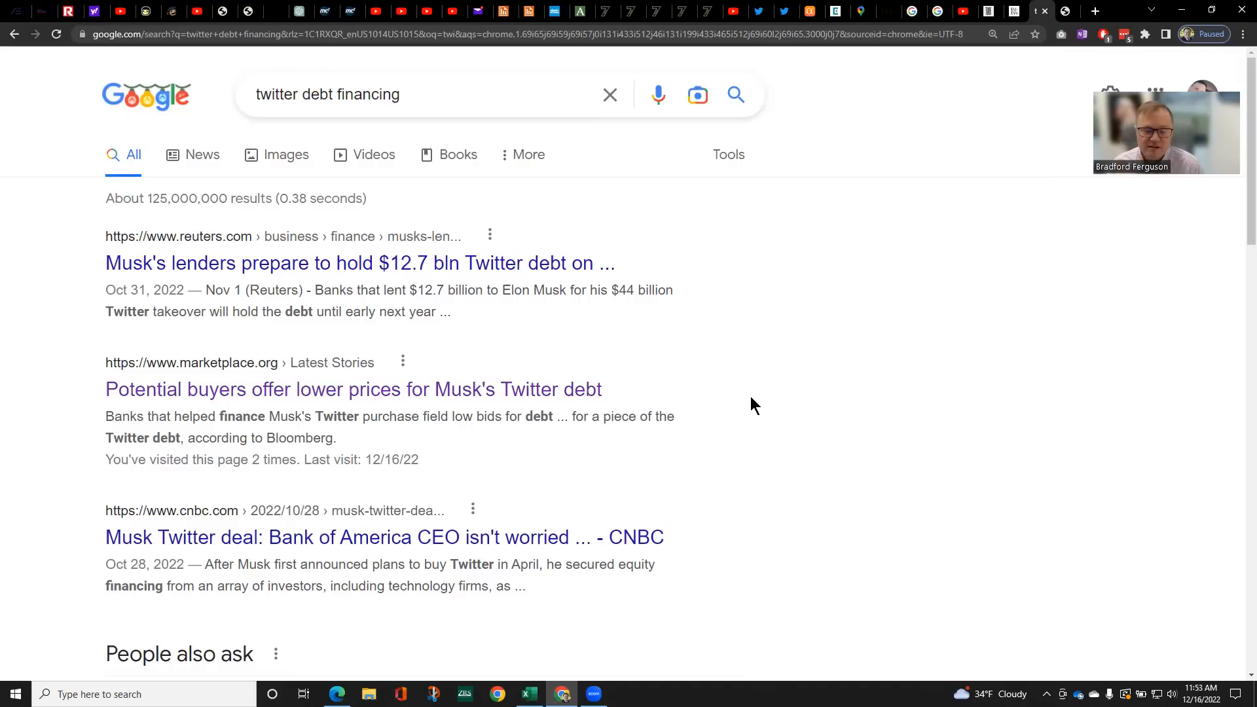
pyautogui.moveTo(766, 108)
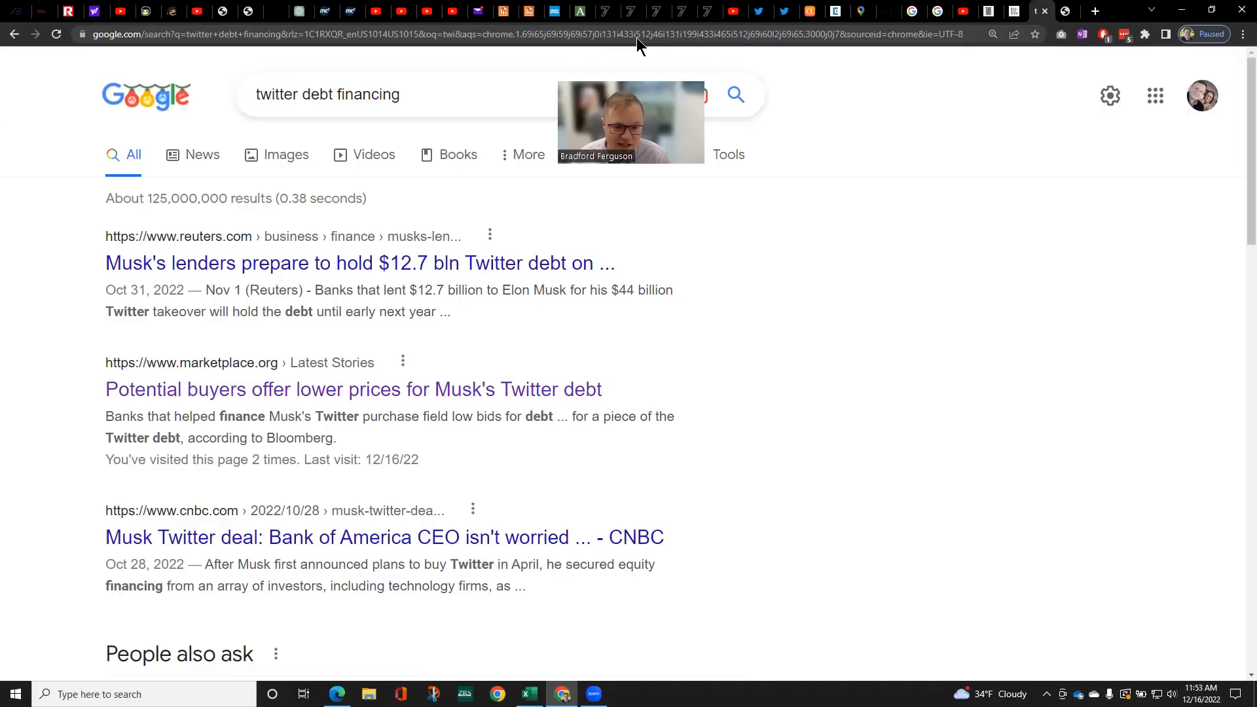
pyautogui.moveTo(637, 377)
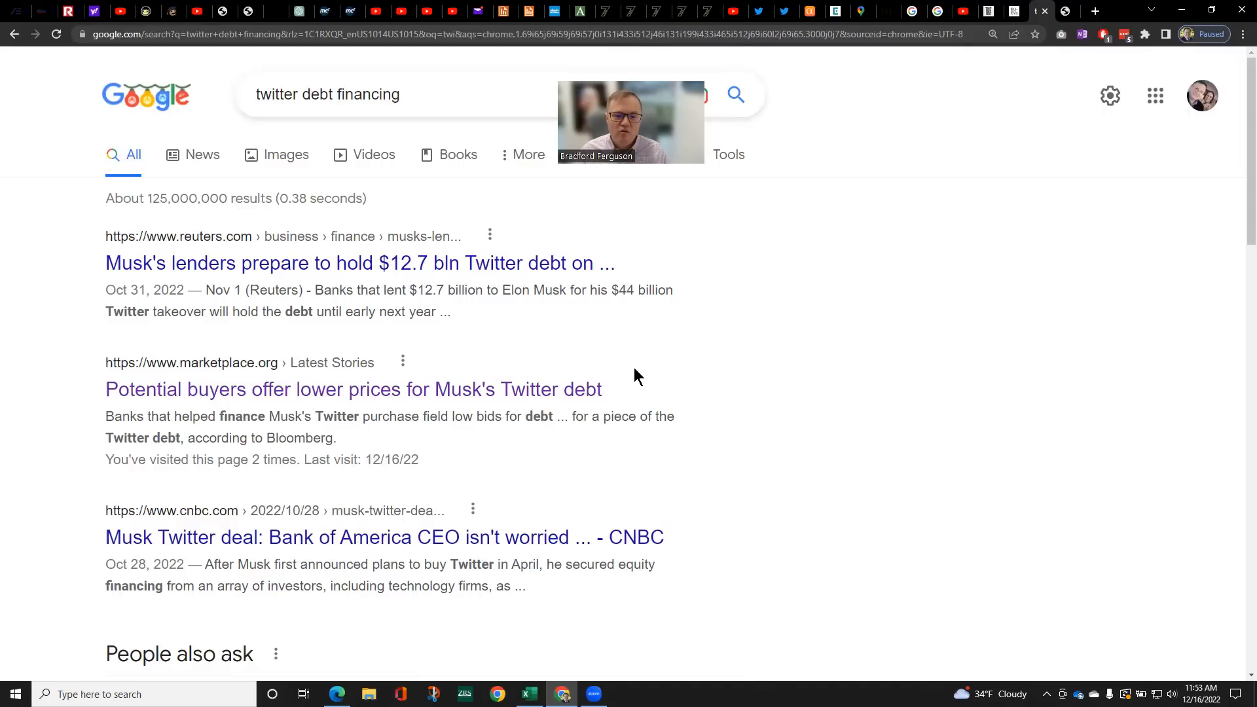
pyautogui.moveTo(582, 378)
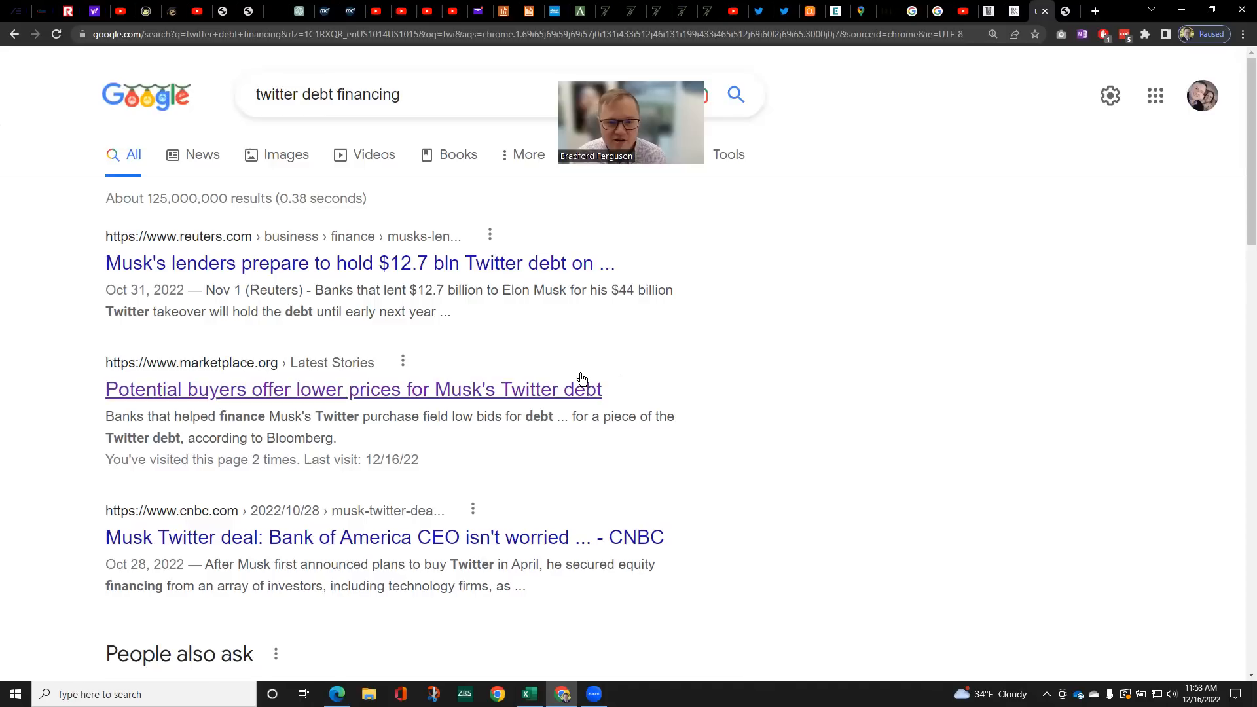
pyautogui.moveTo(533, 270)
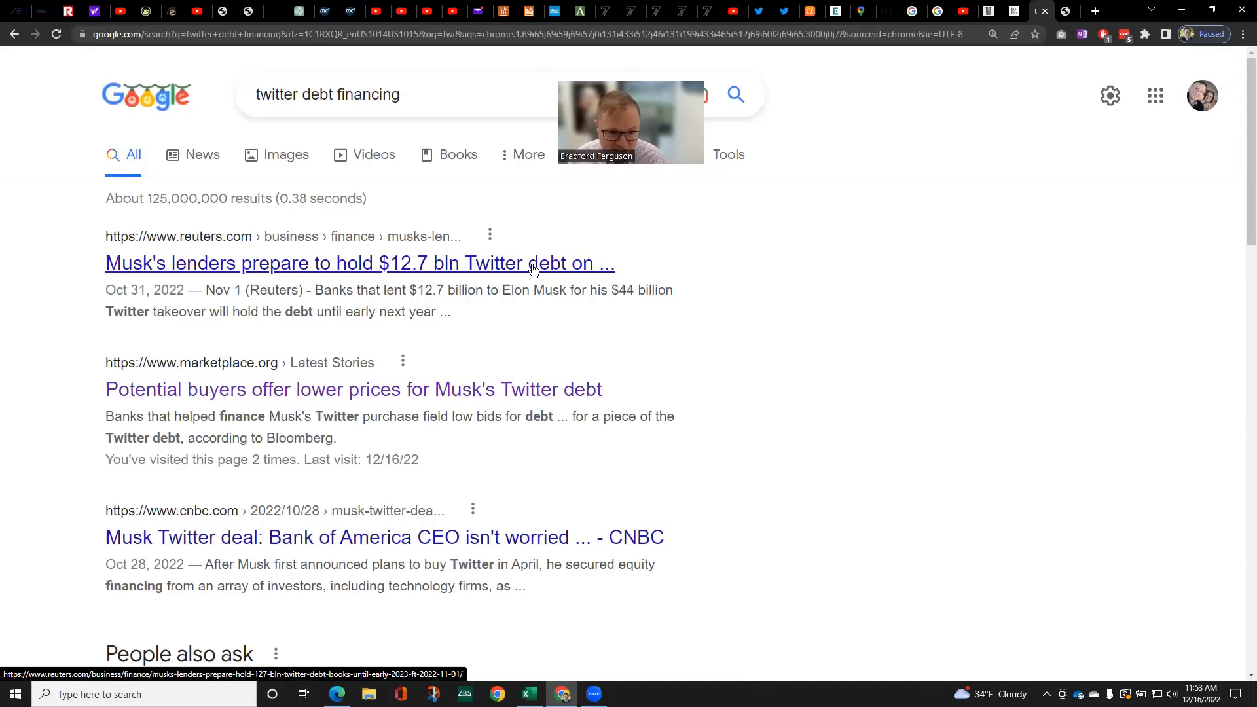
pyautogui.click(359, 263)
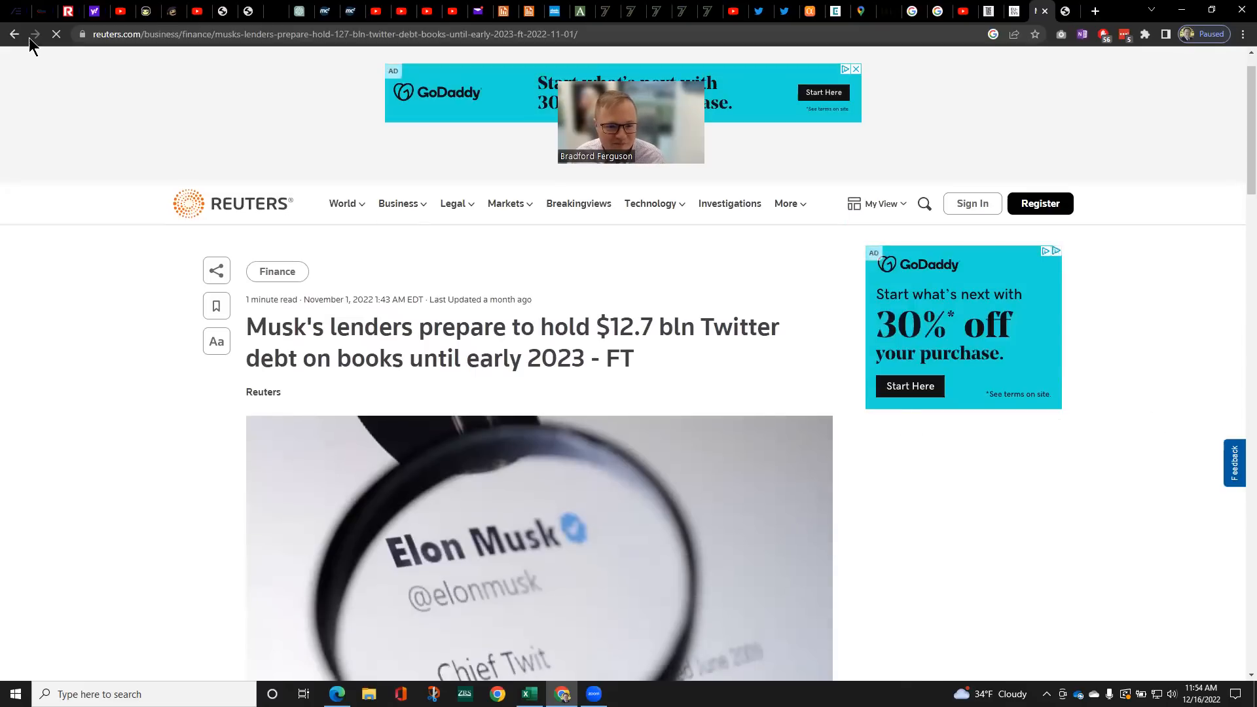
pyautogui.click(13, 34)
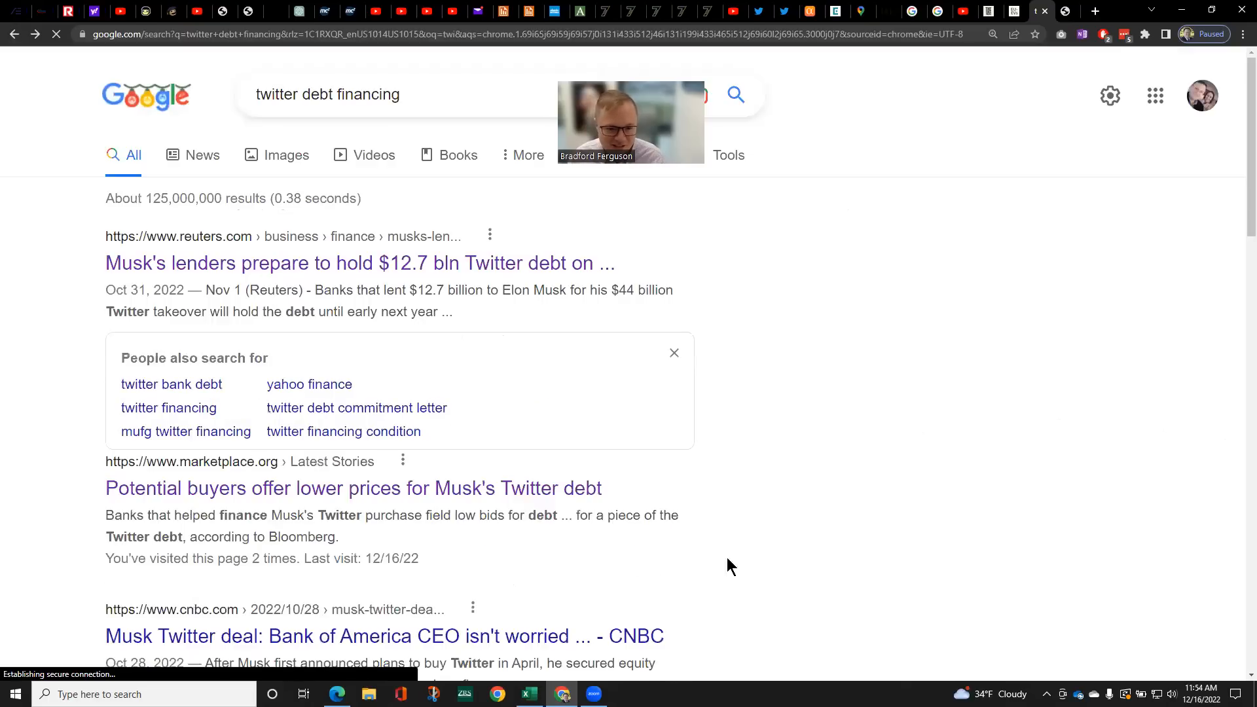
pyautogui.scroll(-3)
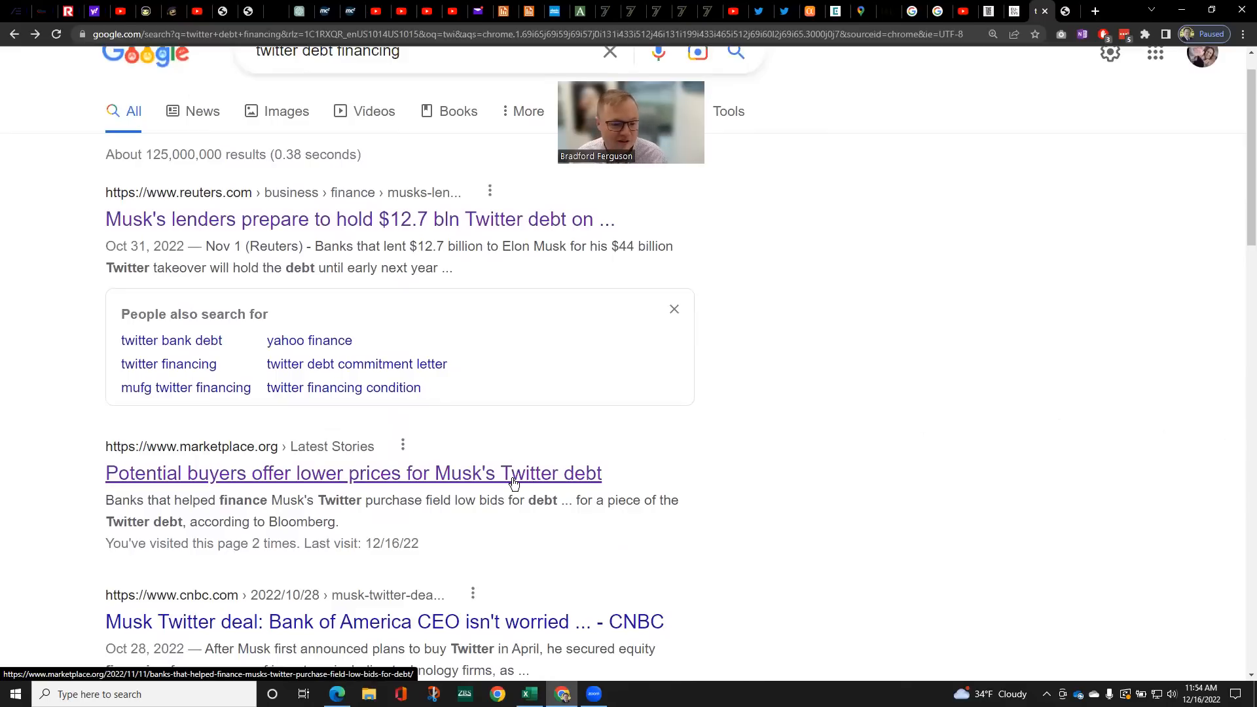
pyautogui.moveTo(731, 433)
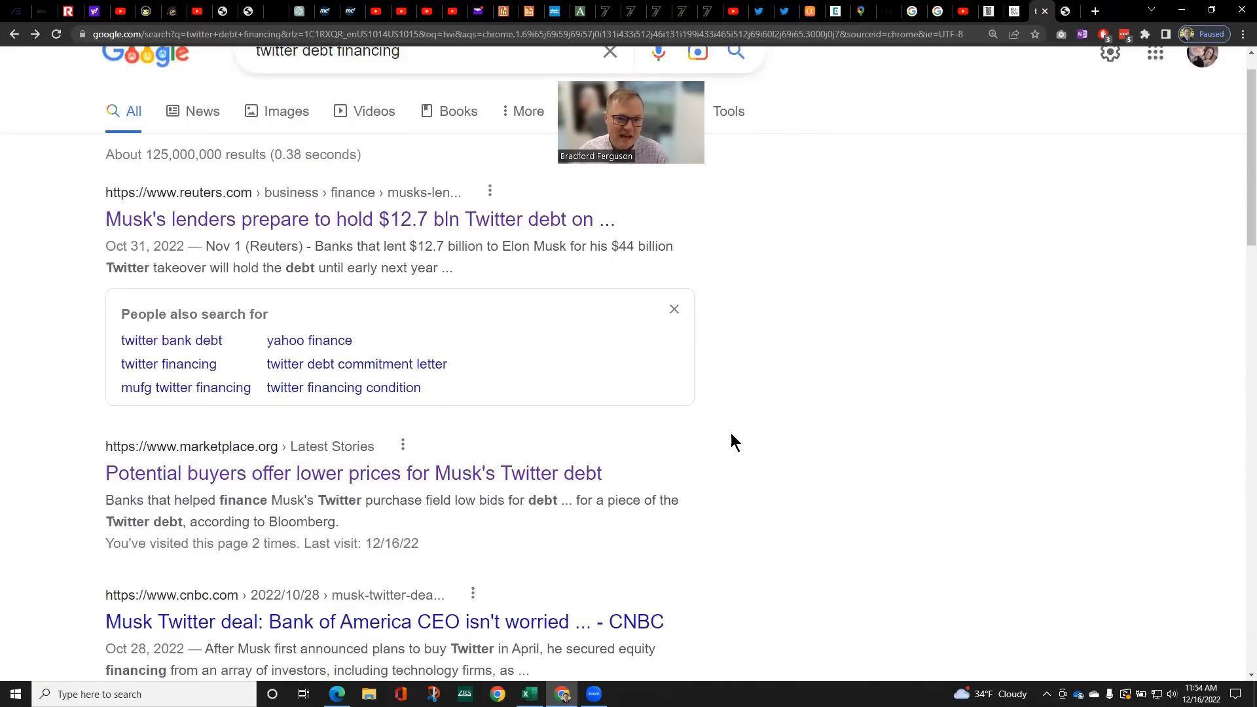
pyautogui.moveTo(1044, 380)
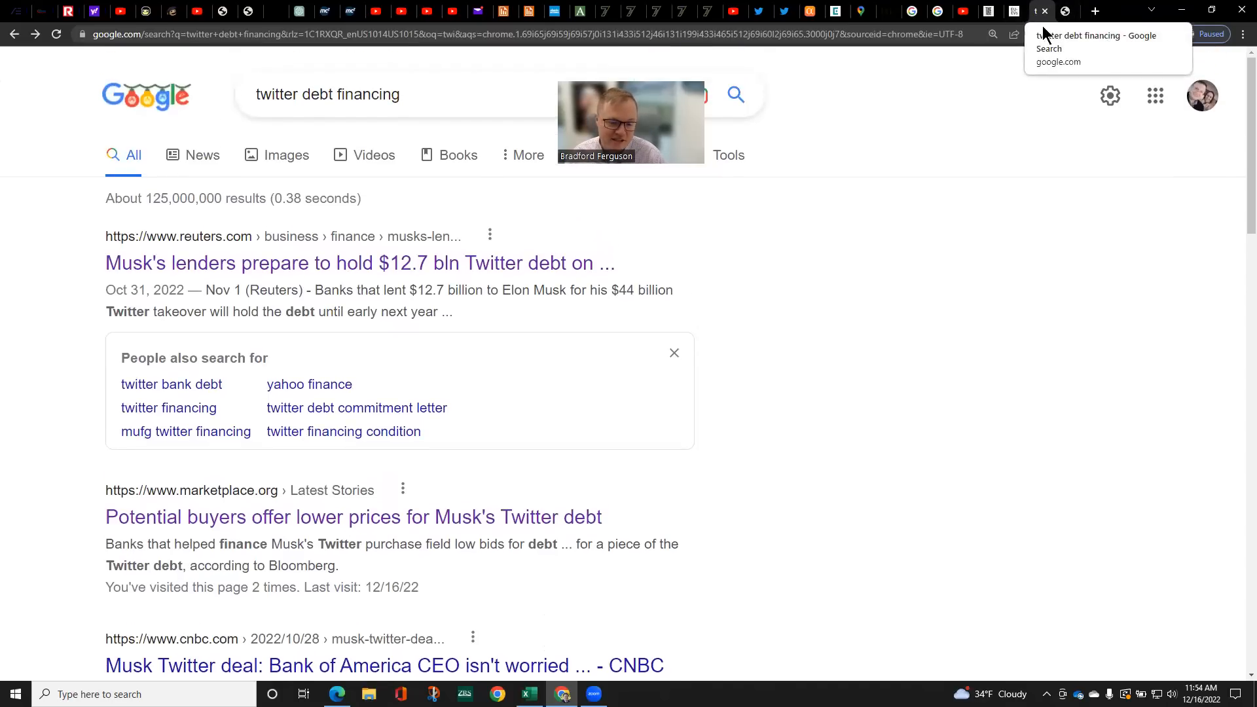
pyautogui.moveTo(1034, 34)
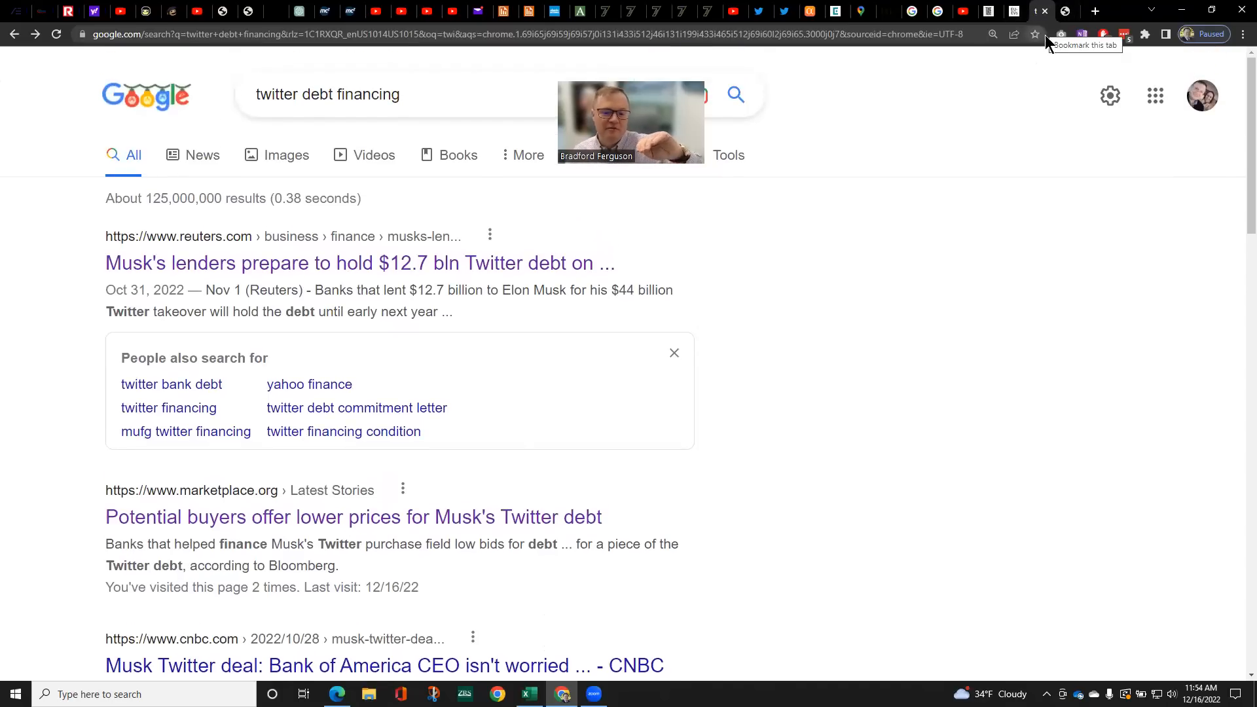
pyautogui.moveTo(1044, 49)
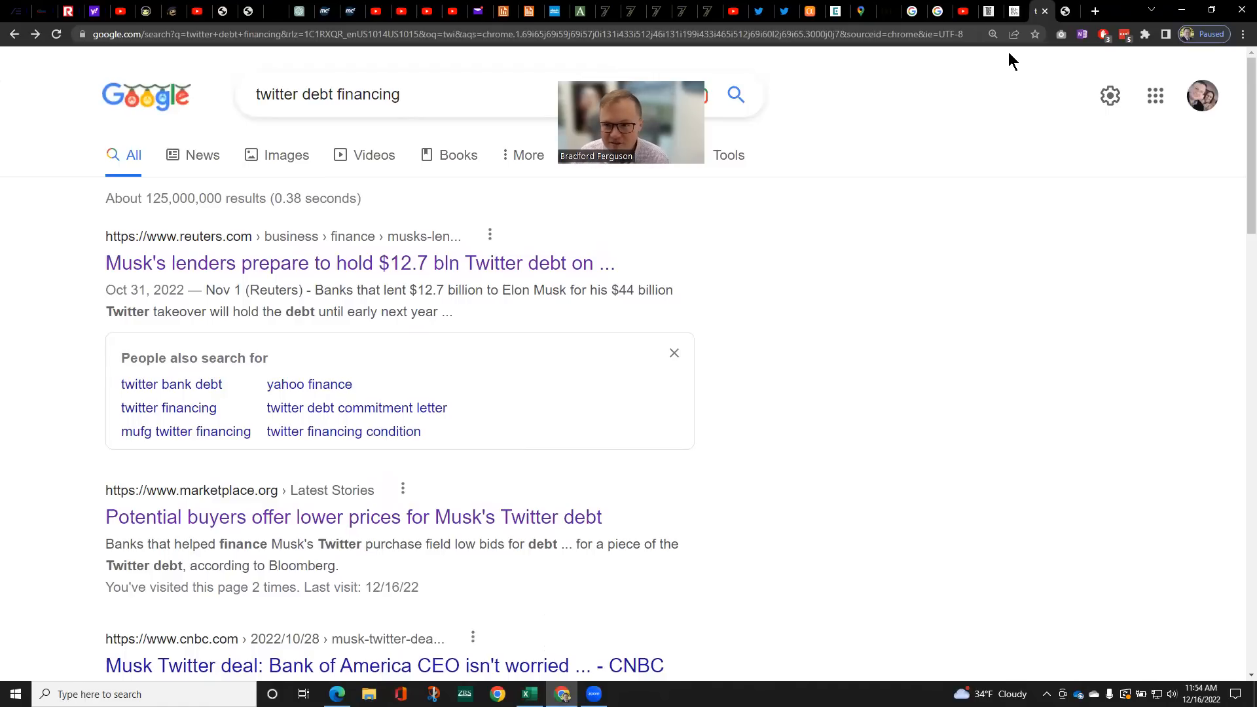
pyautogui.moveTo(1041, 11)
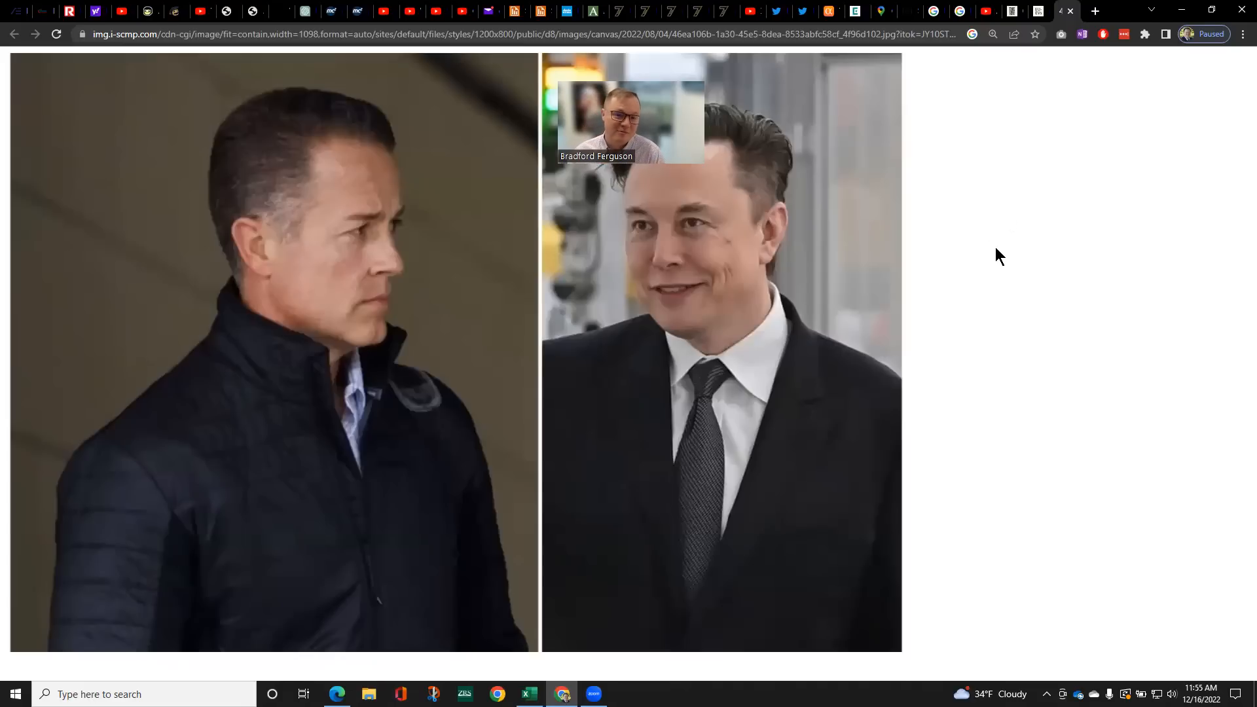
pyautogui.moveTo(712, 556)
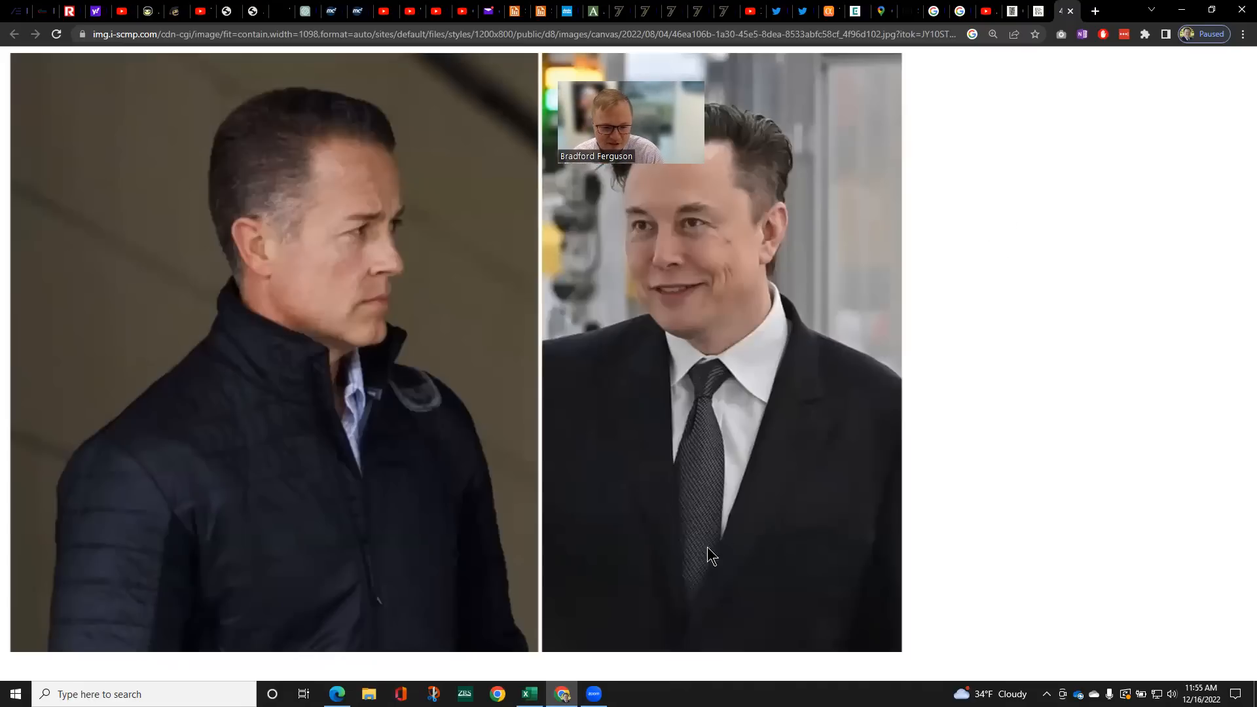
pyautogui.moveTo(526, 694)
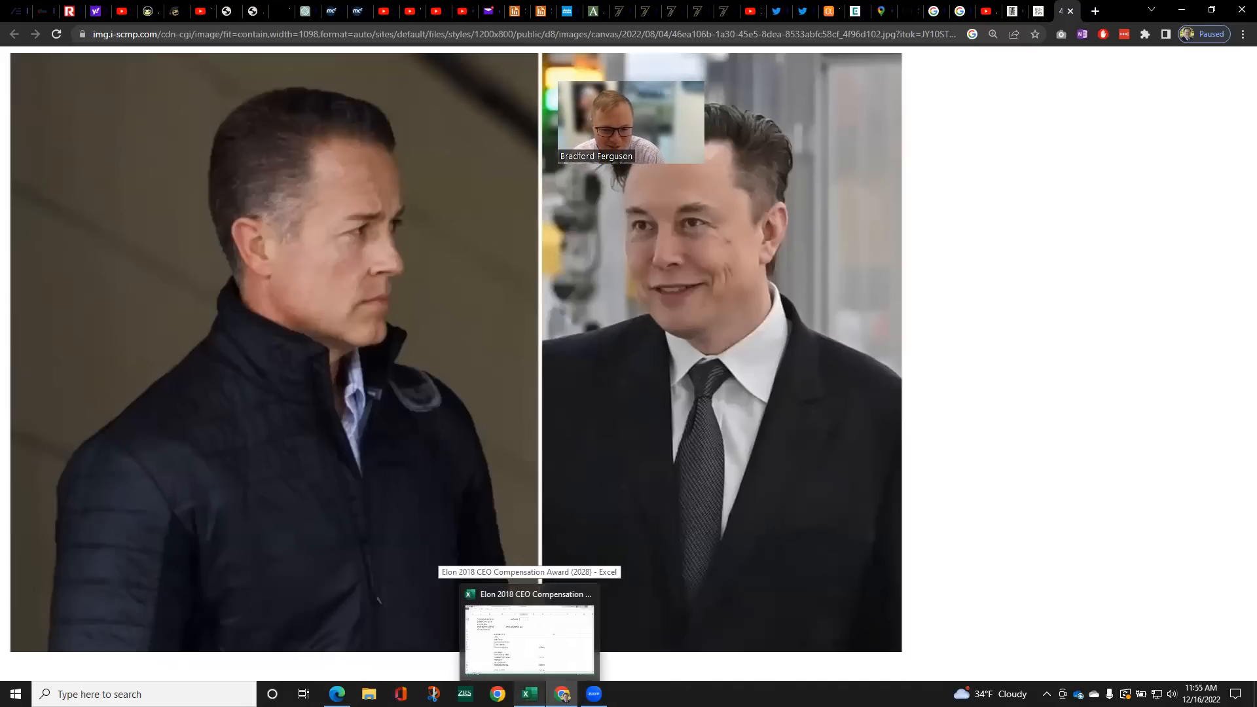
# Enter 53% as the federal and state tax rate in D2 of the compensation workbook
pyautogui.click(527, 634)
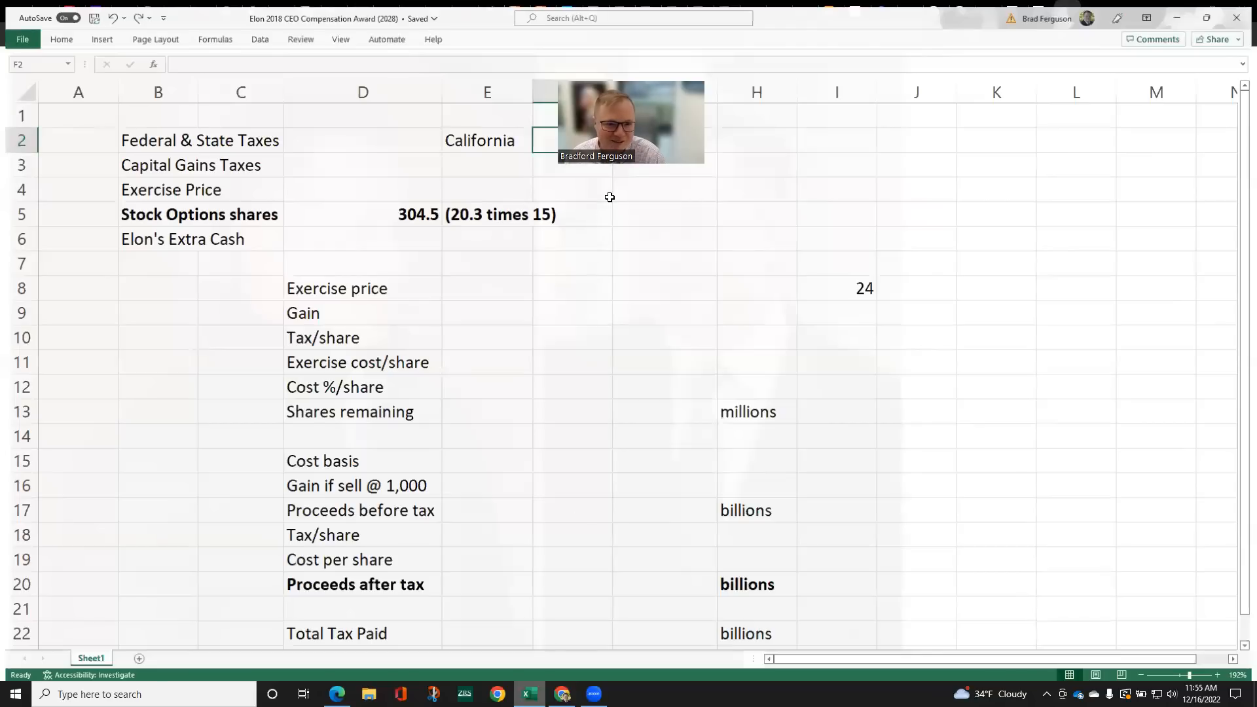
pyautogui.click(358, 134)
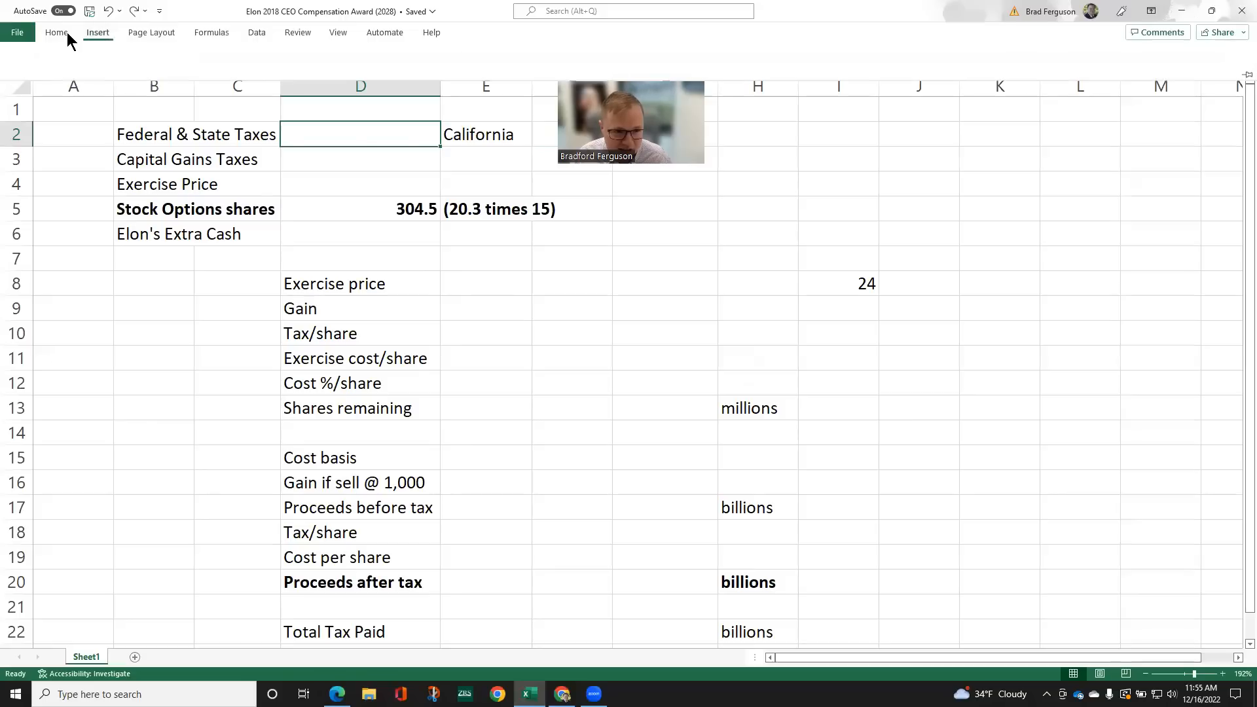
pyautogui.click(57, 31)
pyautogui.write('53')
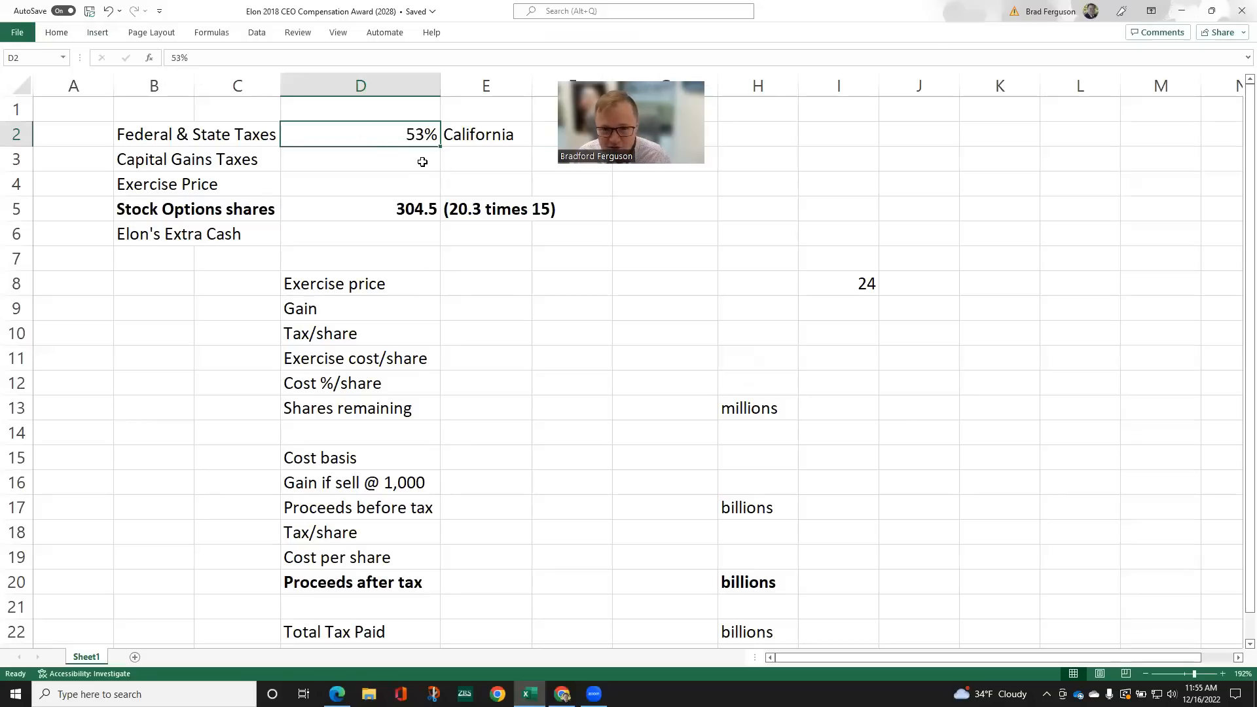
pyautogui.moveTo(426, 152)
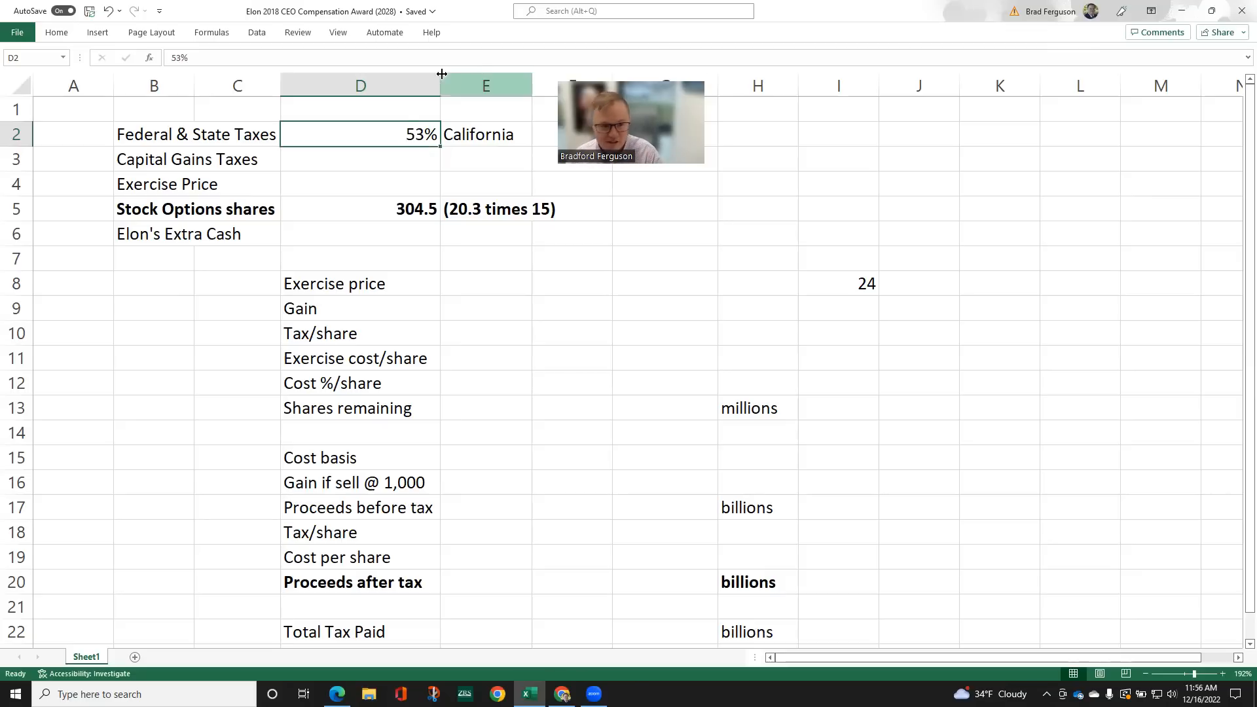
# Enter 24% capital gains tax and a $23.34 Currency-formatted exercise price in D4
pyautogui.click(359, 158)
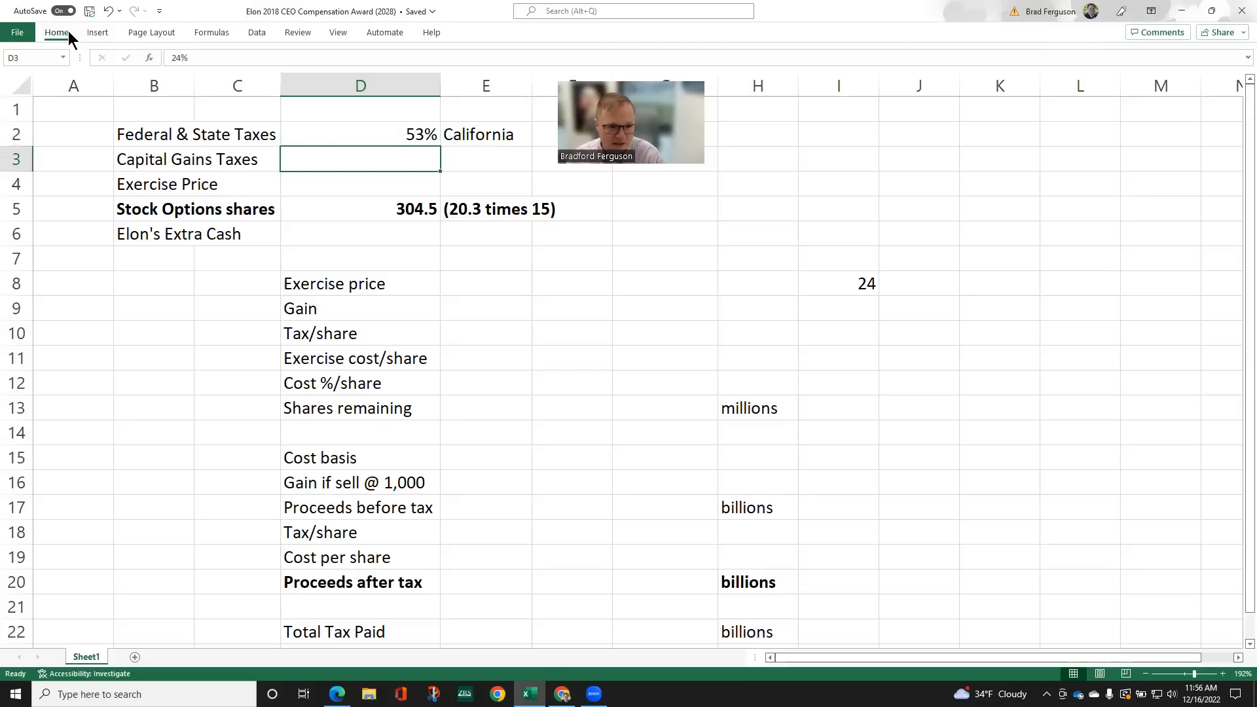
pyautogui.click(56, 31)
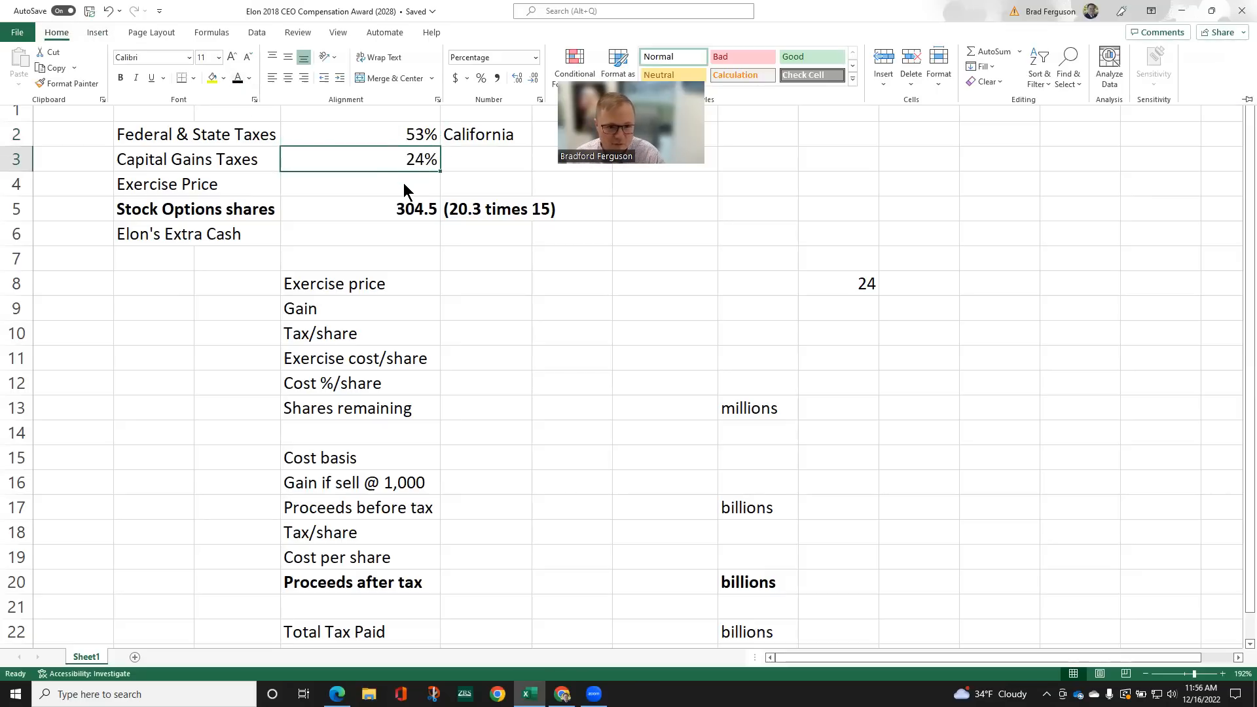
pyautogui.click(360, 183)
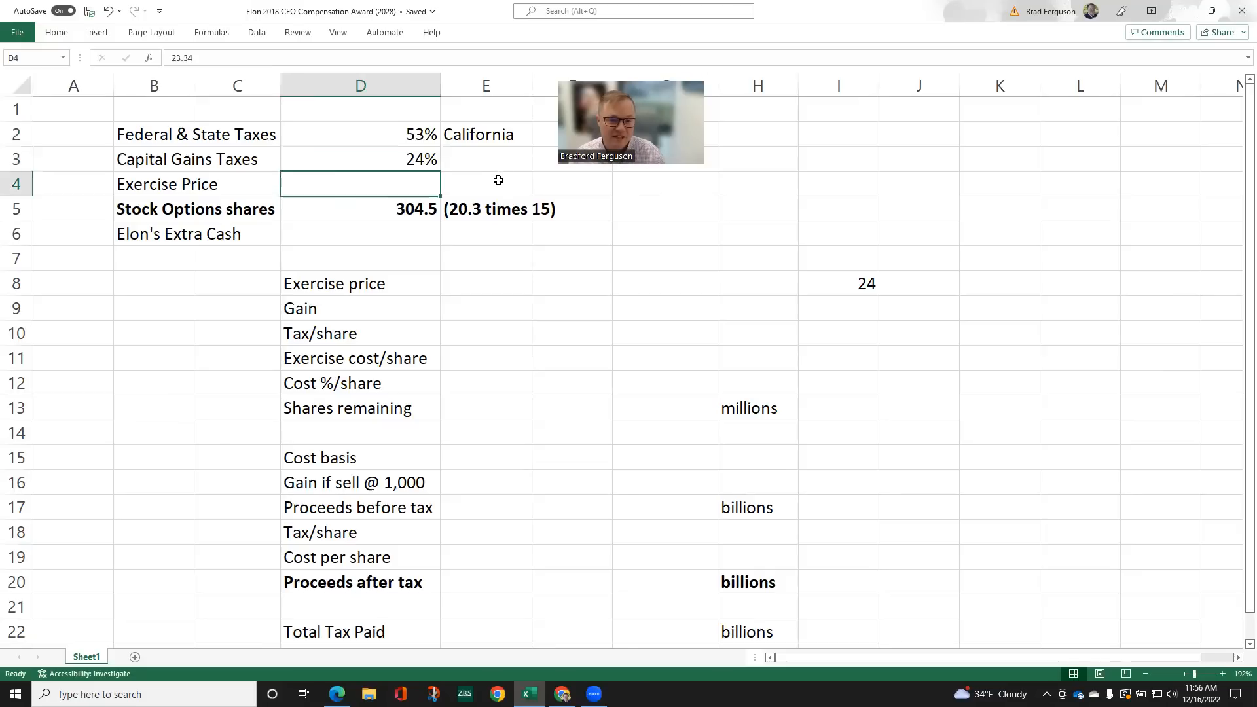
pyautogui.moveTo(128, 47)
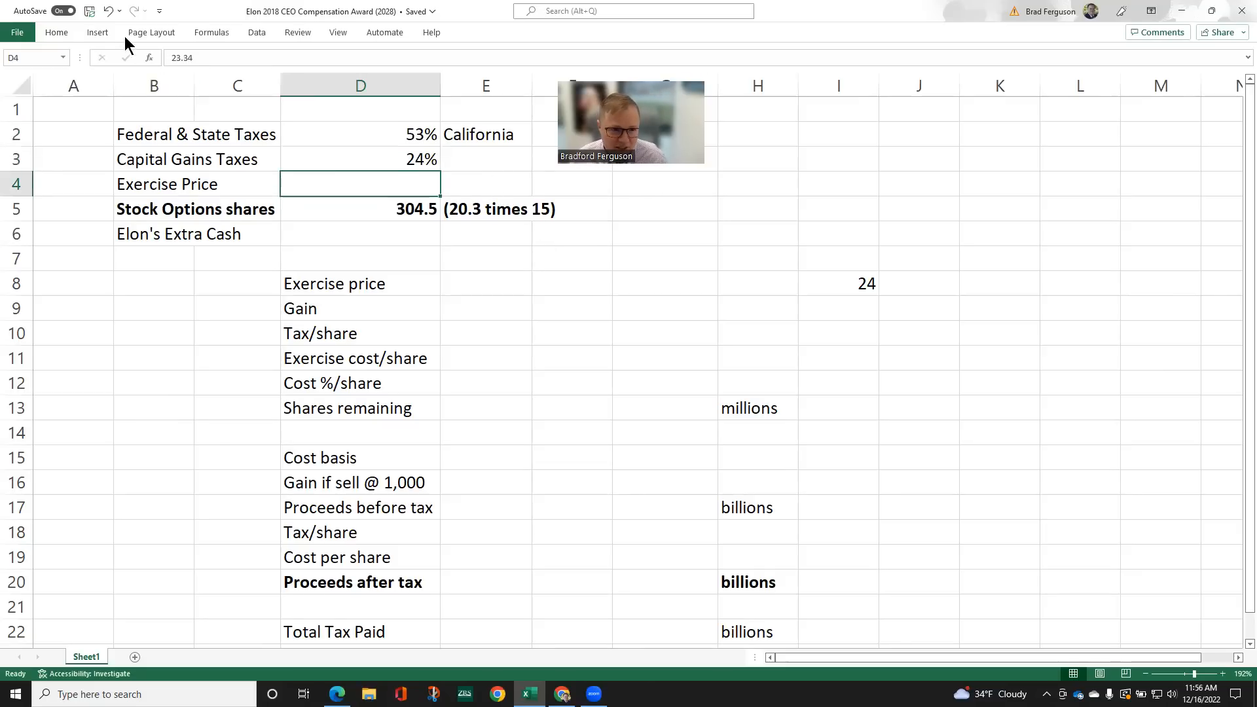
pyautogui.click(57, 32)
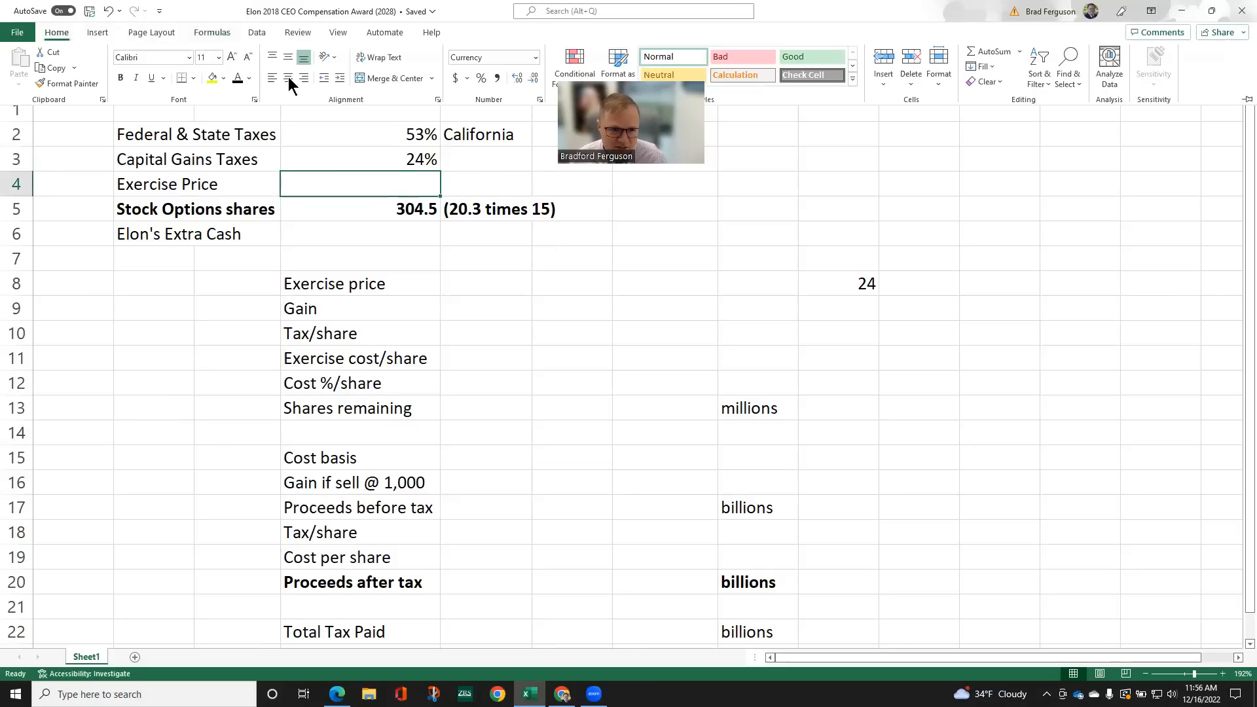
pyautogui.write('23.34')
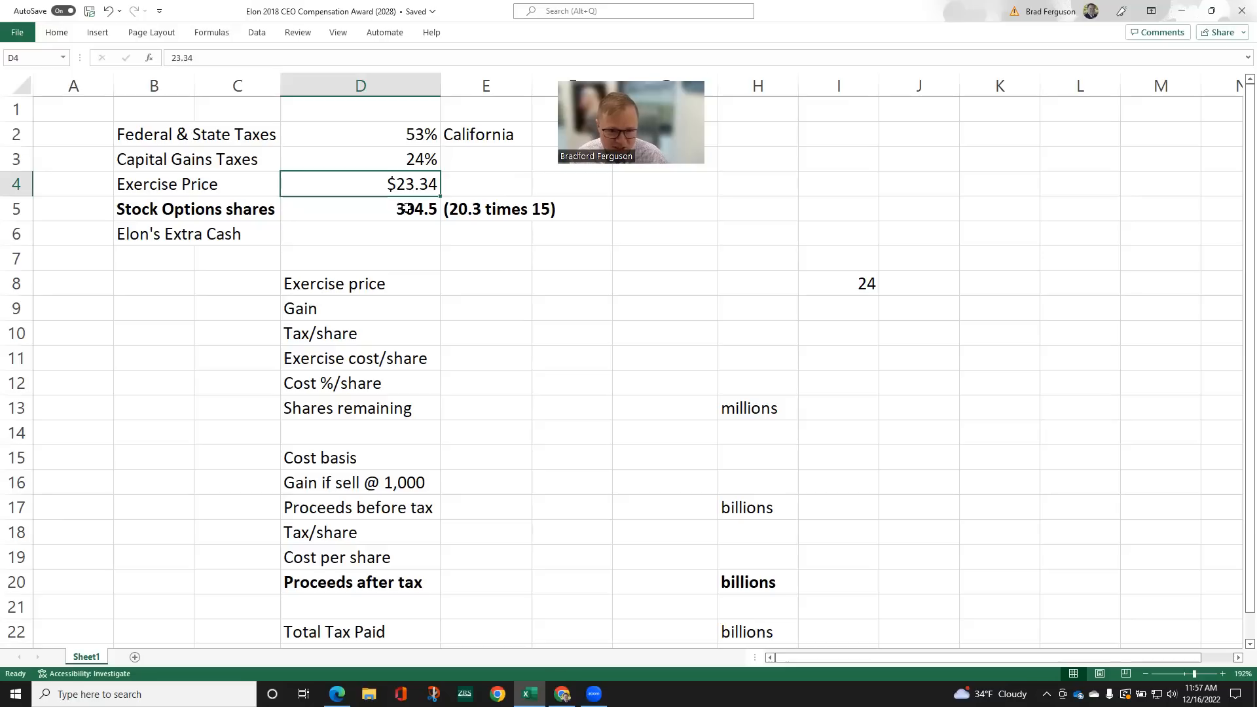
pyautogui.click(462, 209)
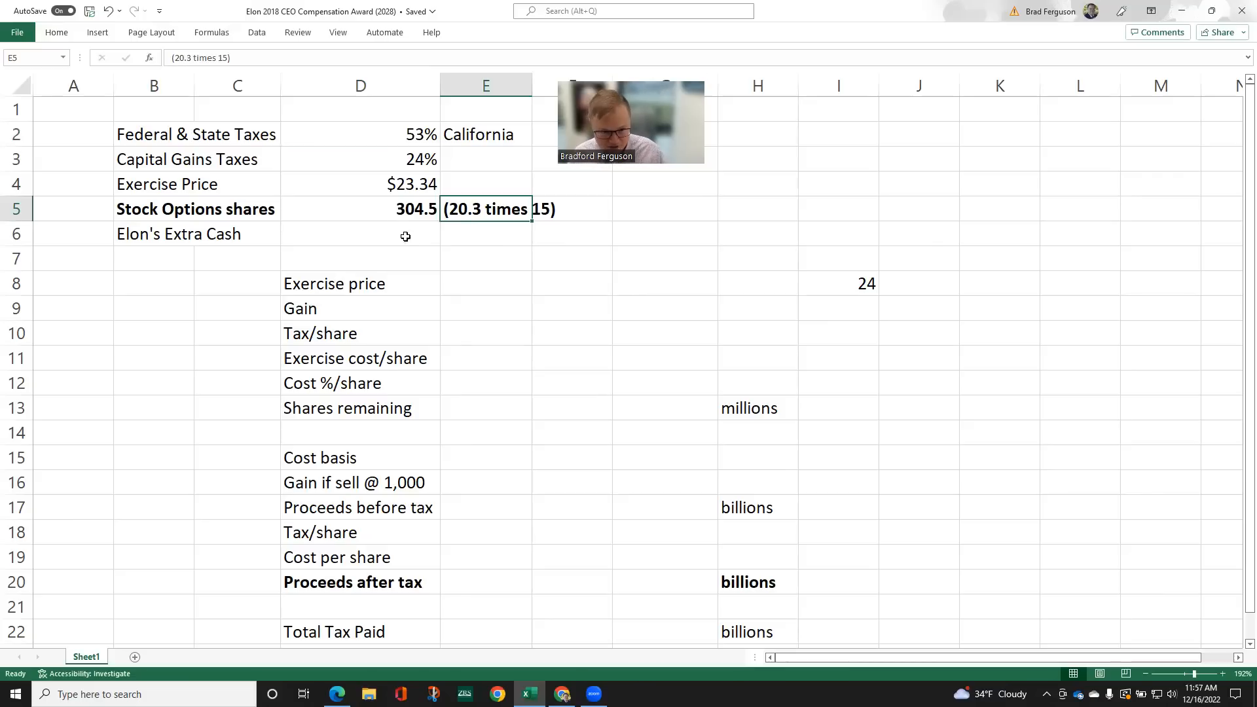
pyautogui.click(360, 233)
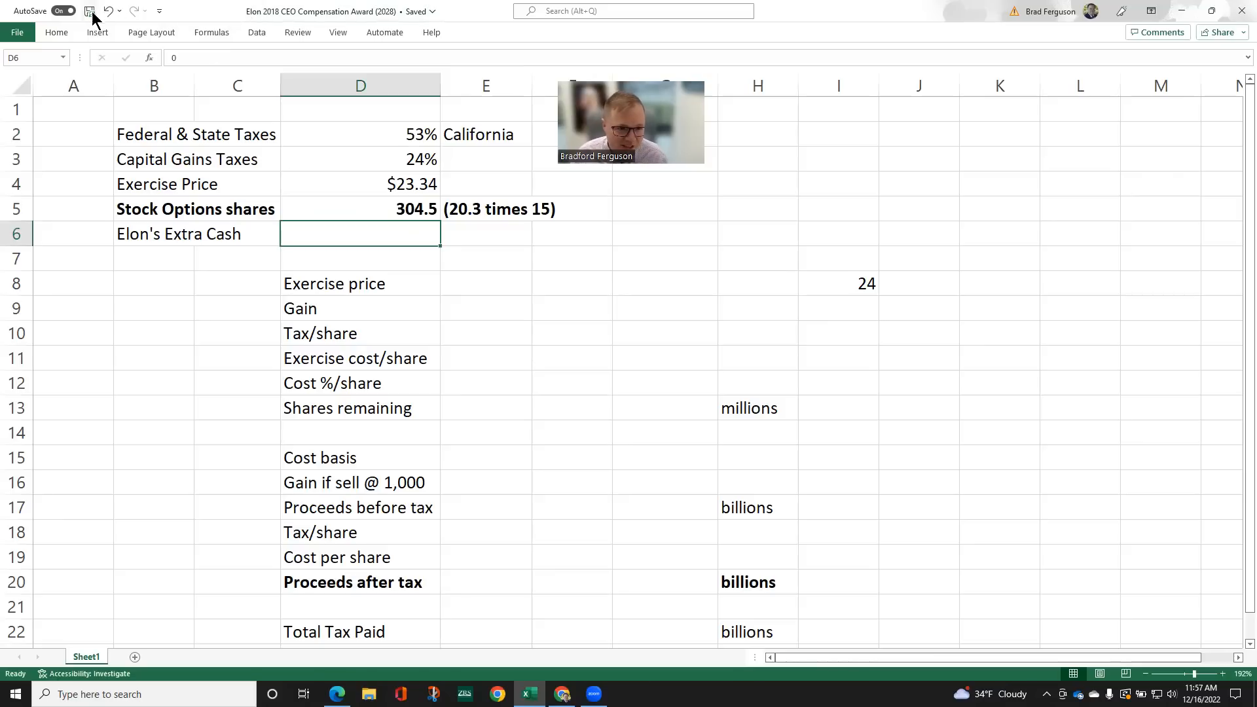
# Set Elon's Extra Cash in D6 to 0, completing the input block
pyautogui.click(57, 31)
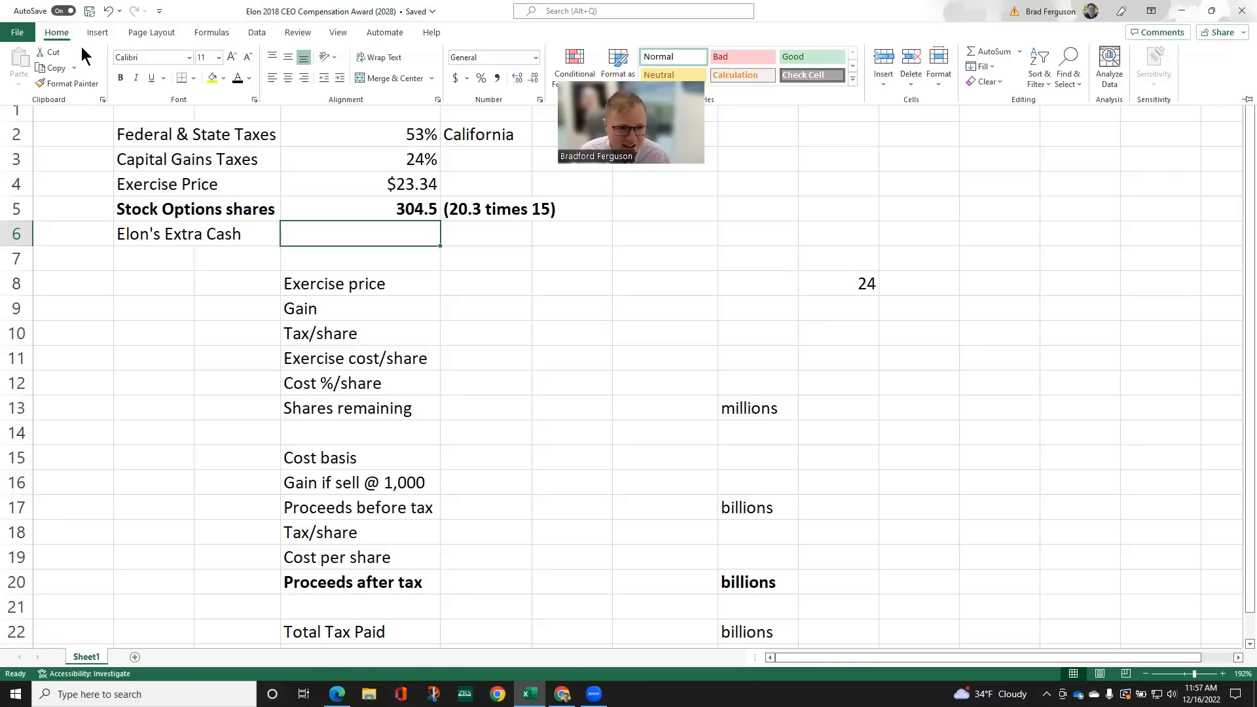
pyautogui.write('0')
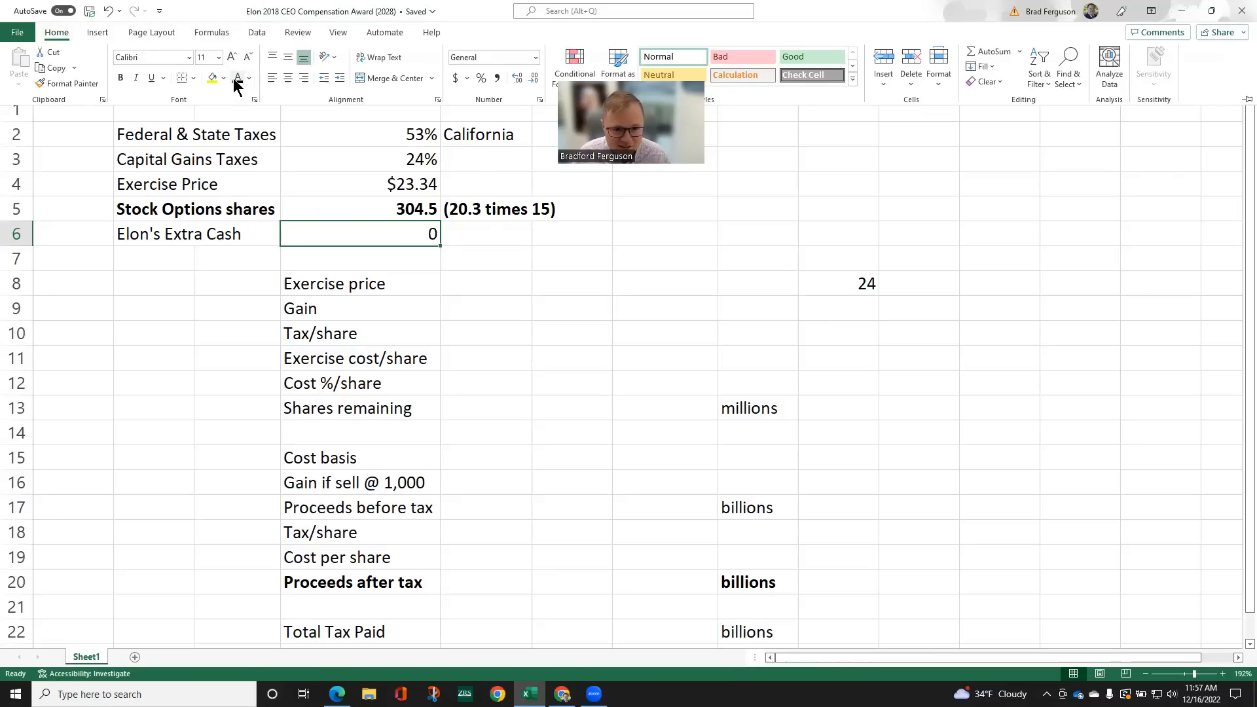
pyautogui.click(485, 233)
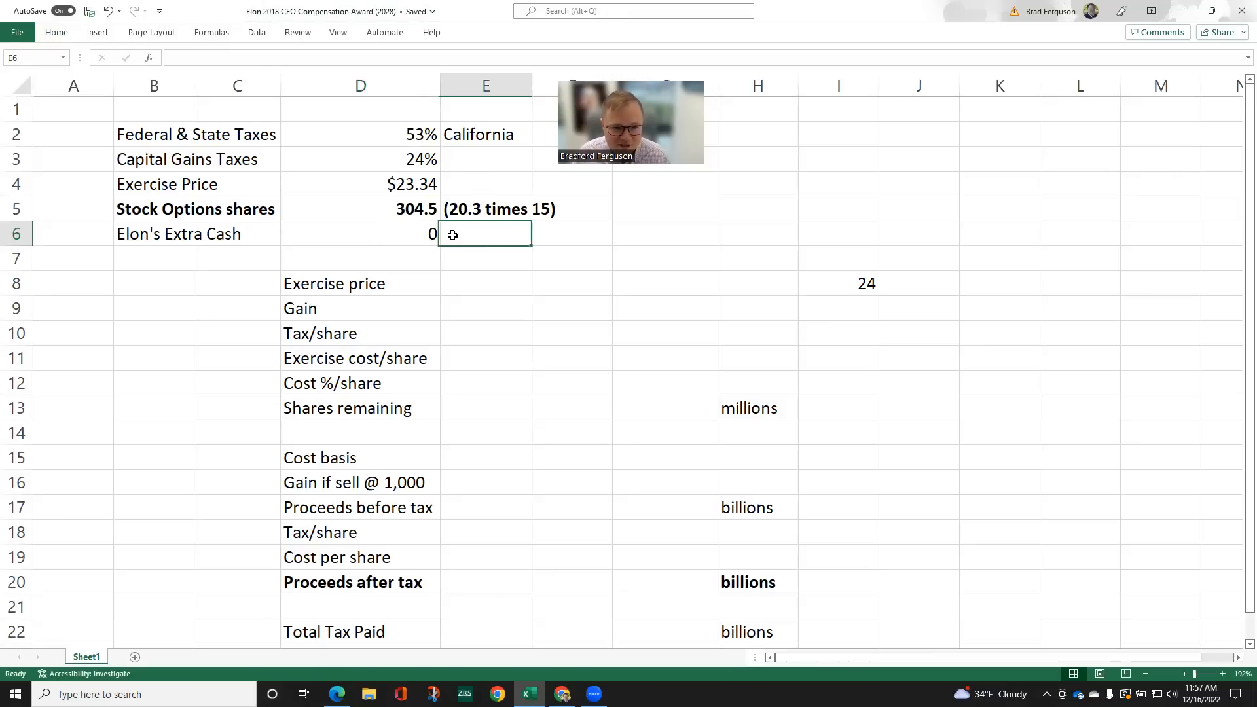
pyautogui.click(486, 283)
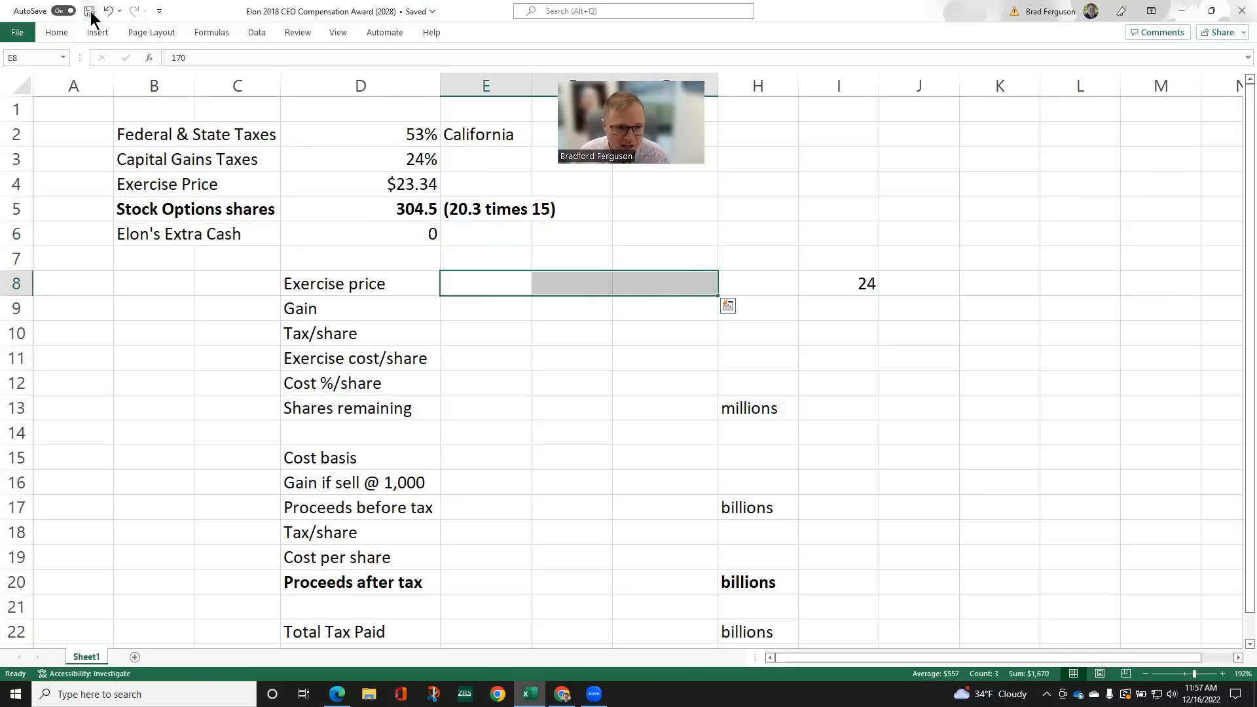
# Enter exercise prices $170, $500, $1,000 in E8:G8 and gain formulas =E8-$D4 in E9:G9 as Currency
pyautogui.click(57, 31)
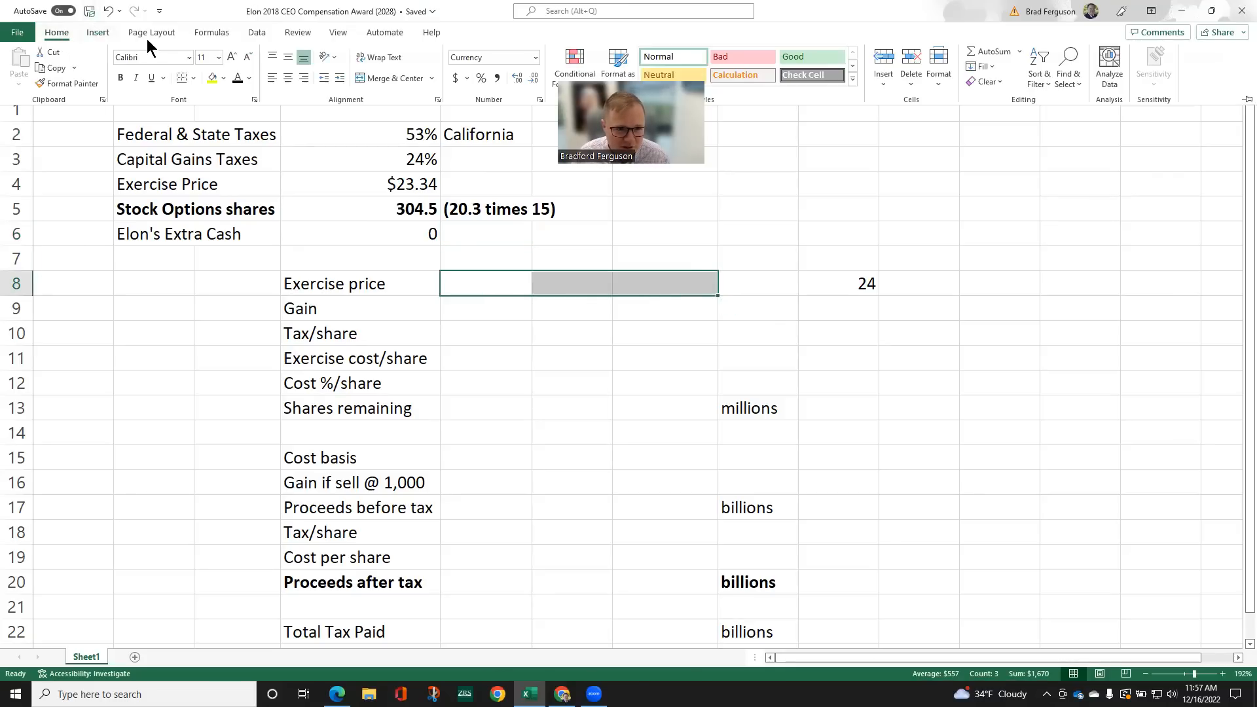
pyautogui.moveTo(237, 77)
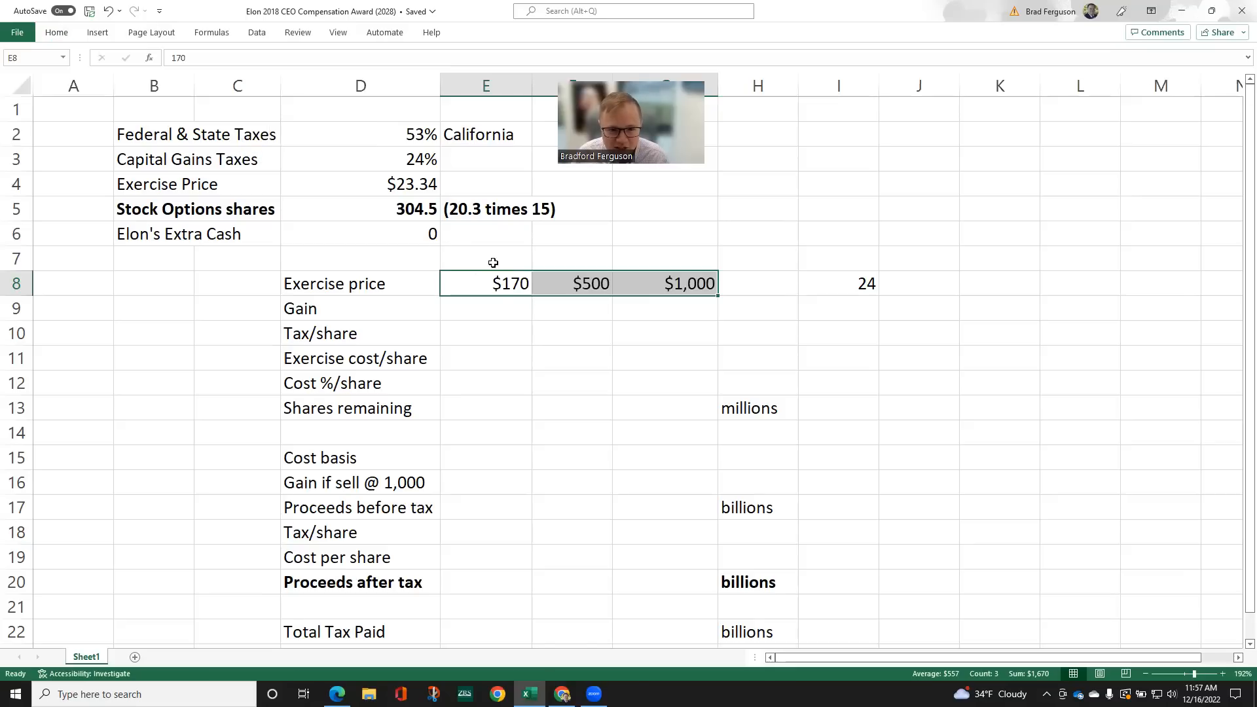
pyautogui.click(484, 283)
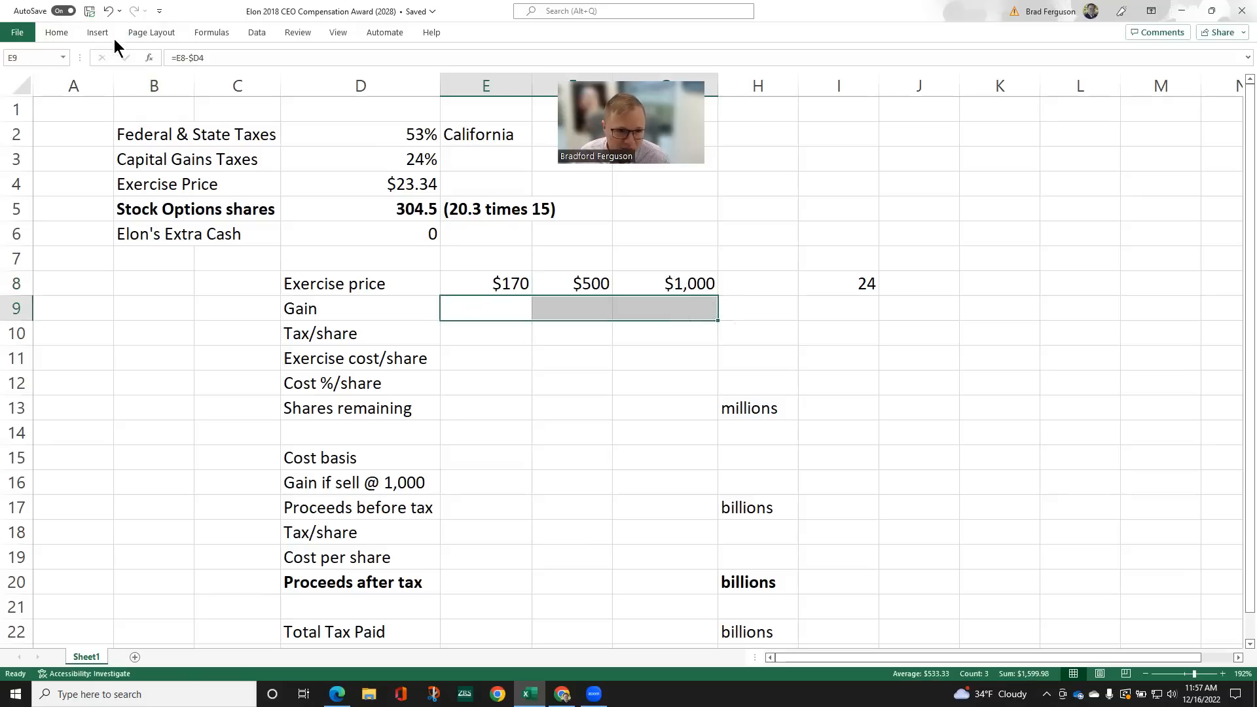
pyautogui.click(96, 31)
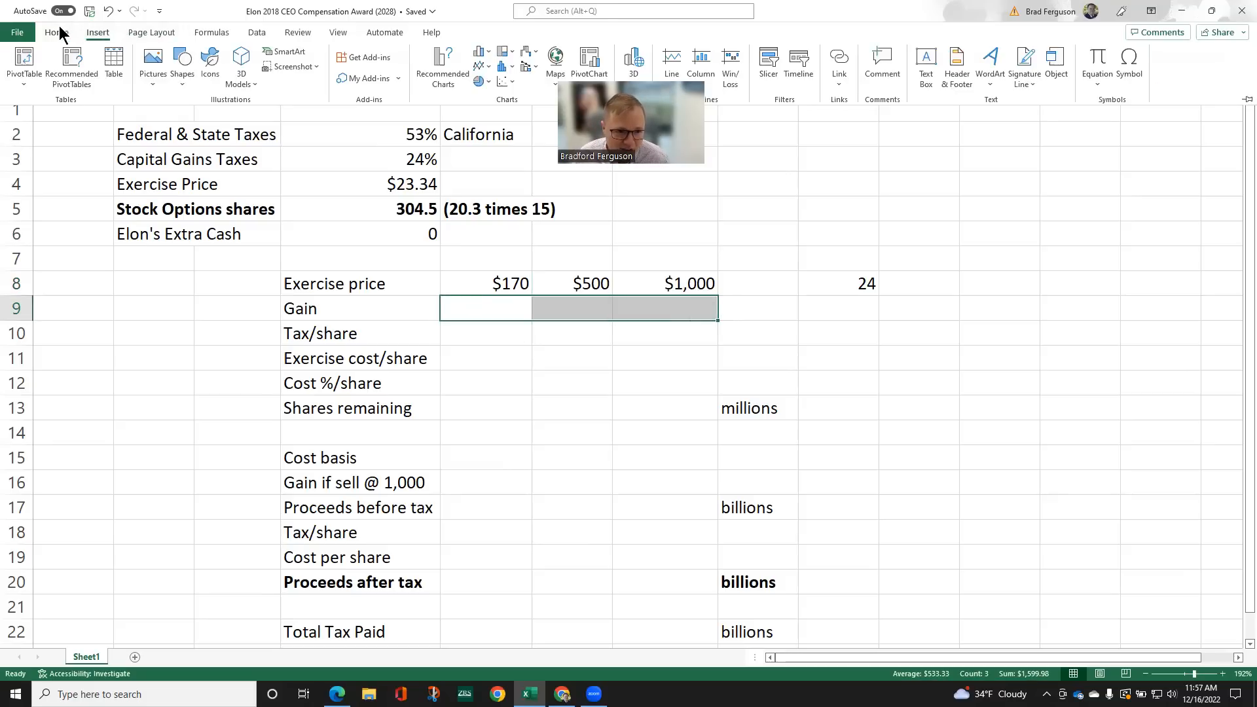
pyautogui.click(56, 32)
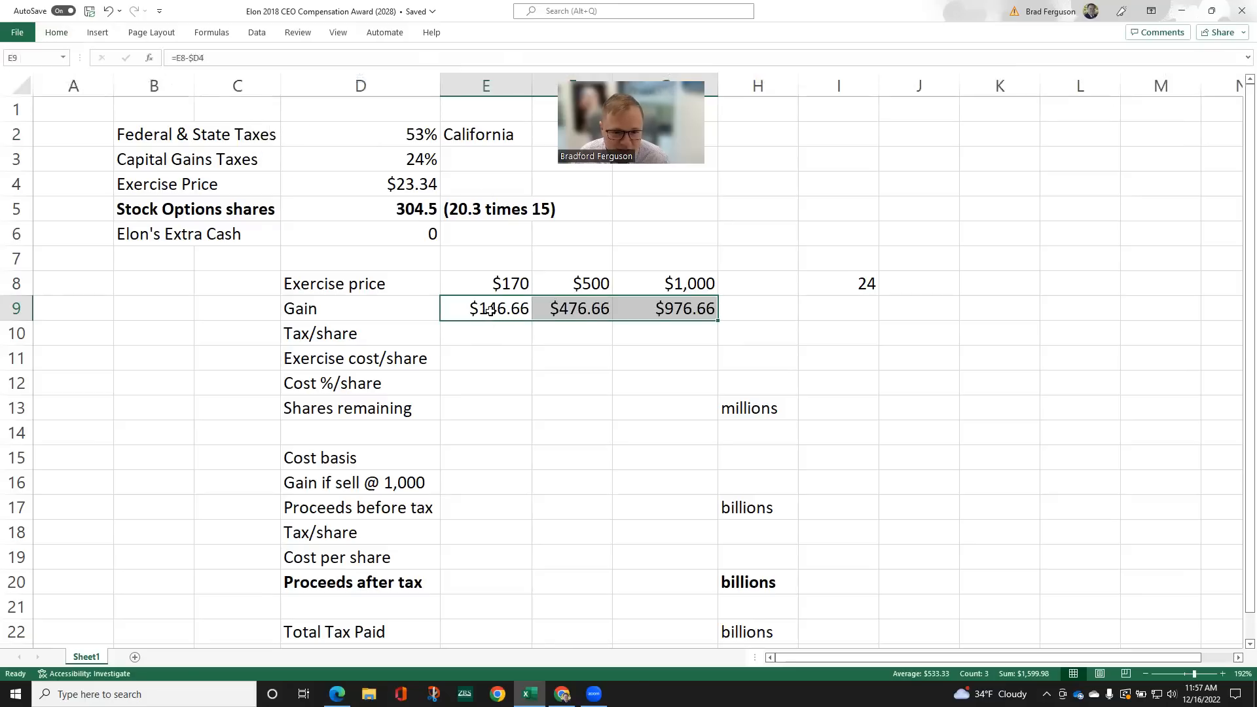
# Verify the gains $146.66, $476.66 and $976.66 against the $23.34 exercise price
pyautogui.click(360, 183)
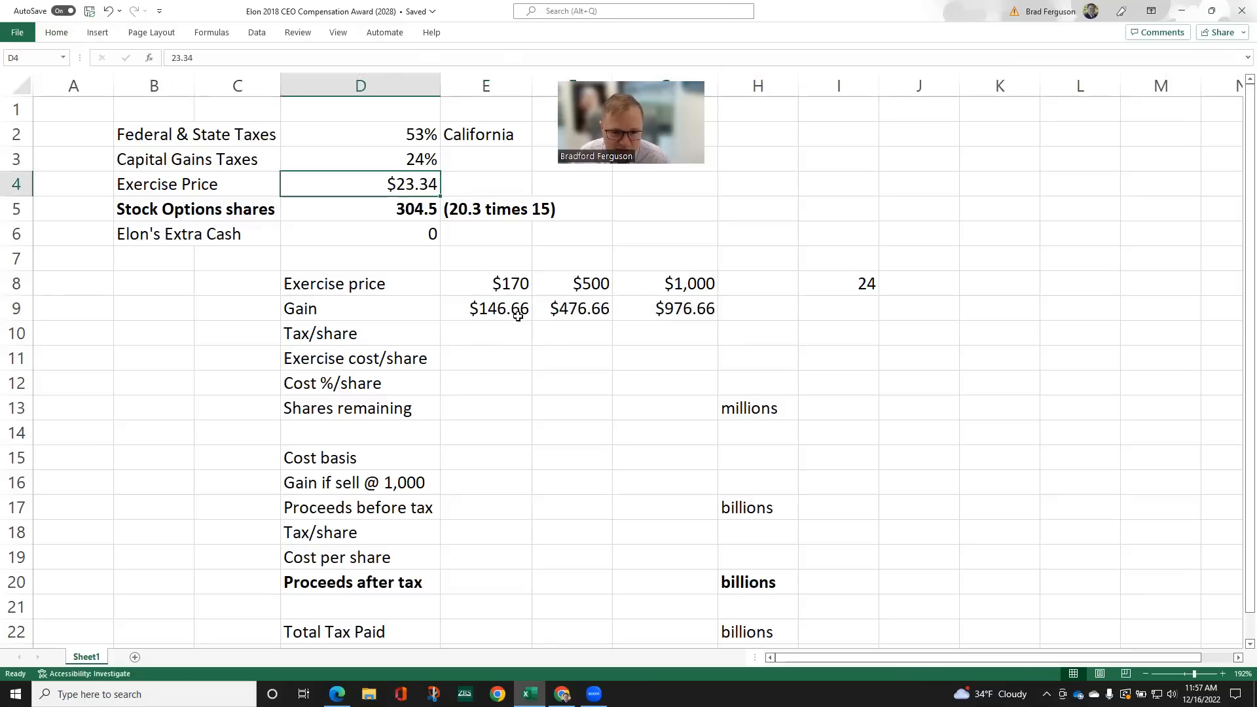
pyautogui.click(484, 307)
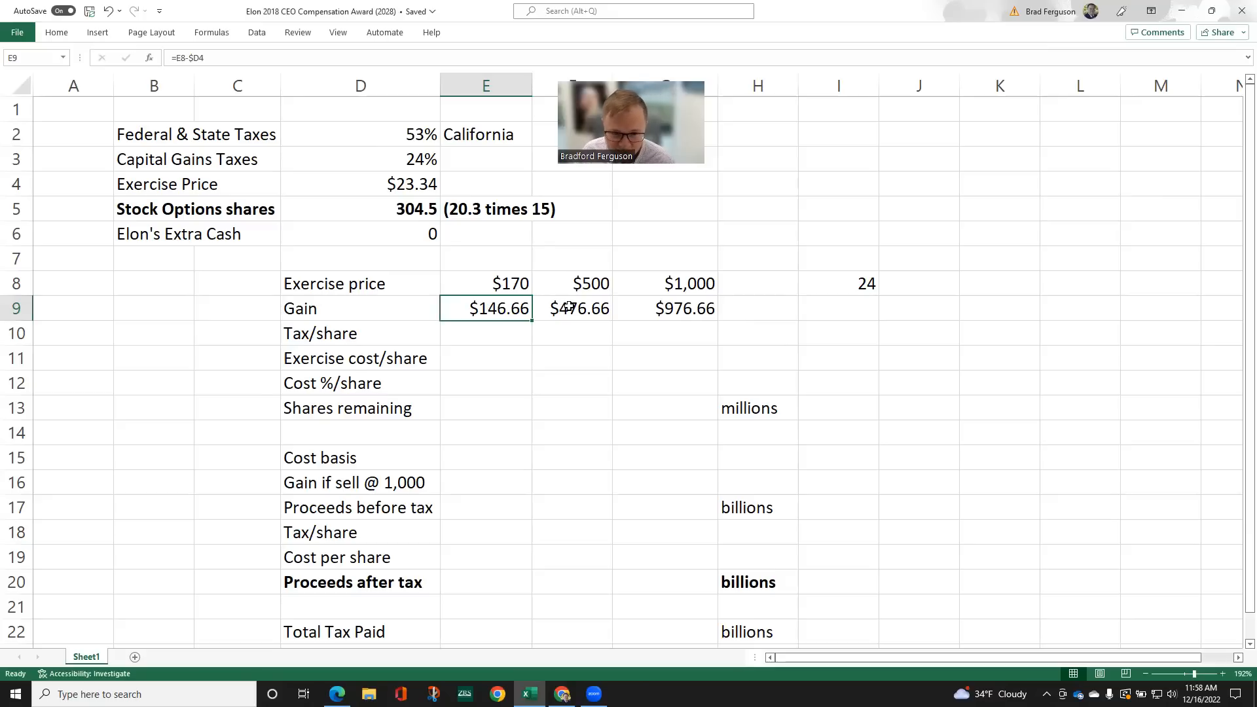
pyautogui.click(573, 308)
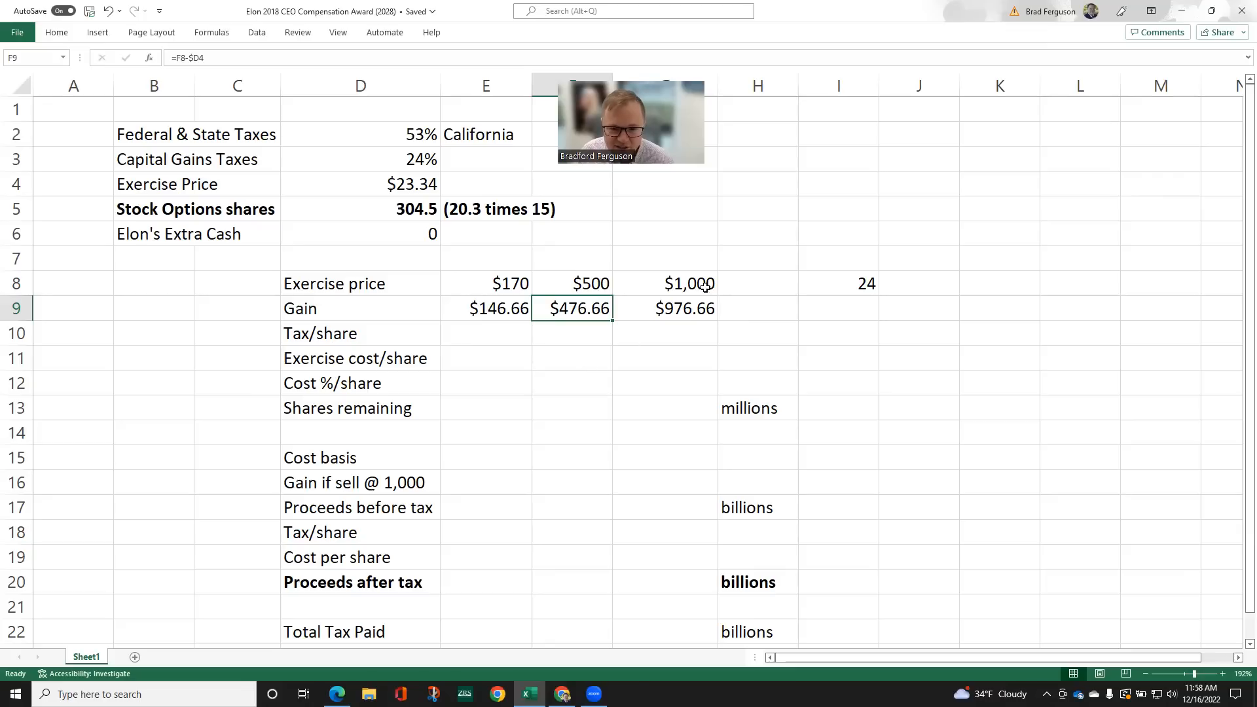
pyautogui.click(665, 308)
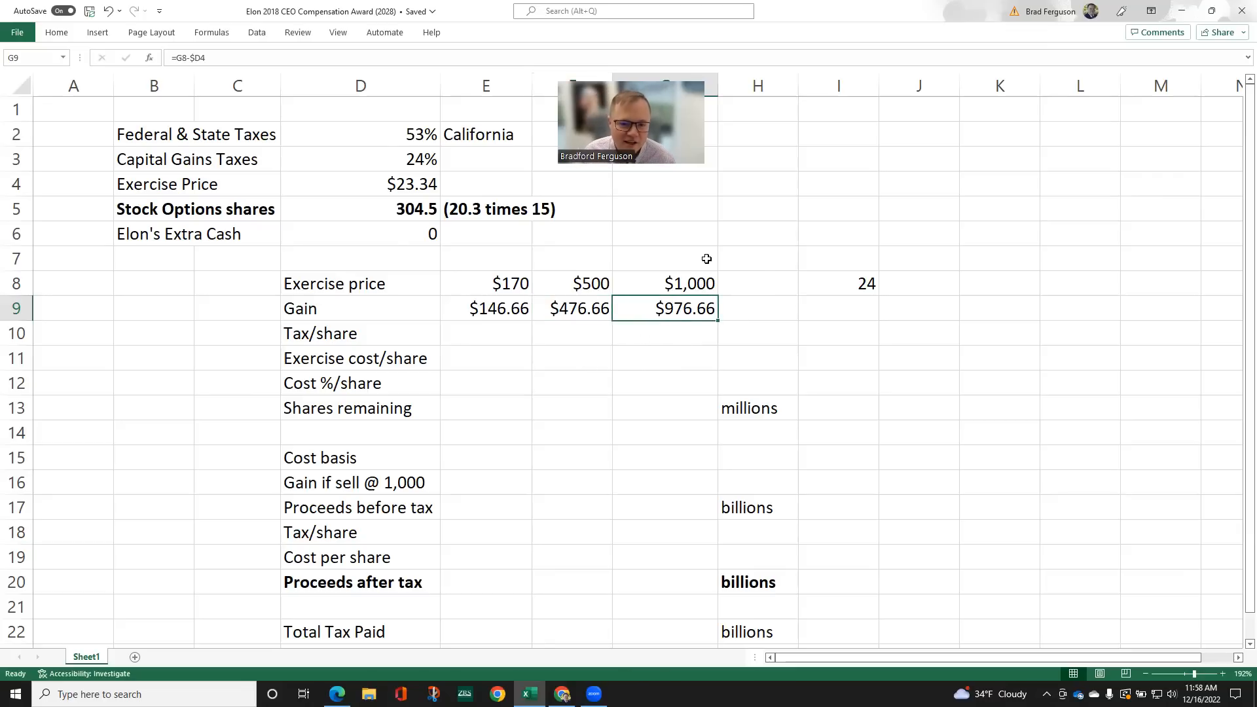
pyautogui.moveTo(476, 326)
pyautogui.write('=E9*0.53')
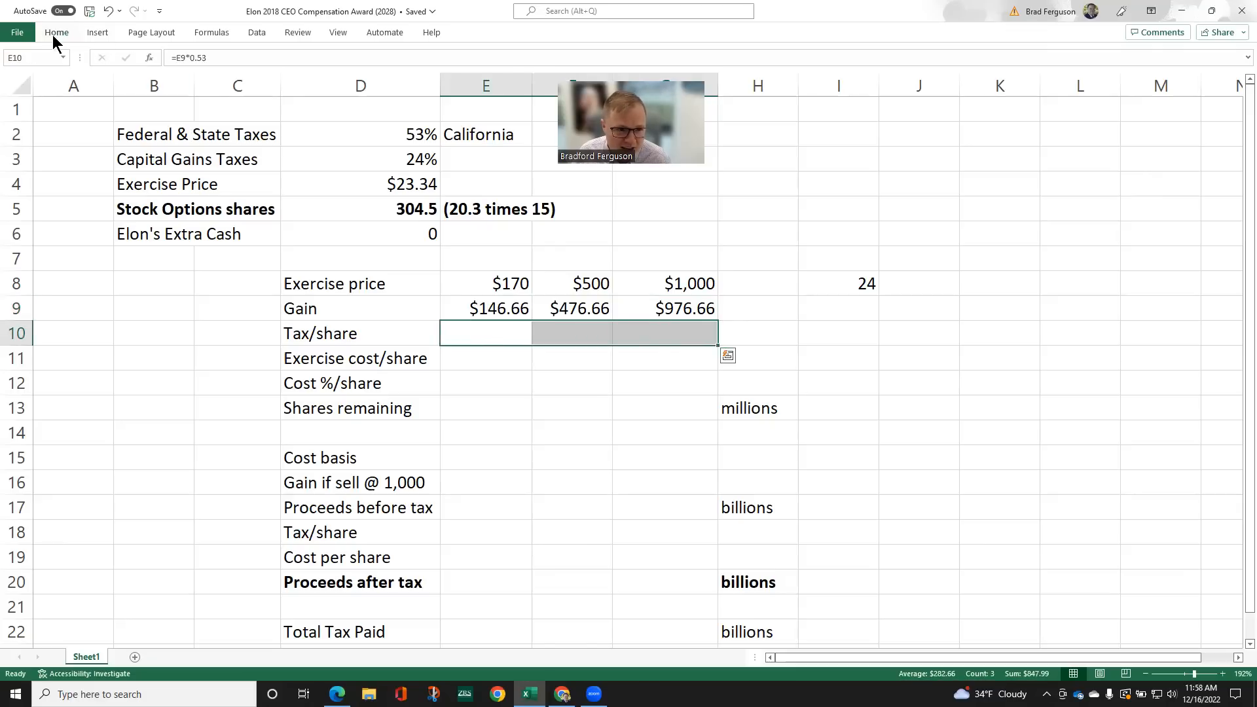
# Compute 53% tax per share ($77.73, $252.63, $517.63) and fill the $23.34 exercise cost across E11:G11
pyautogui.click(56, 32)
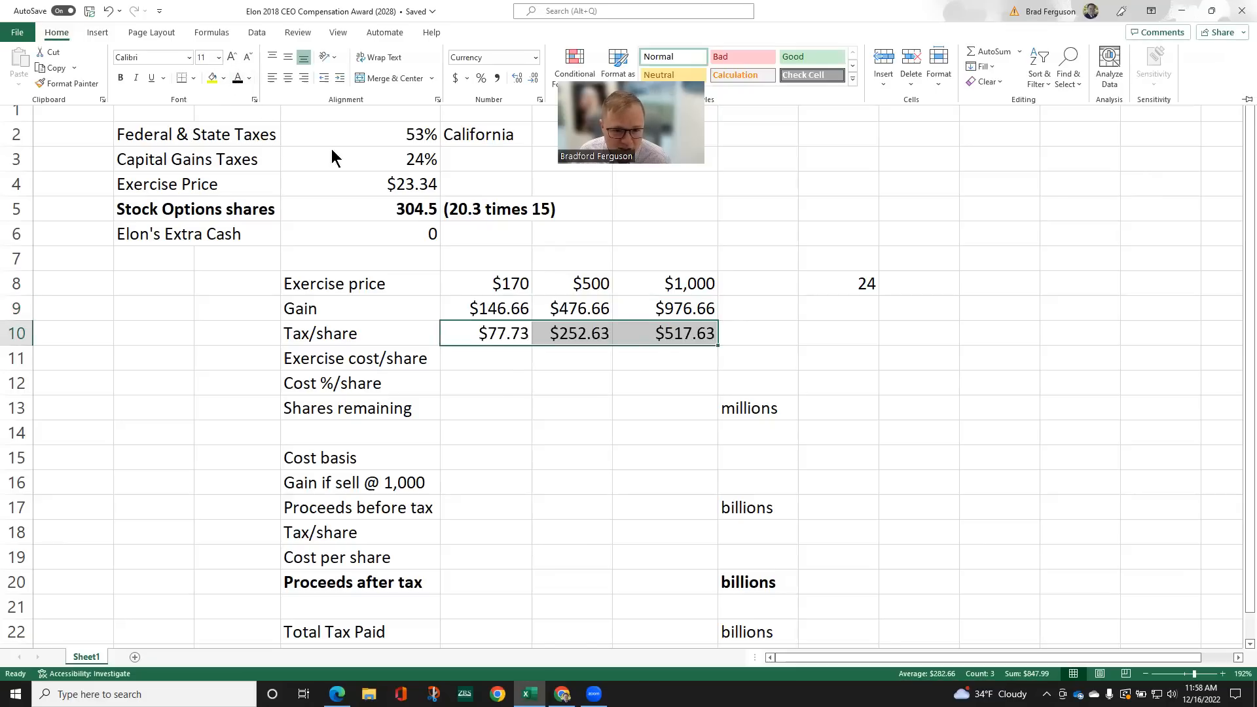
pyautogui.click(484, 357)
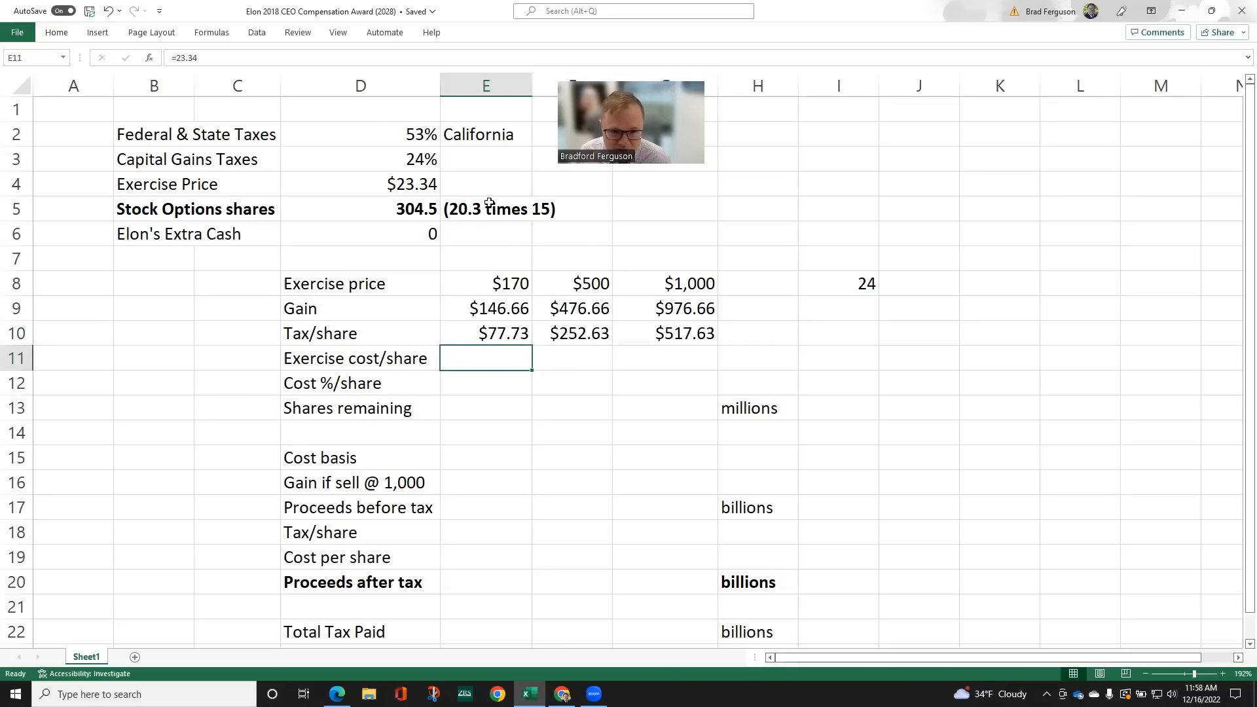
pyautogui.moveTo(118, 42)
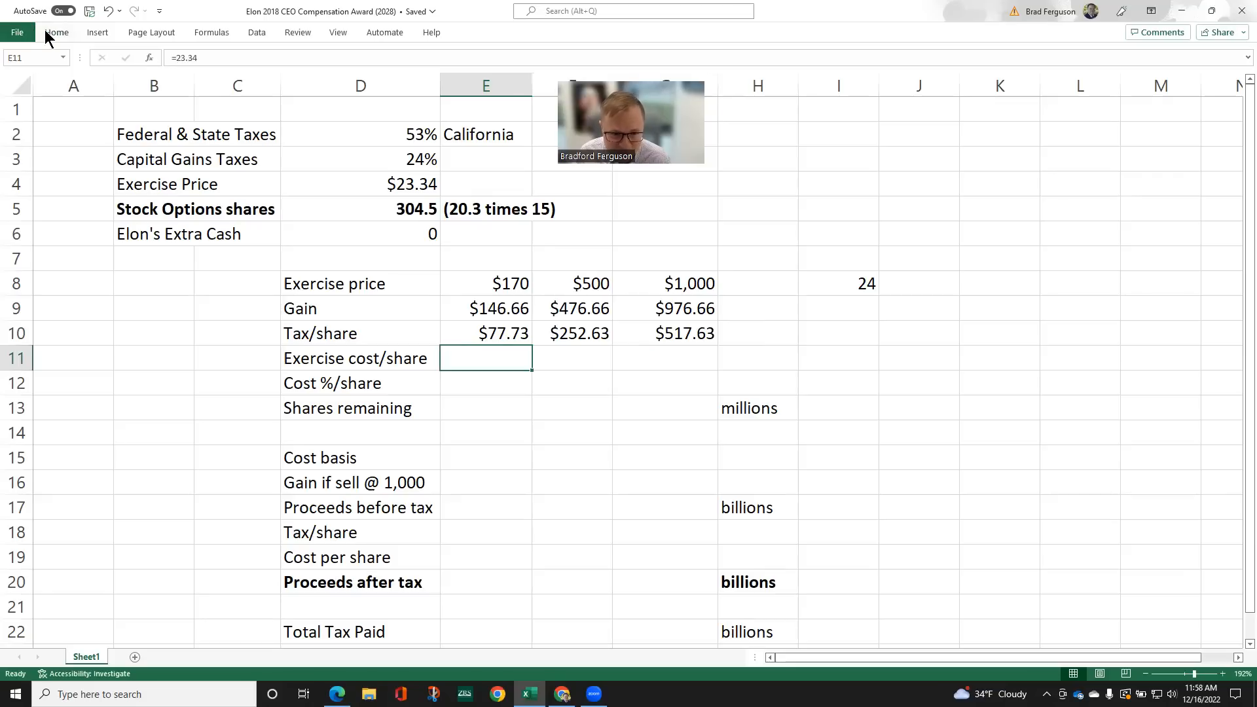
pyautogui.click(56, 31)
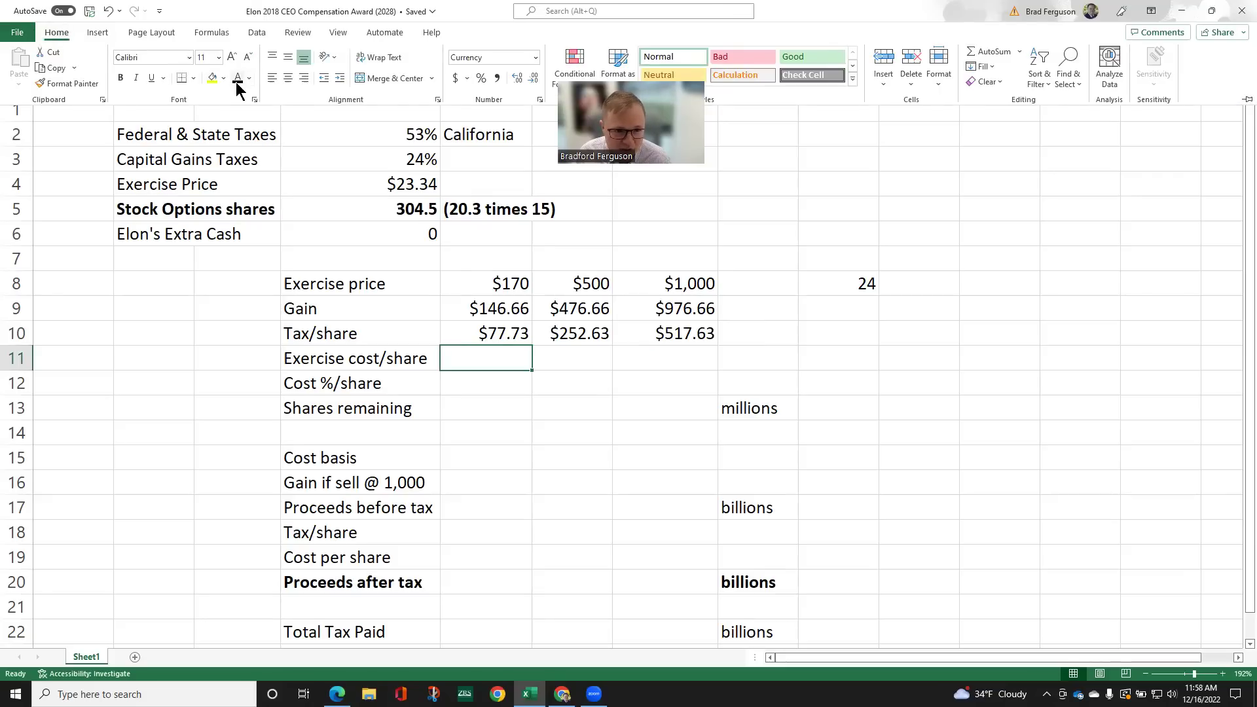
pyautogui.moveTo(694, 361)
pyautogui.write('=23.34')
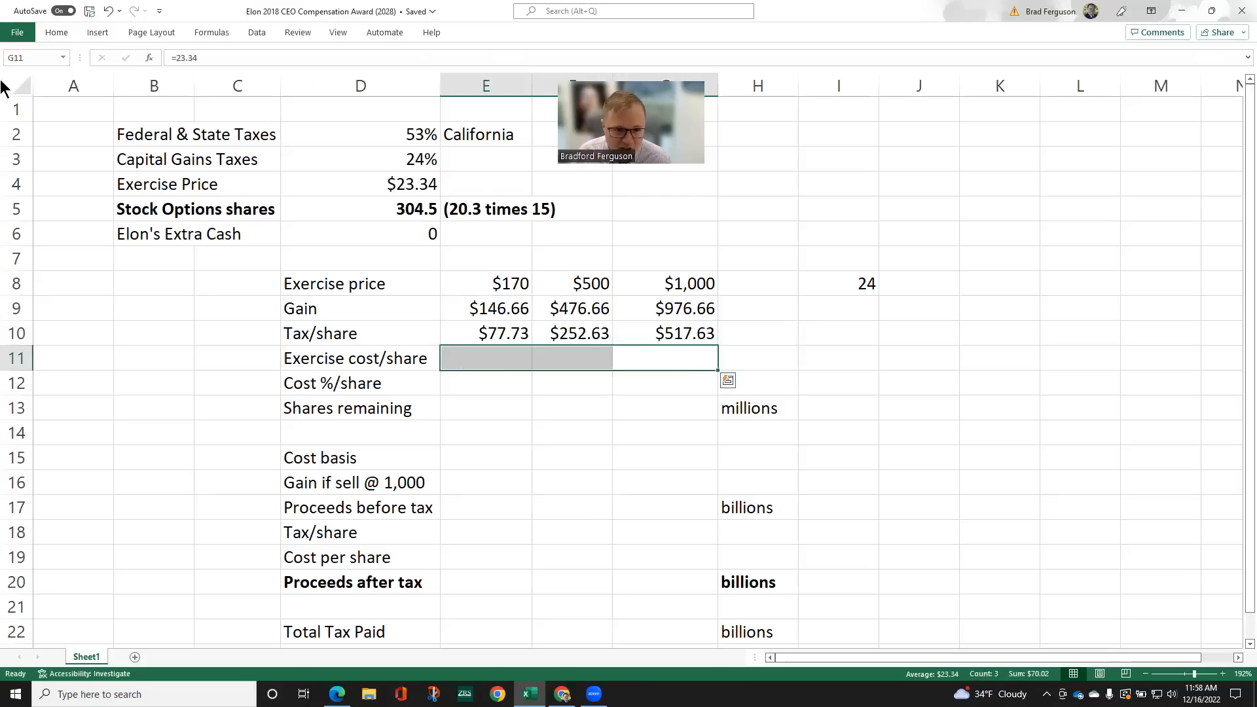
pyautogui.click(56, 31)
pyautogui.write('=(E11+E10)/E8')
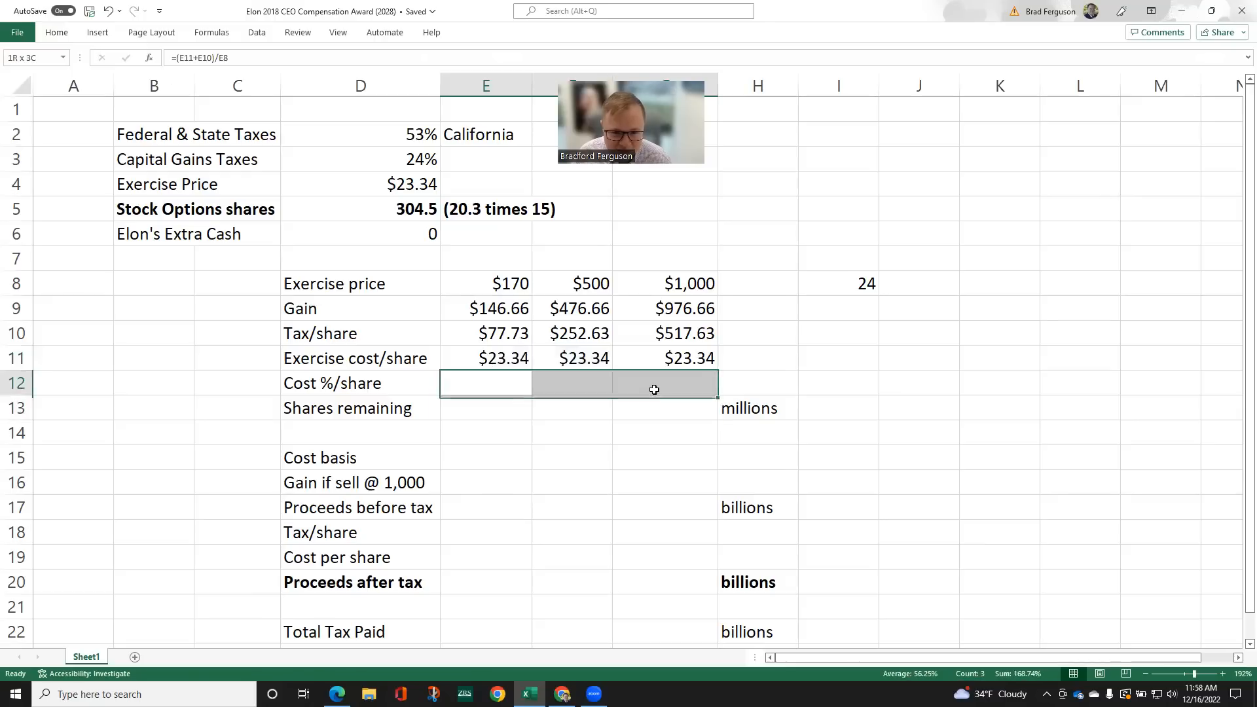
pyautogui.click(486, 333)
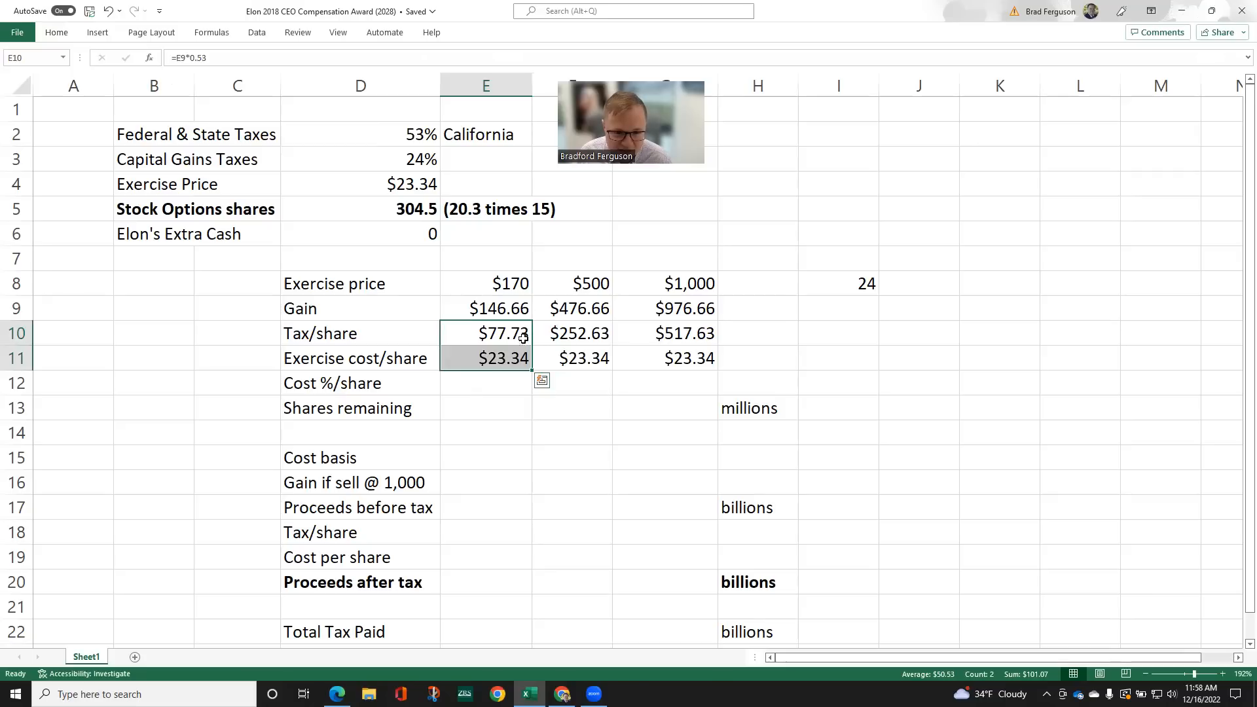
pyautogui.moveTo(503, 359)
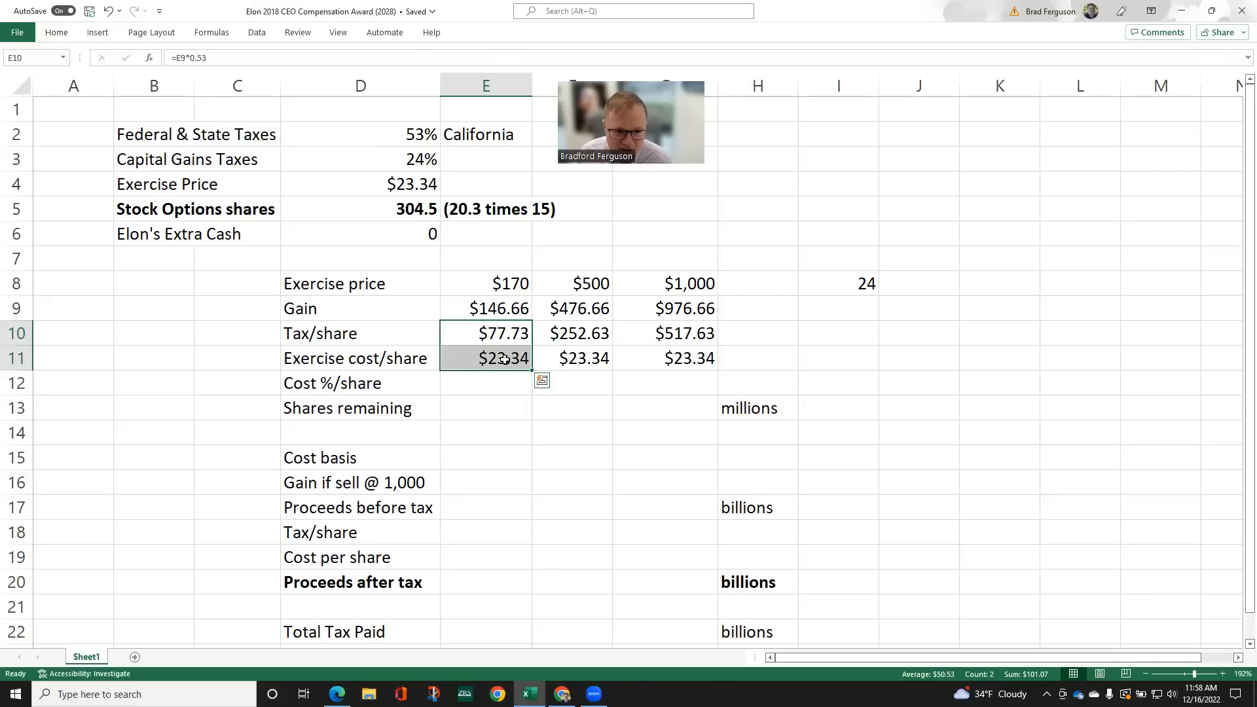
pyautogui.moveTo(513, 365)
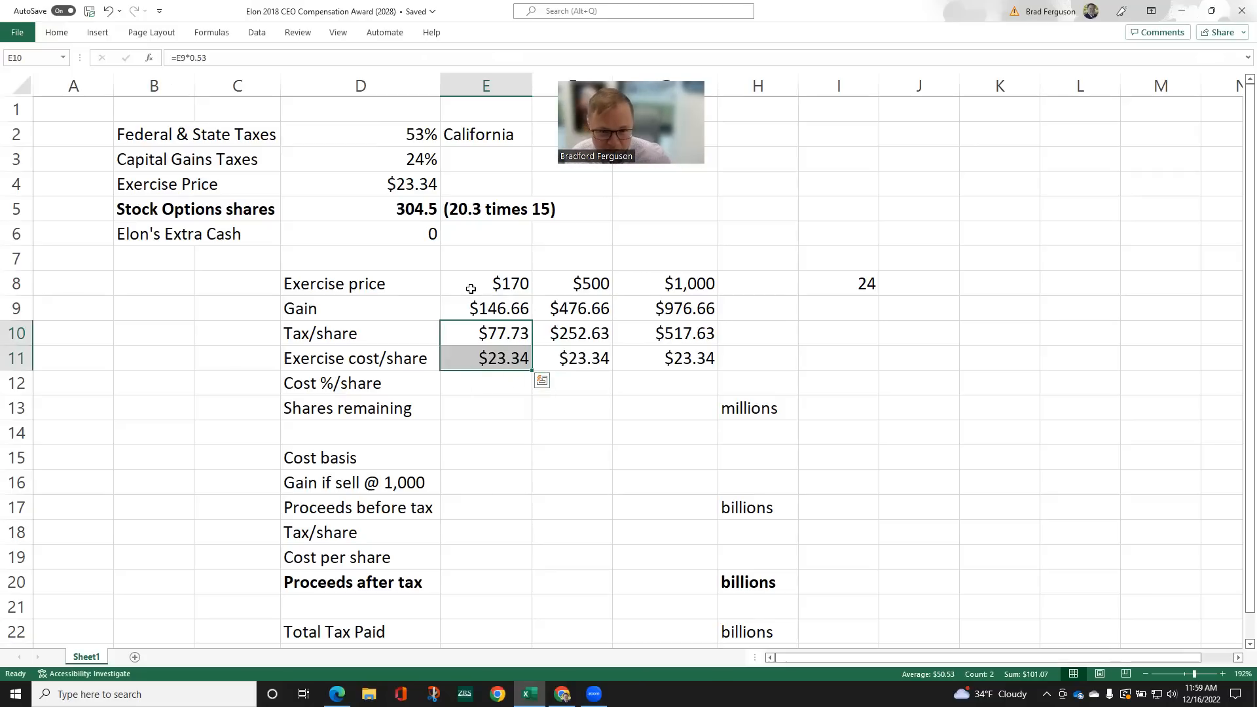
pyautogui.moveTo(551, 363)
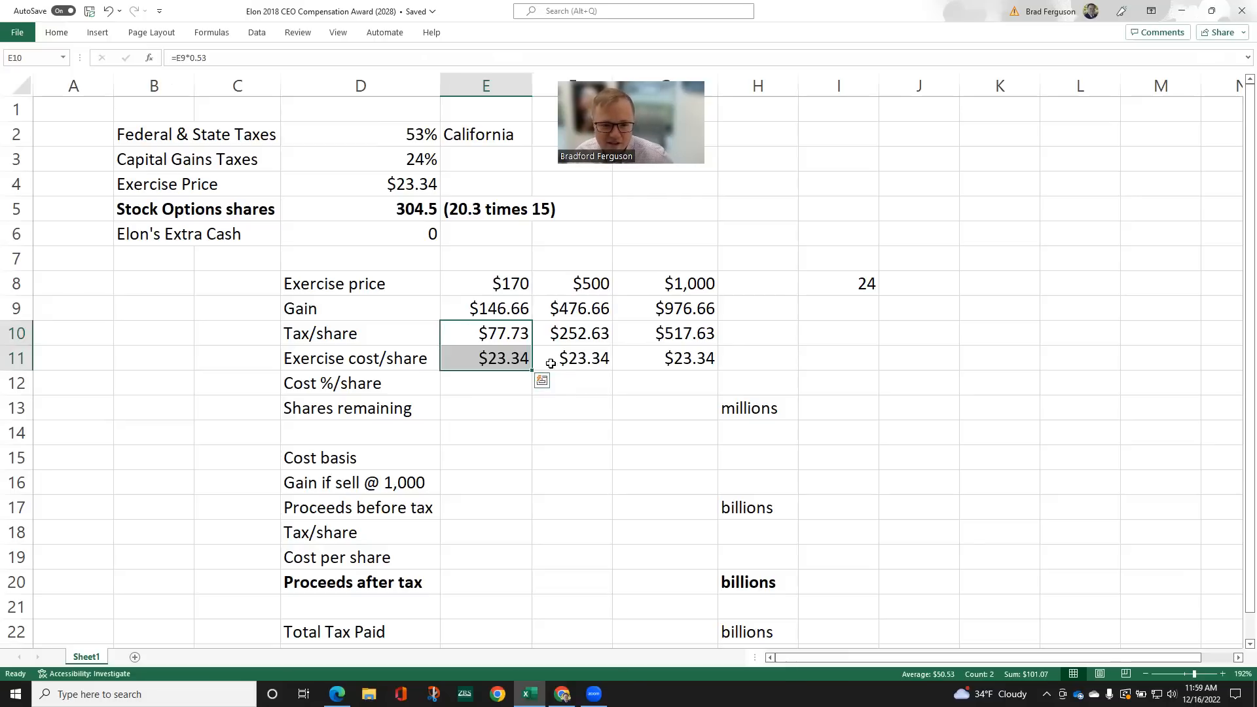
pyautogui.moveTo(513, 380)
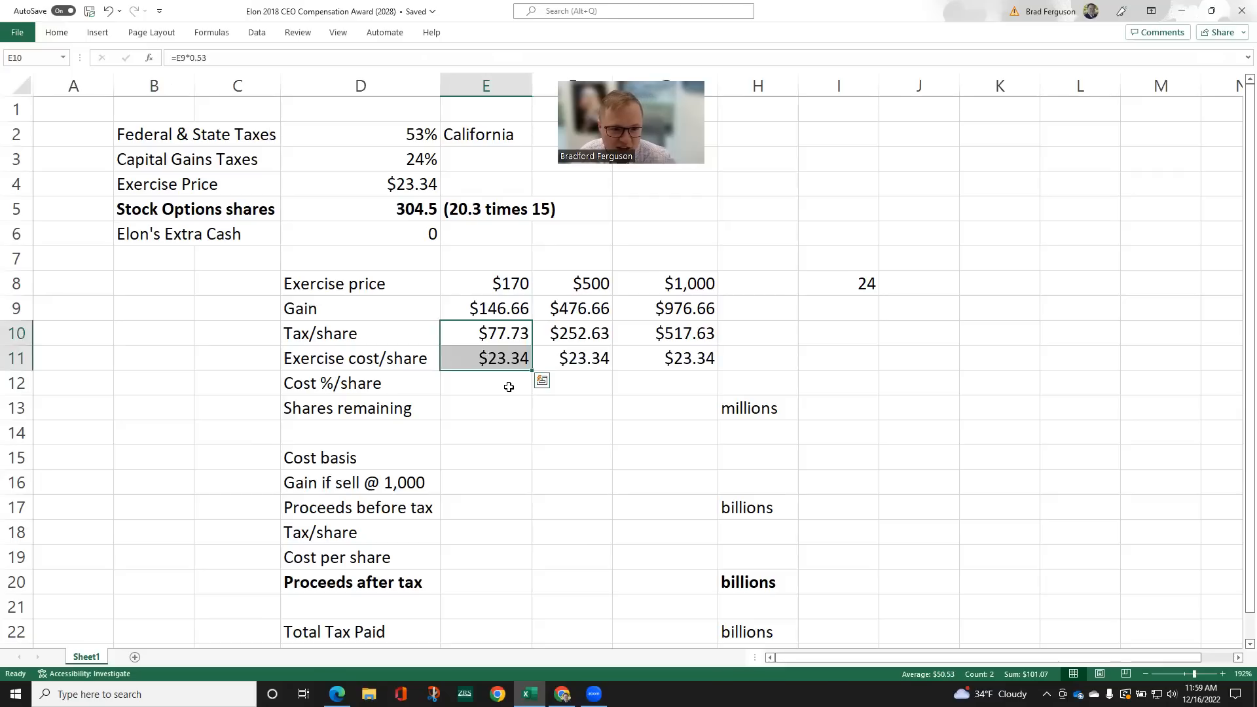
# Calculate cost %/share (59.45%) via =(E11+E10)/E8 and shares remaining (123.47) via =(1-E12)*$D5 for $170
pyautogui.click(485, 382)
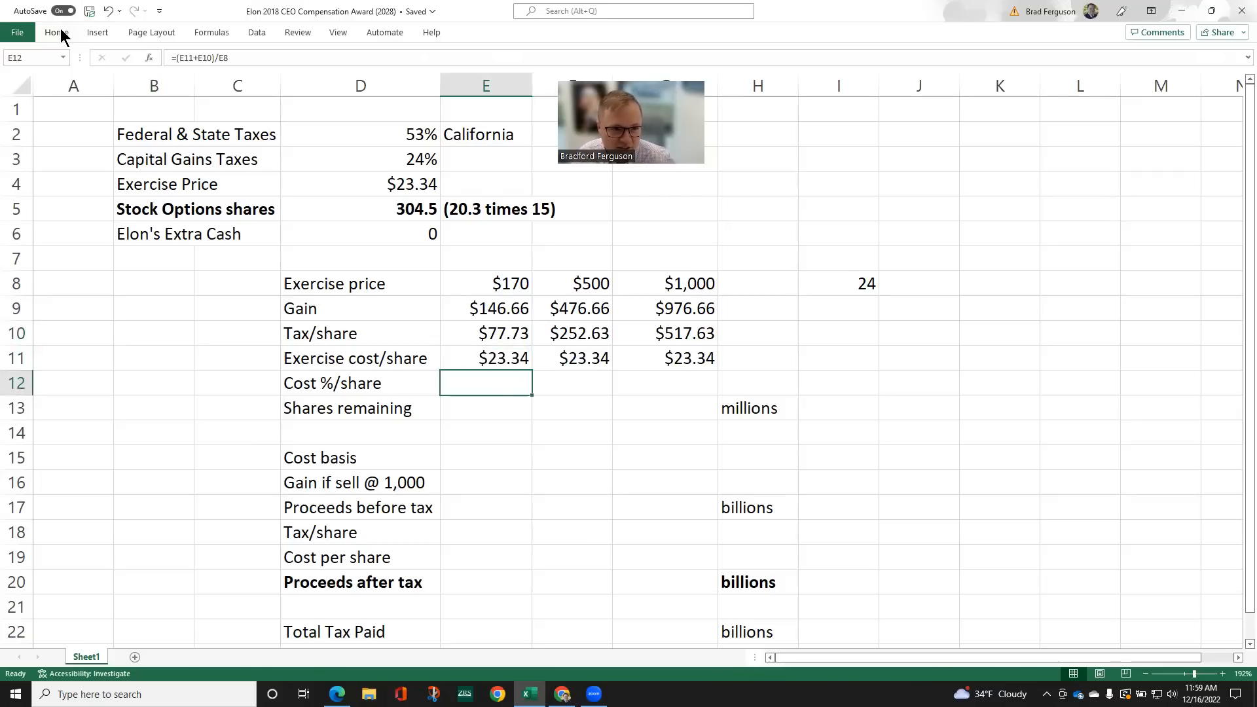
pyautogui.click(56, 31)
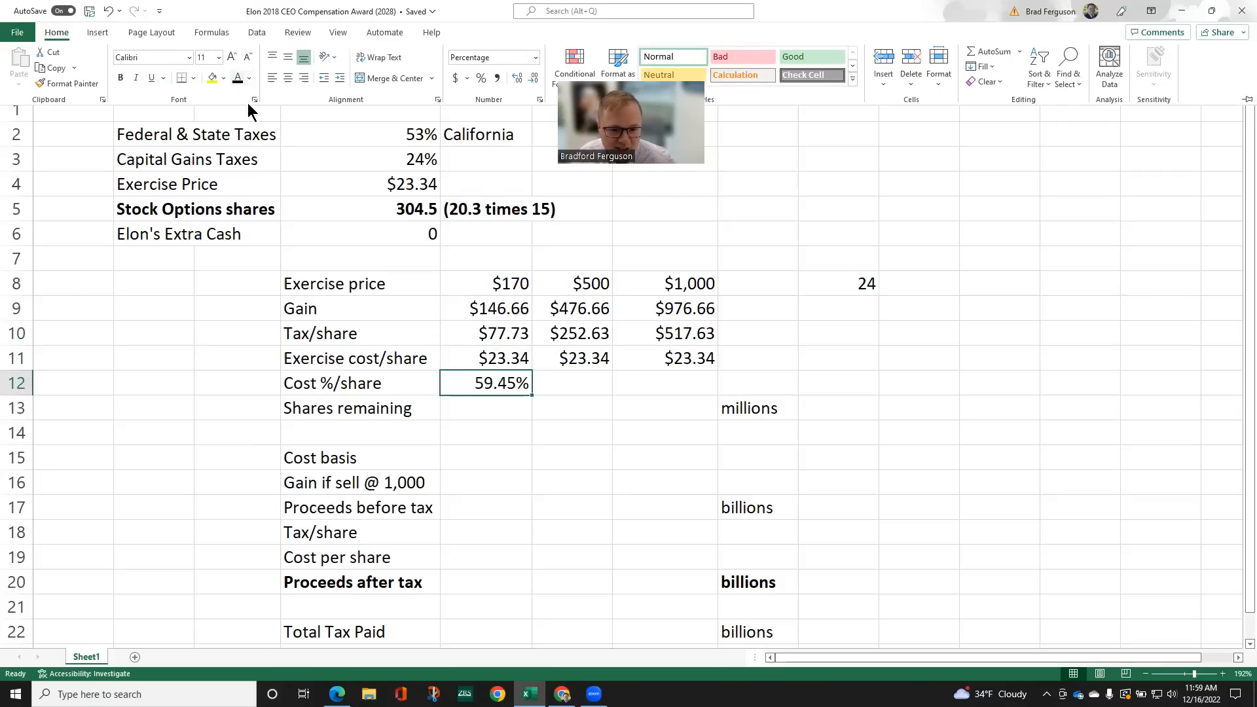
pyautogui.moveTo(583, 412)
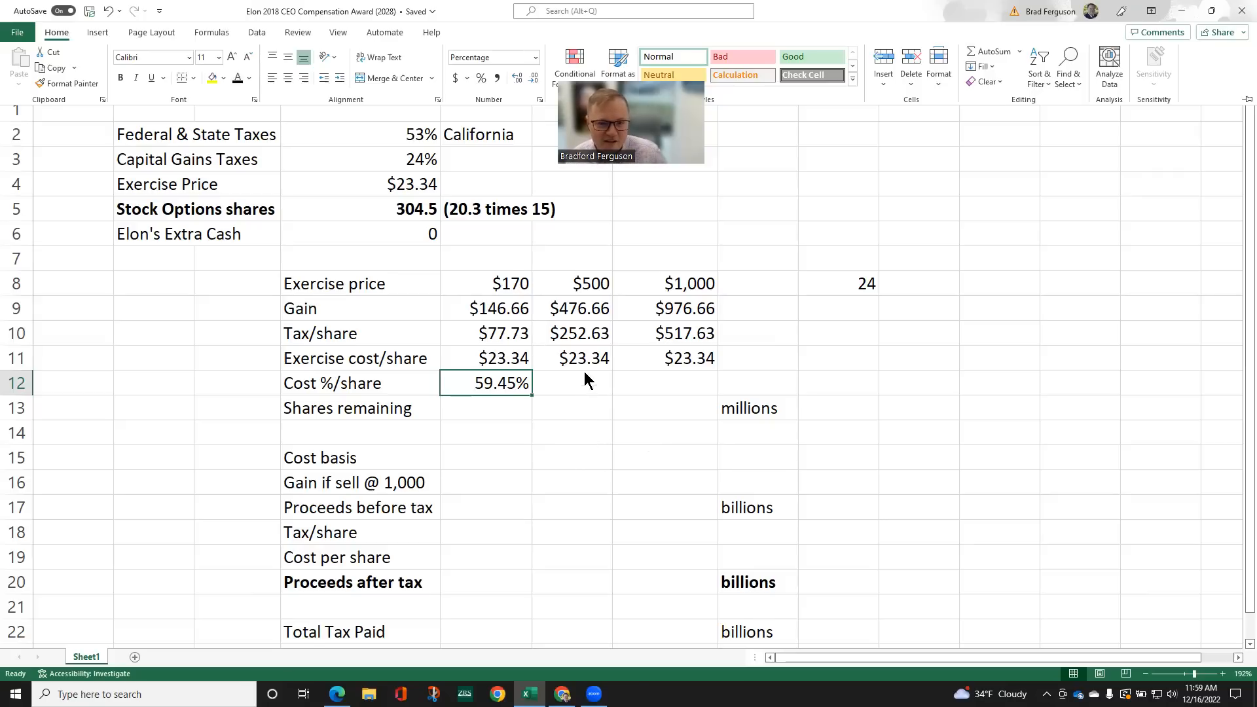
pyautogui.moveTo(521, 415)
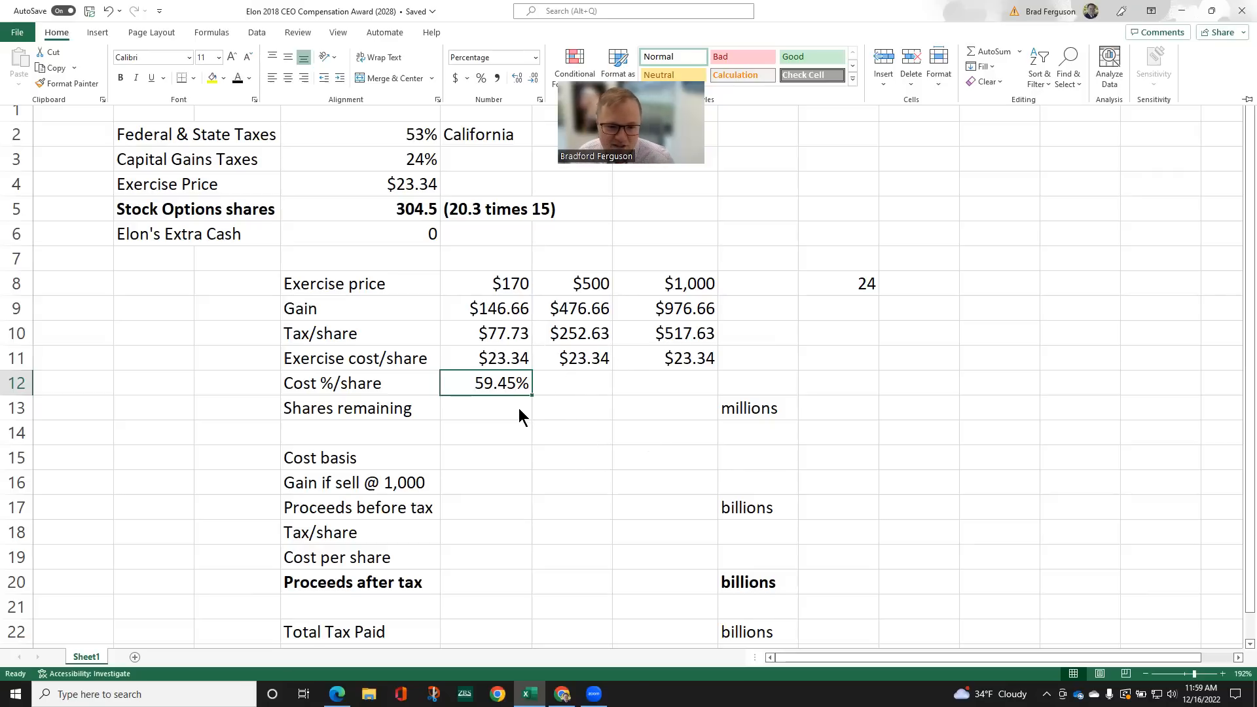
pyautogui.click(484, 407)
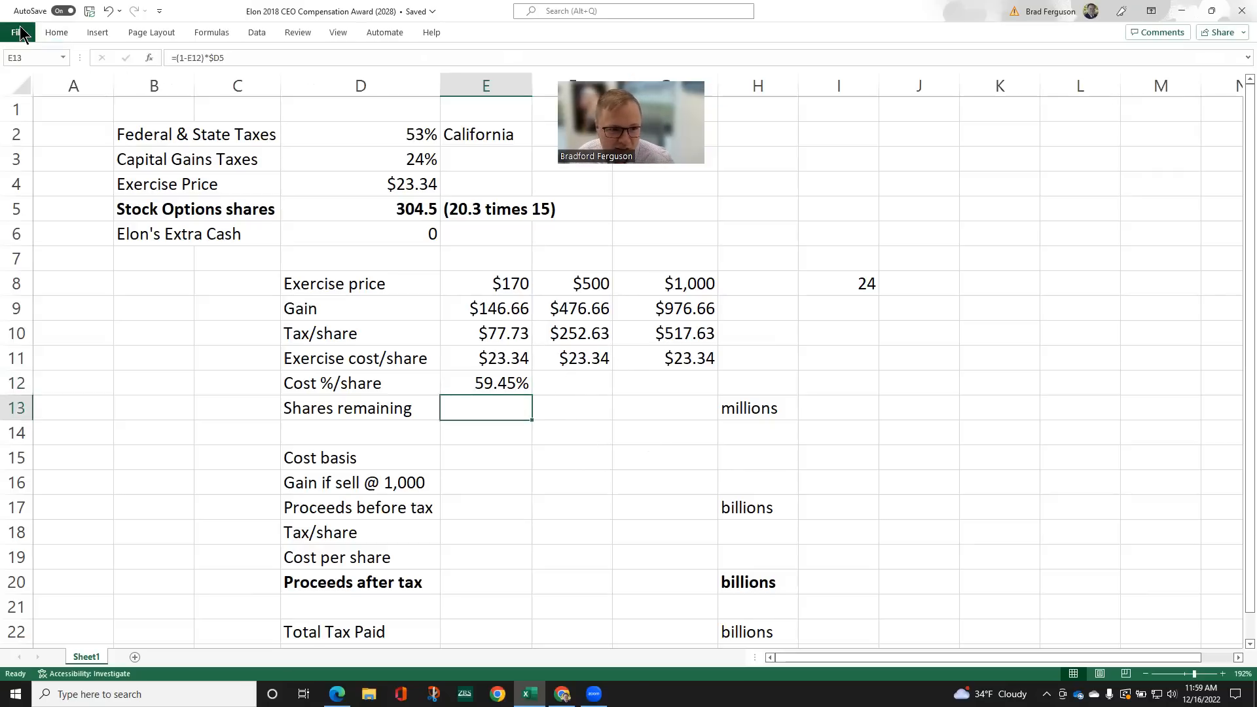
pyautogui.click(56, 32)
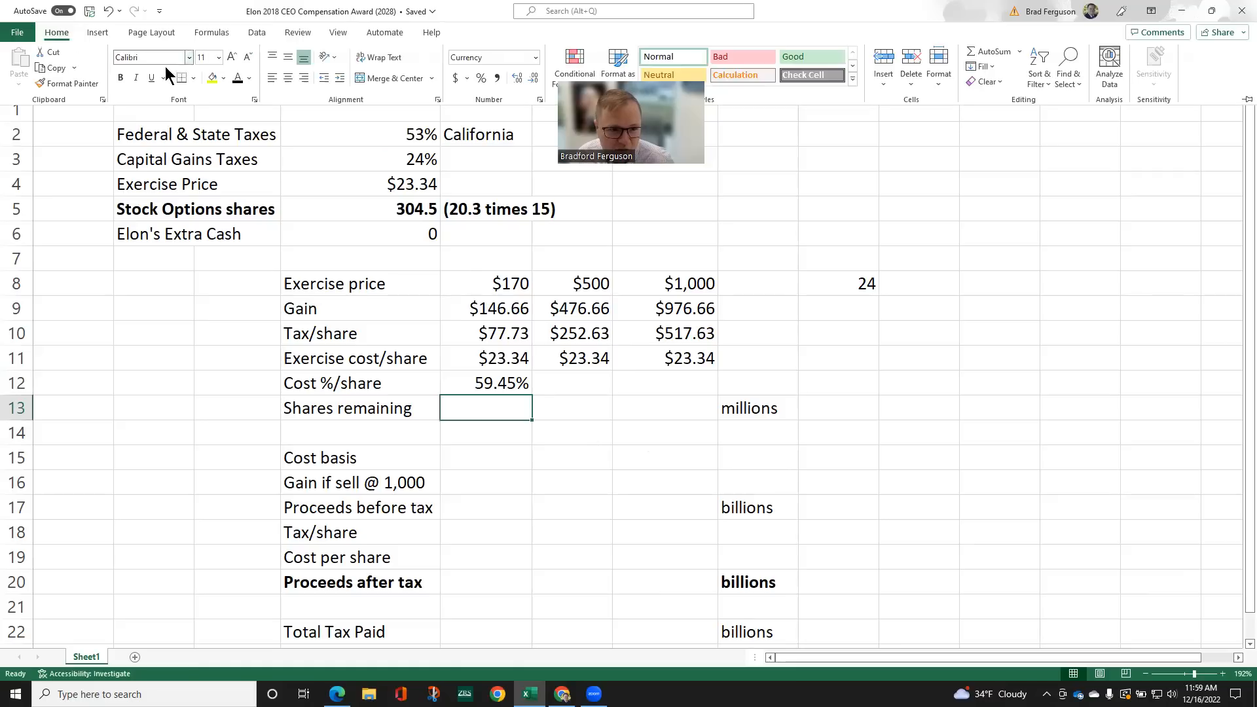
pyautogui.write('$123.47')
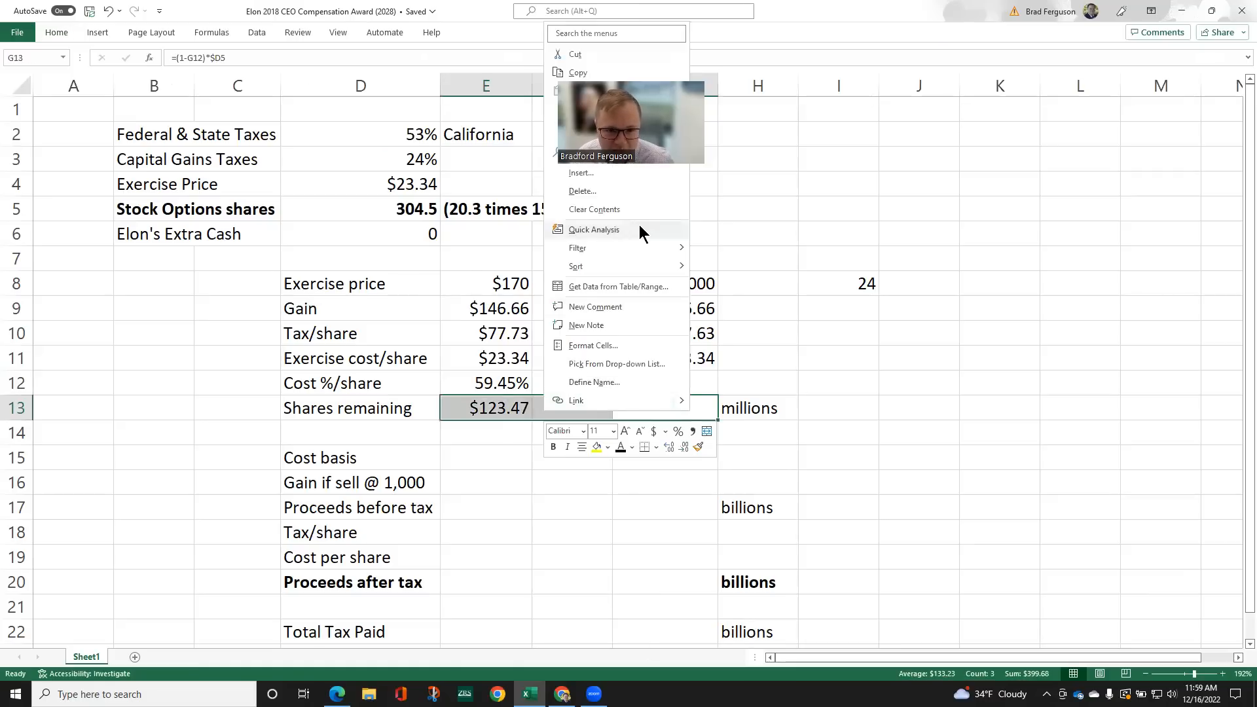
pyautogui.moveTo(610, 325)
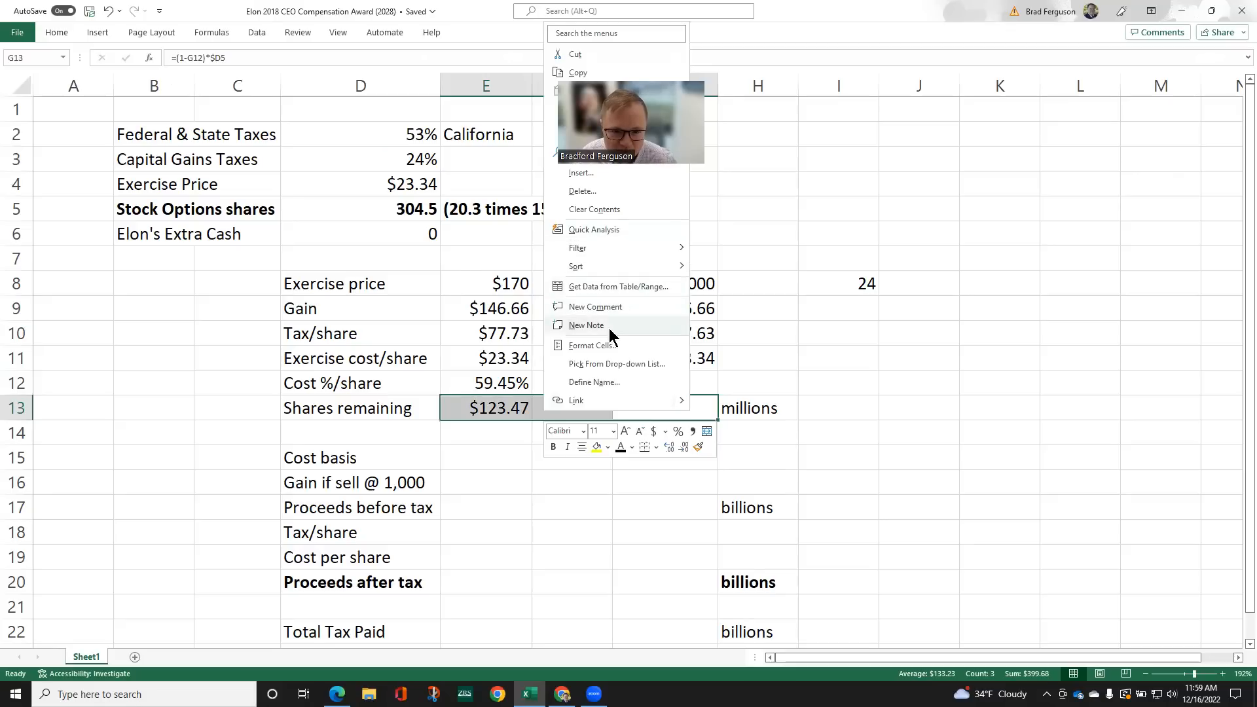
# Format shares remaining as a plain Number and fill cost %/share and shares remaining into the $500 and $1,000 columns
pyautogui.click(591, 345)
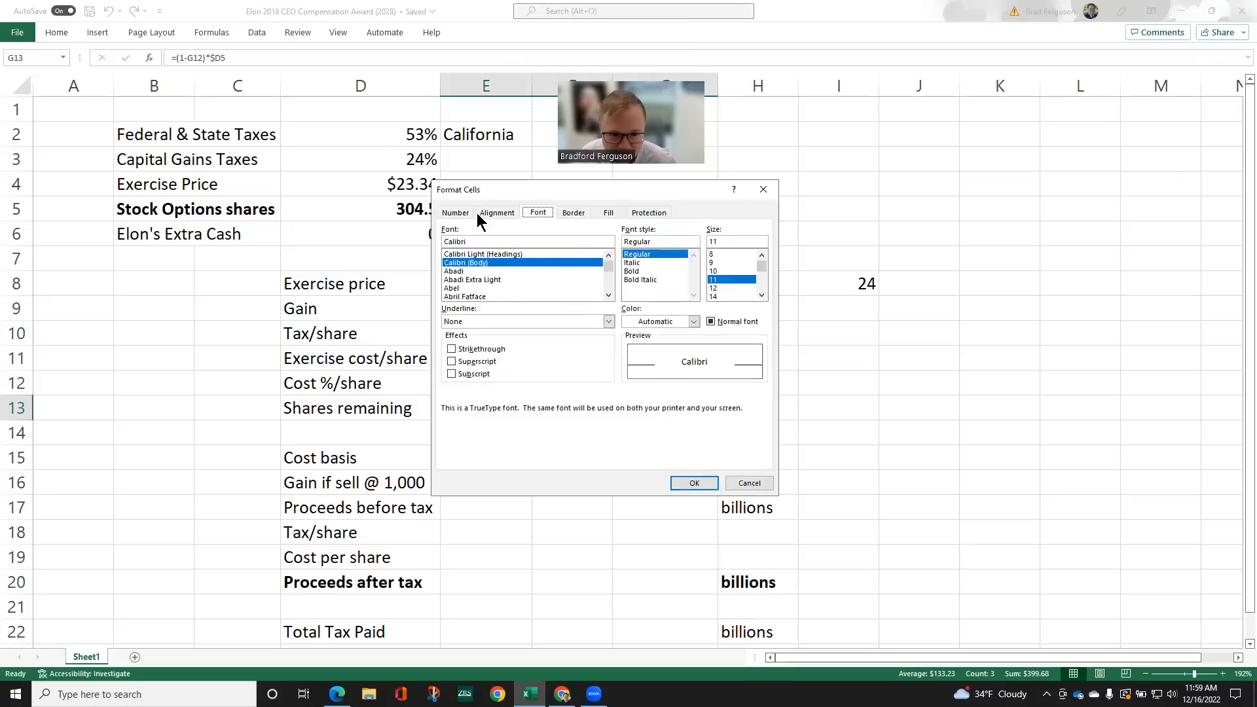
pyautogui.click(454, 212)
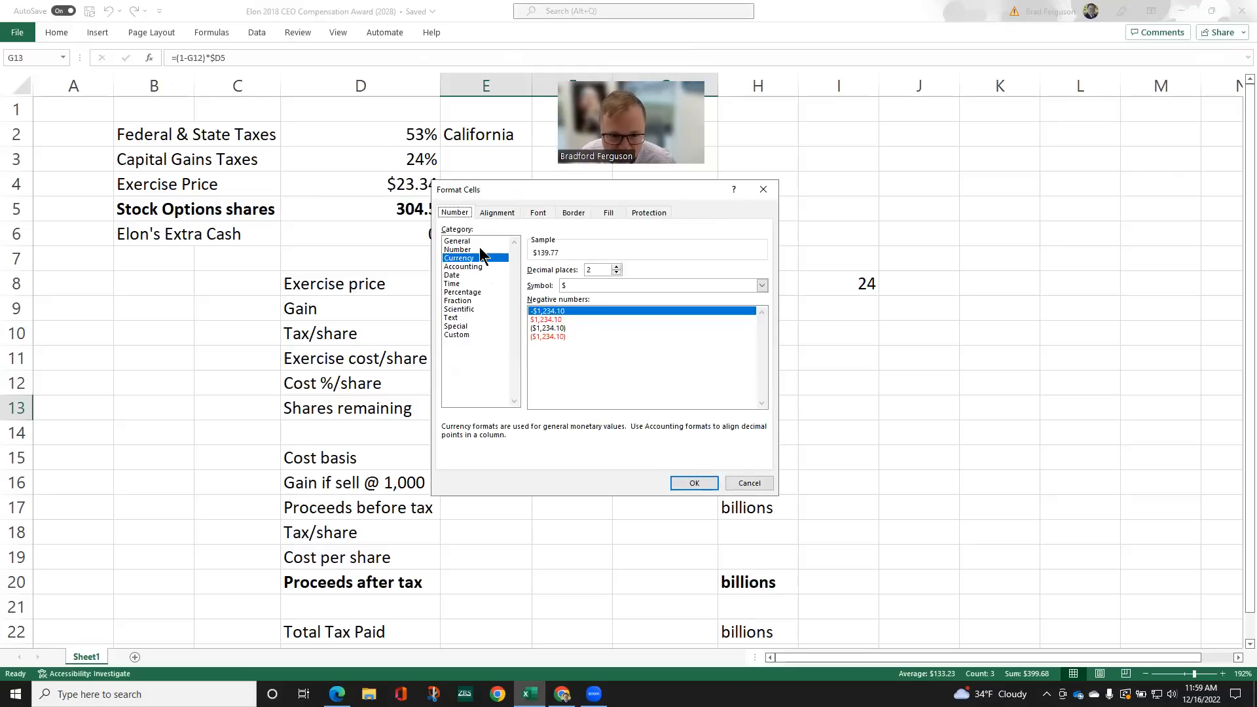
pyautogui.click(692, 483)
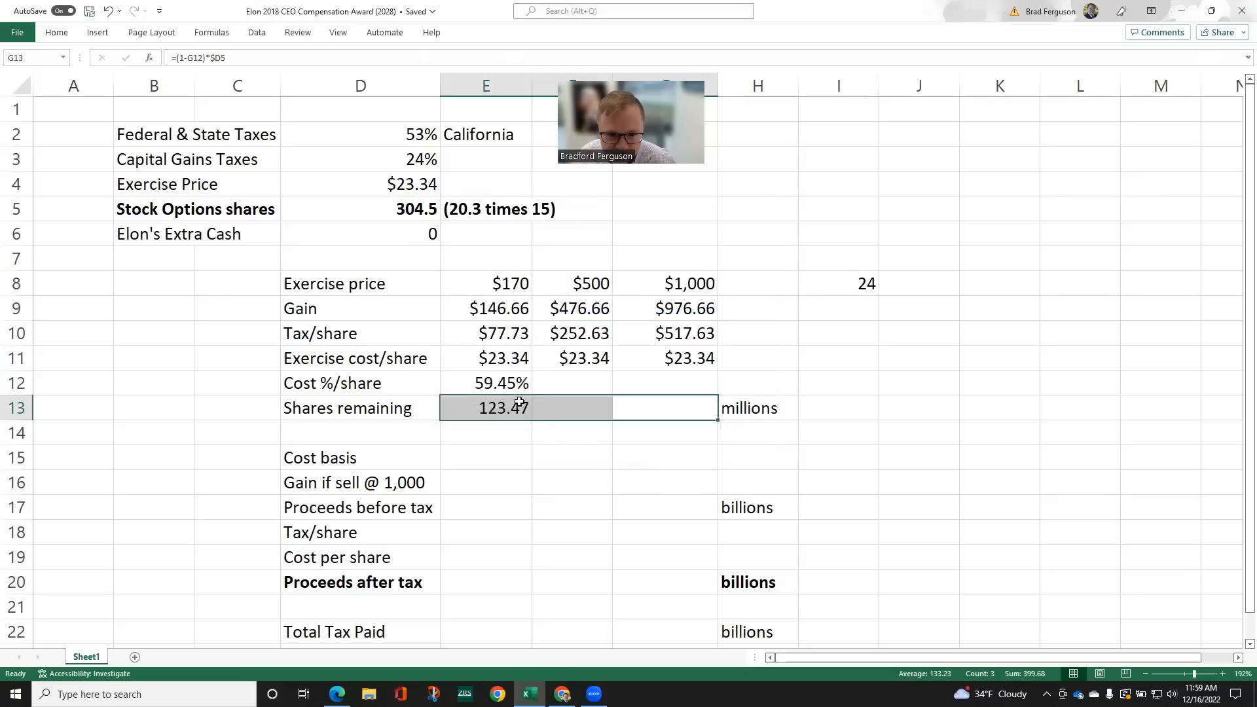
pyautogui.click(571, 408)
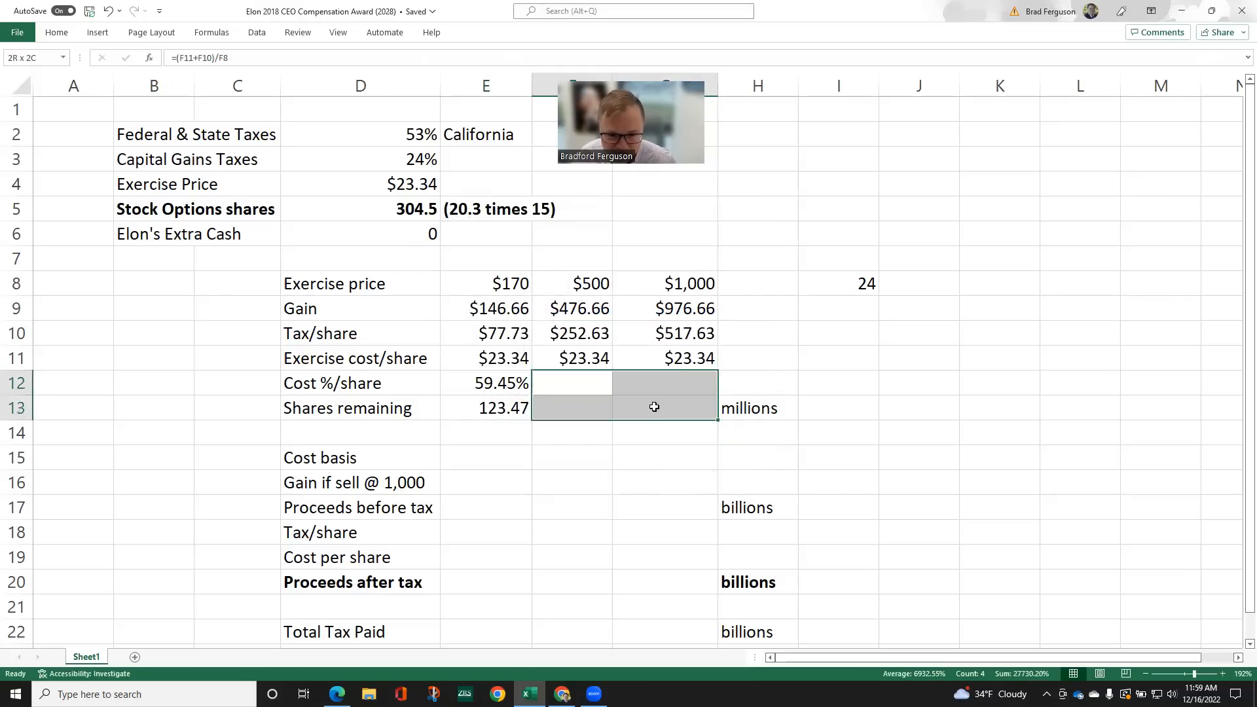
pyautogui.click(56, 32)
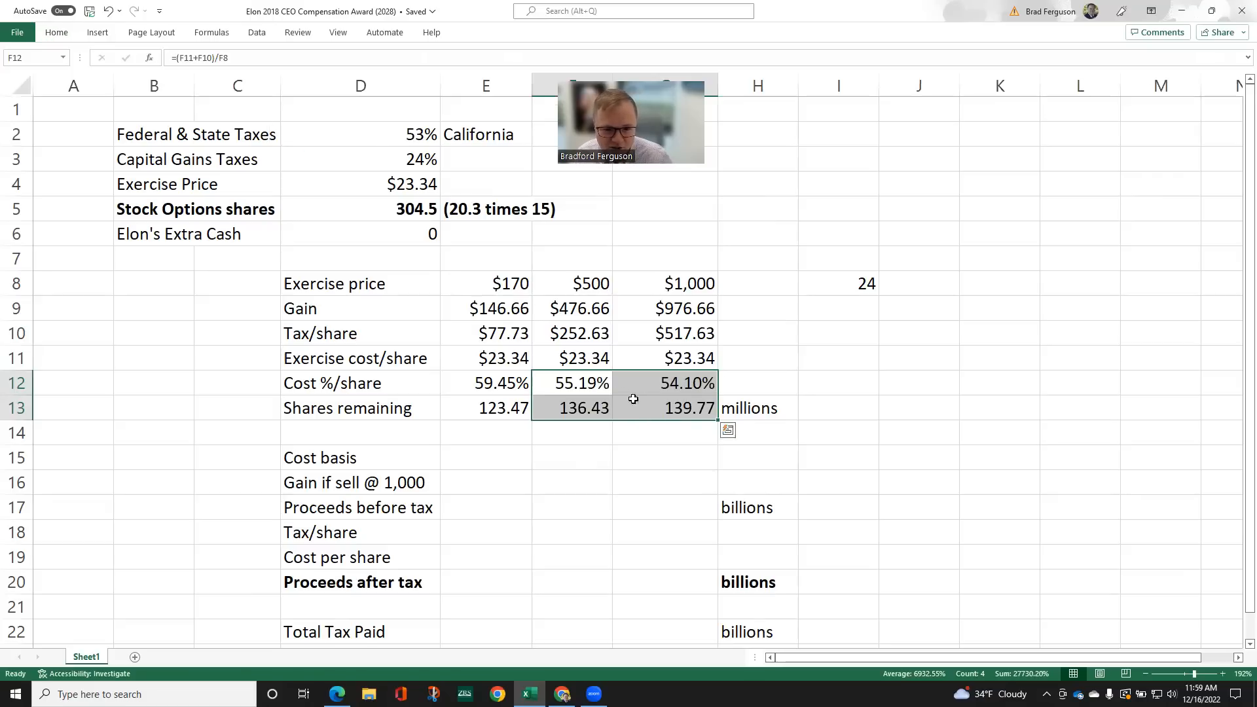
# Review the filled 55.19%/136.43 and 54.10%/139.77 results and start the =E8 cost basis formula in E15
pyautogui.click(572, 383)
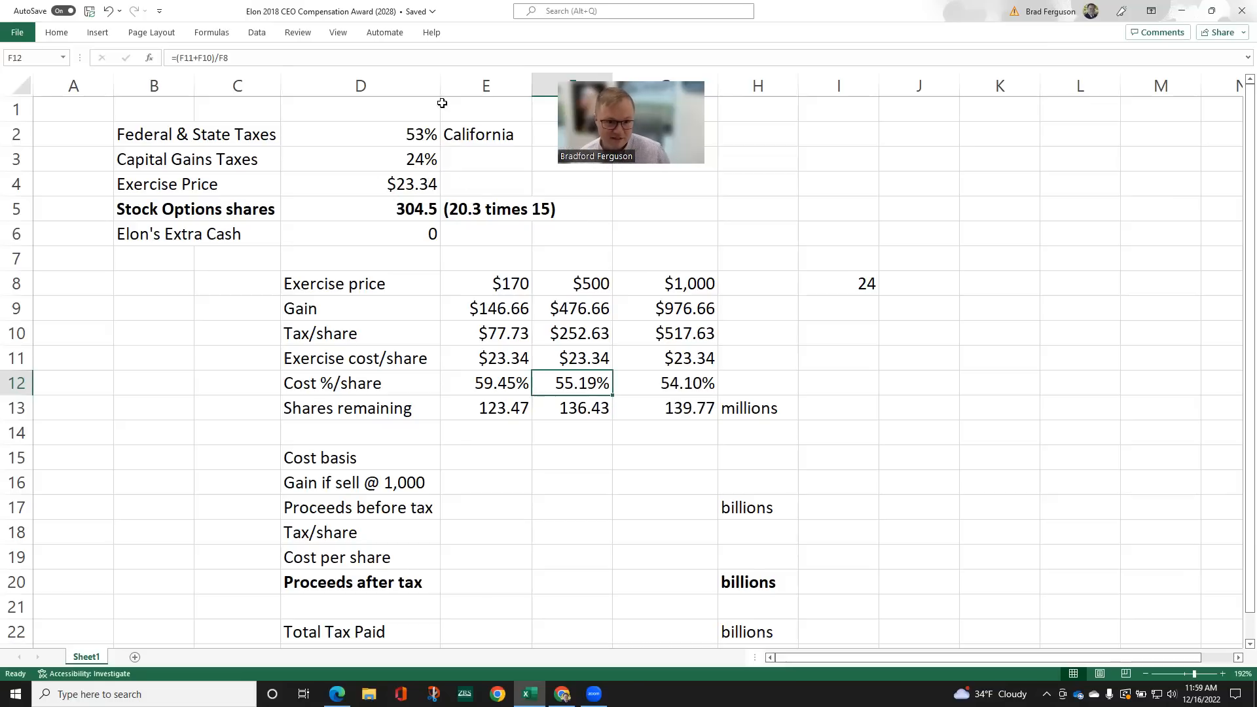
pyautogui.click(360, 183)
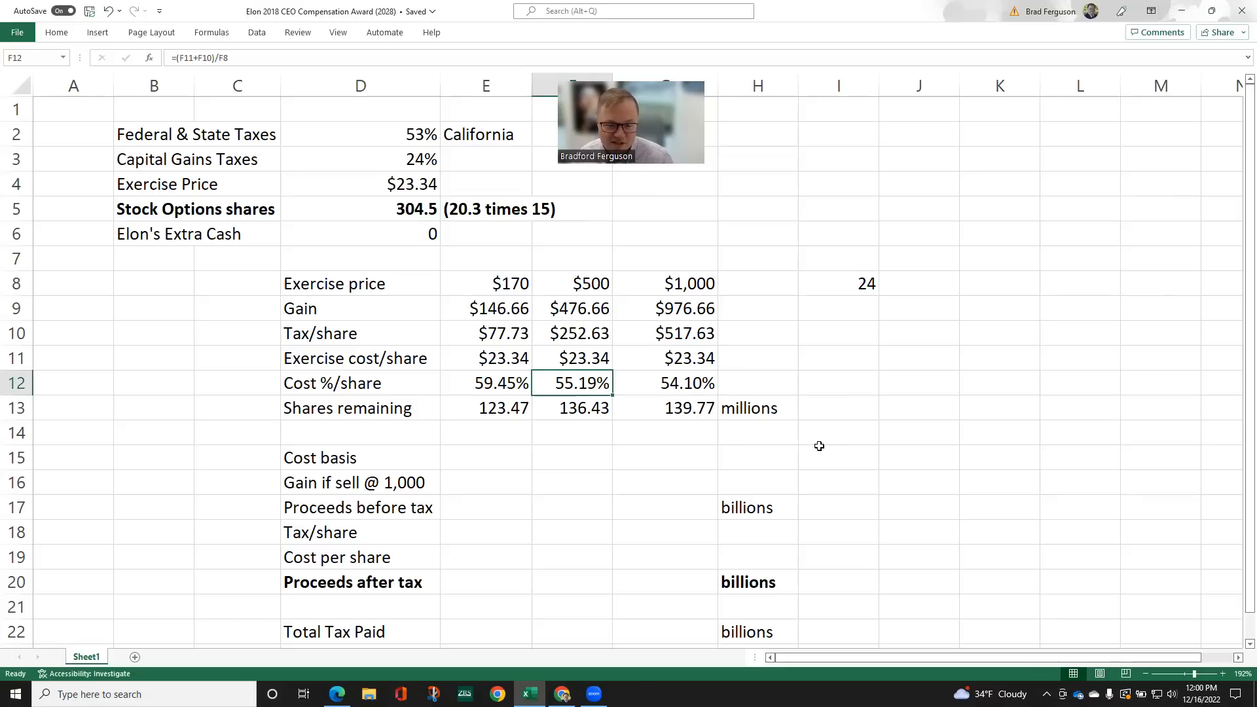
pyautogui.moveTo(668, 466)
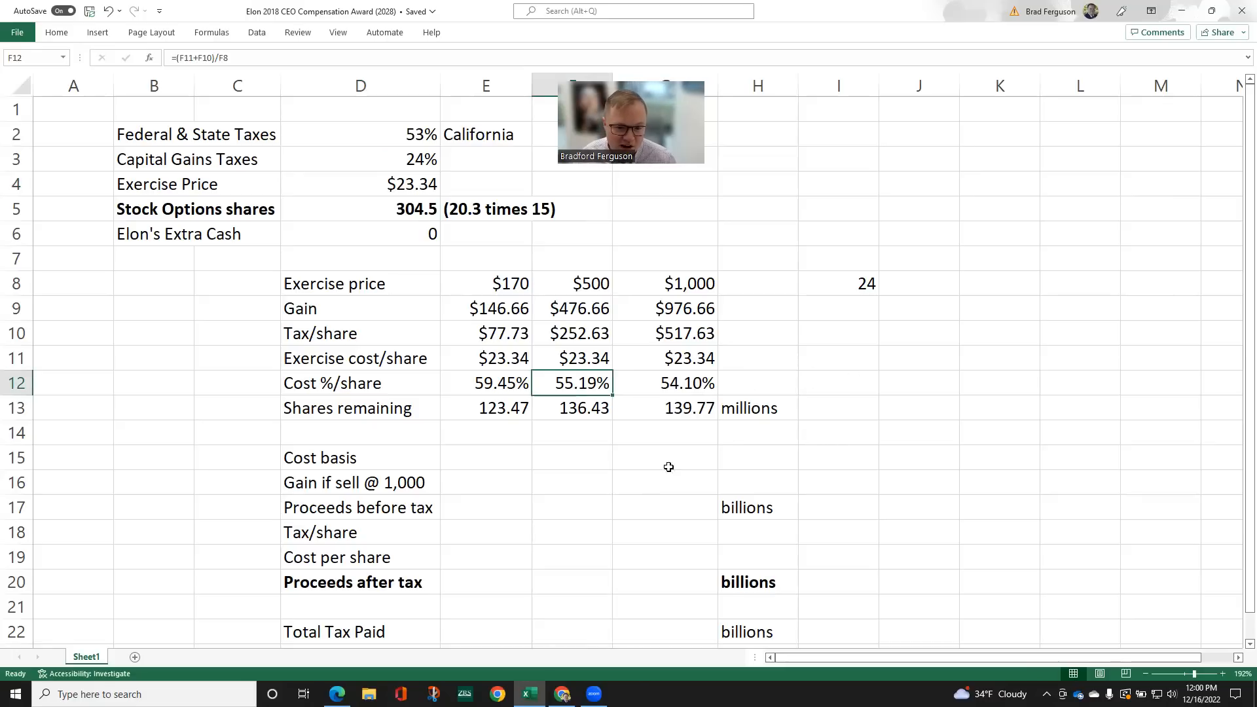
pyautogui.moveTo(528, 433)
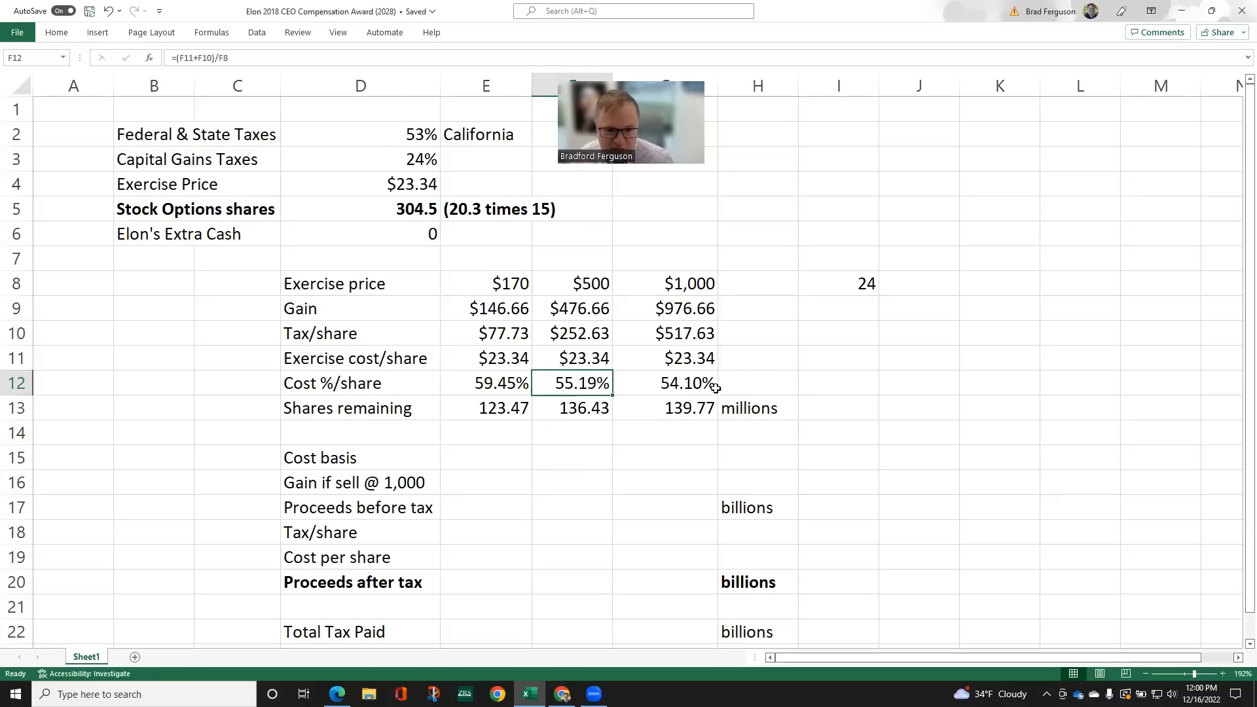
pyautogui.moveTo(637, 394)
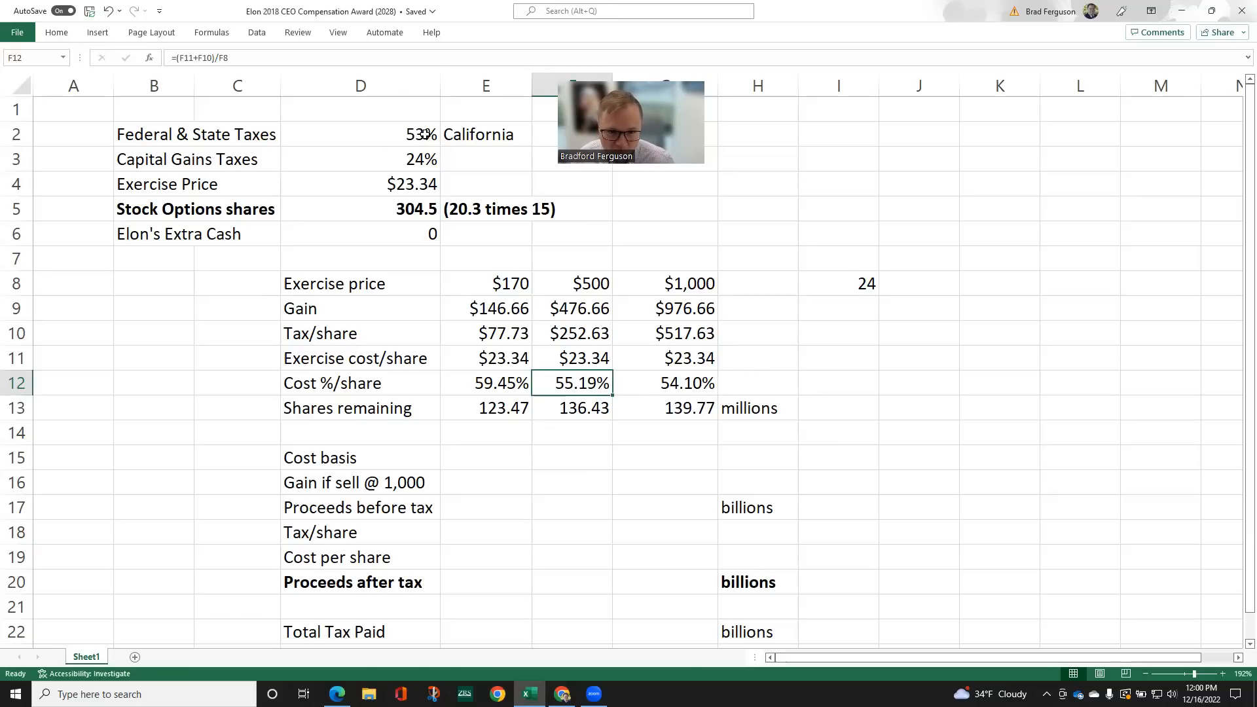
pyautogui.click(360, 134)
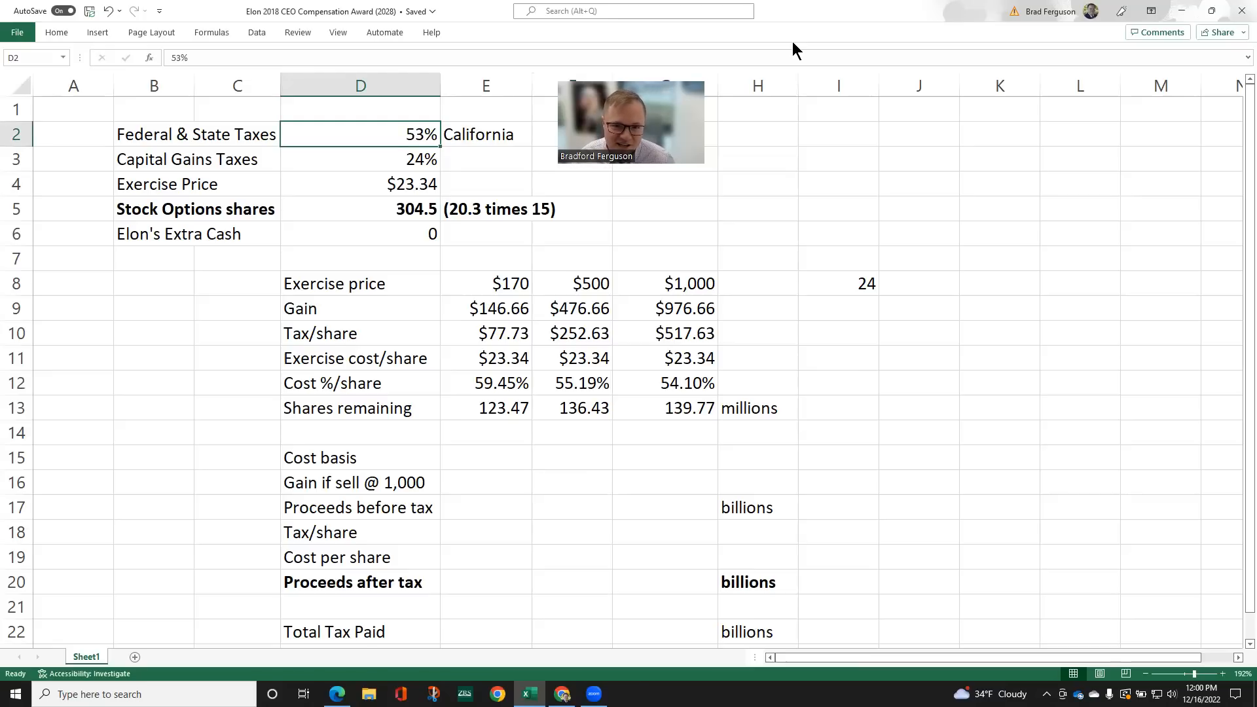
pyautogui.click(484, 457)
pyautogui.write('=E8')
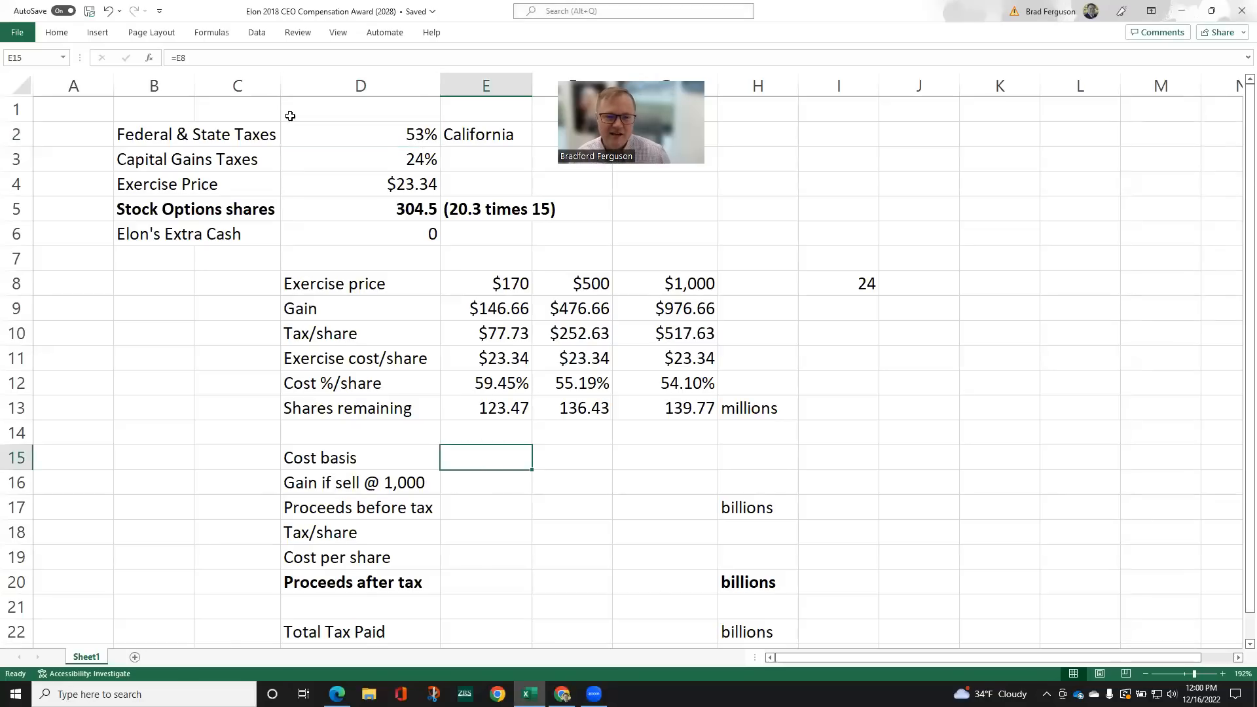
pyautogui.click(359, 133)
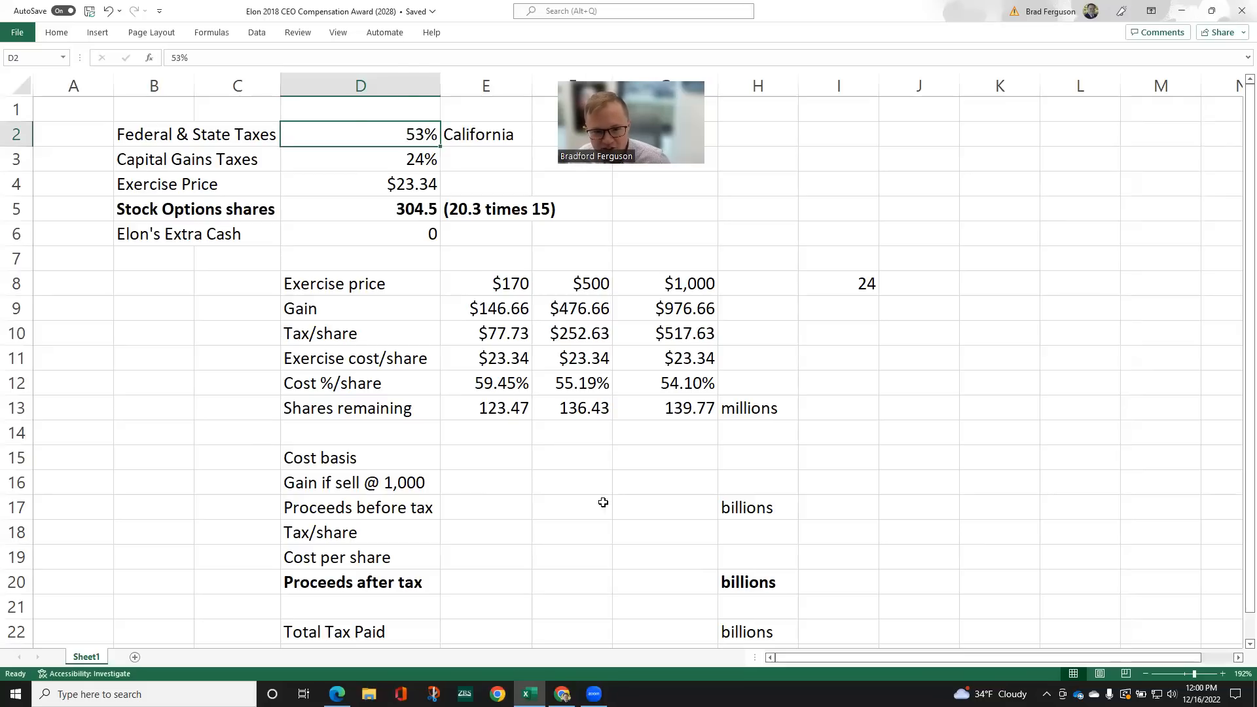
pyautogui.moveTo(516, 460)
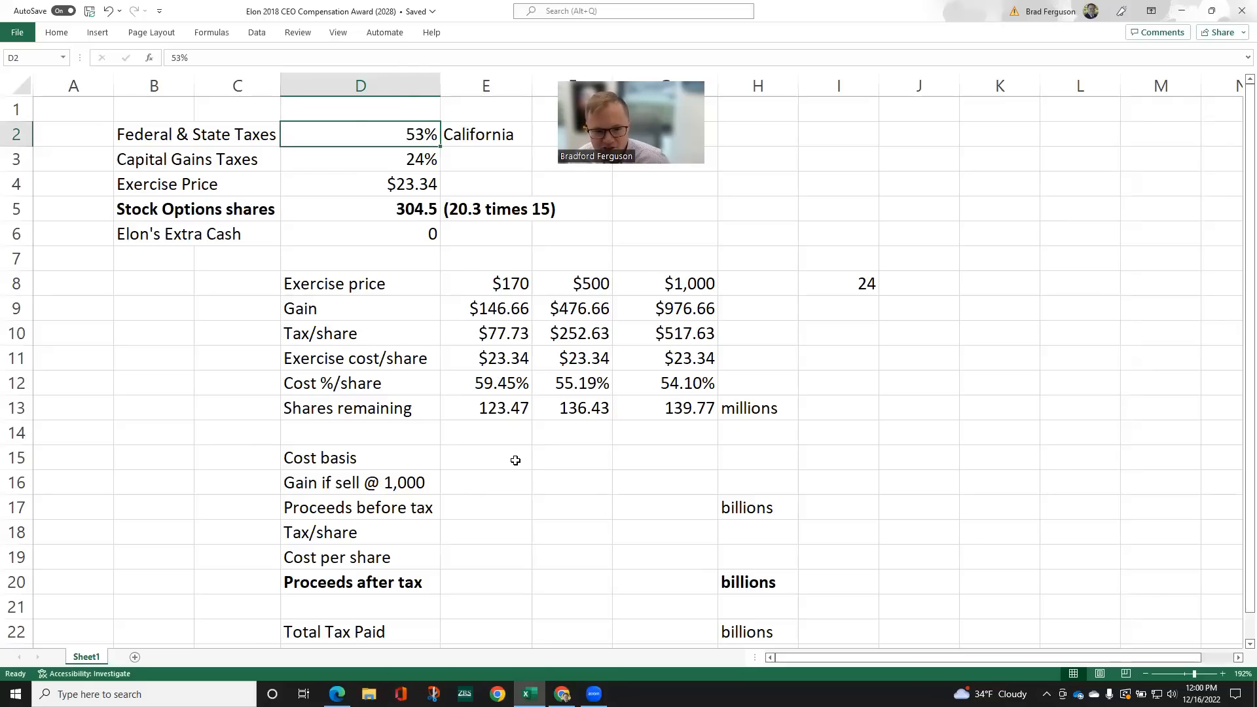
pyautogui.moveTo(479, 439)
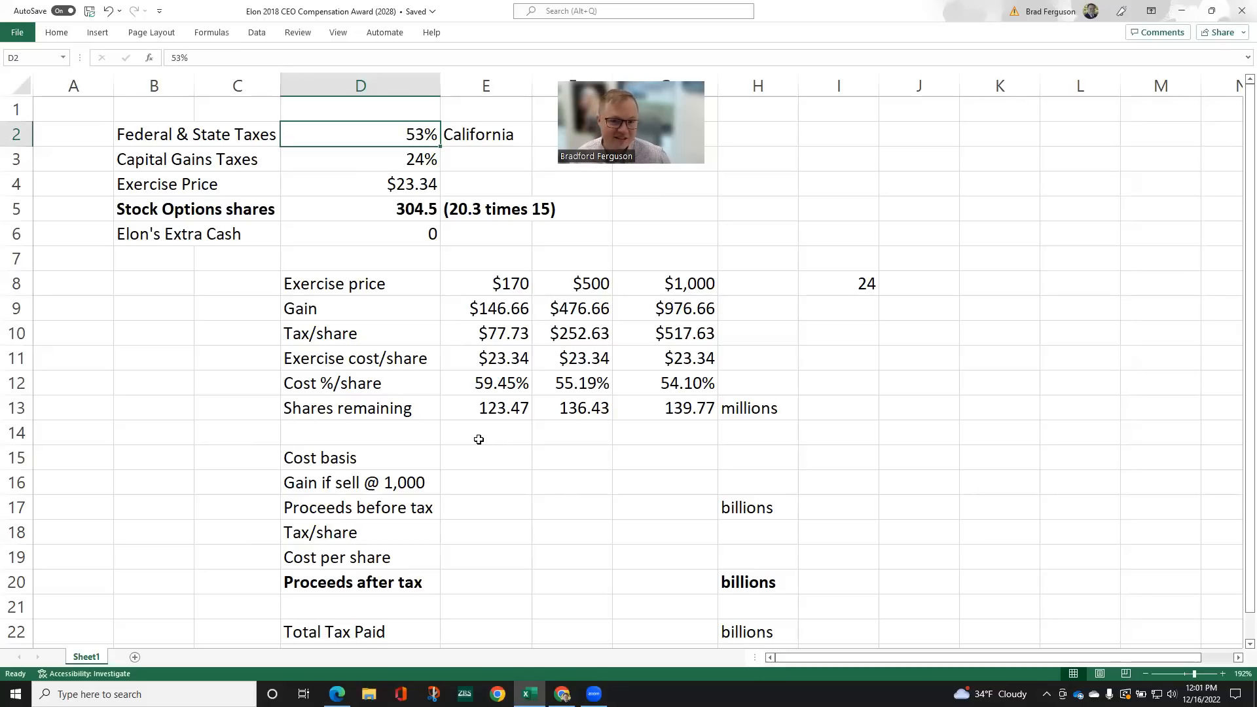
pyautogui.moveTo(438, 494)
pyautogui.write('=E8')
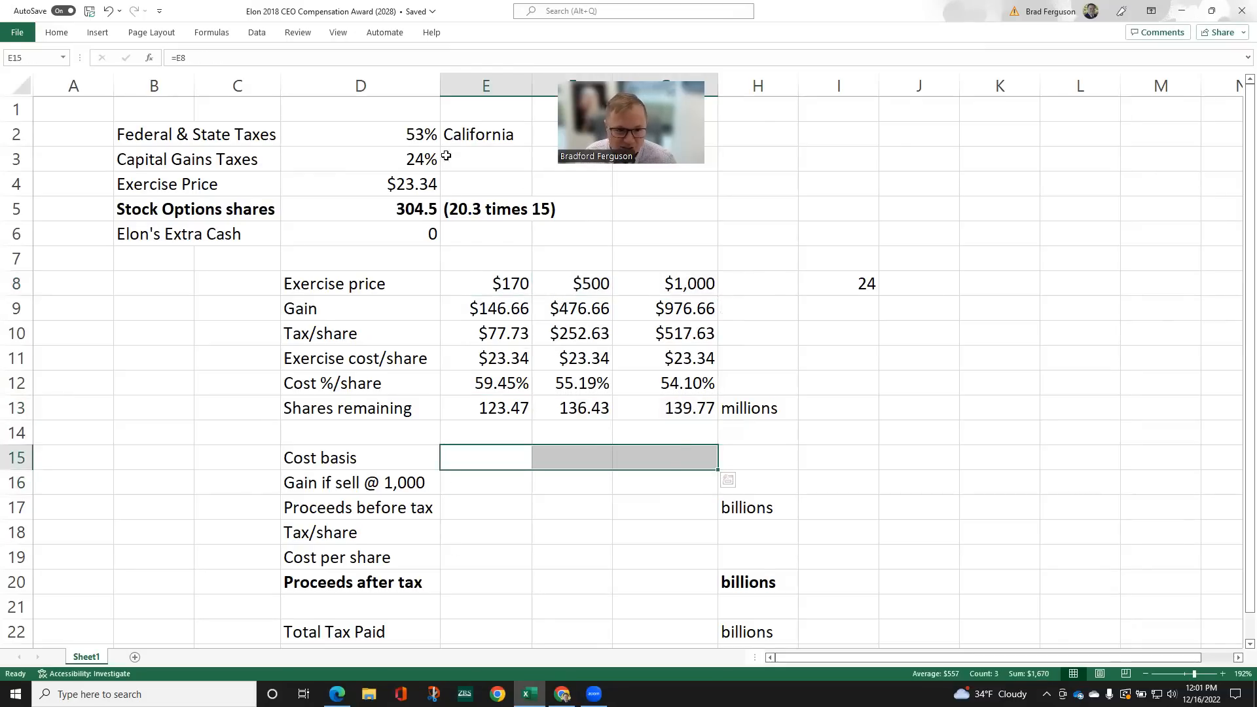
# Fill the =E8 cost basis across E15:G15 and begin =1000-E15 in E16 for gain if selling at $1,000
pyautogui.click(56, 31)
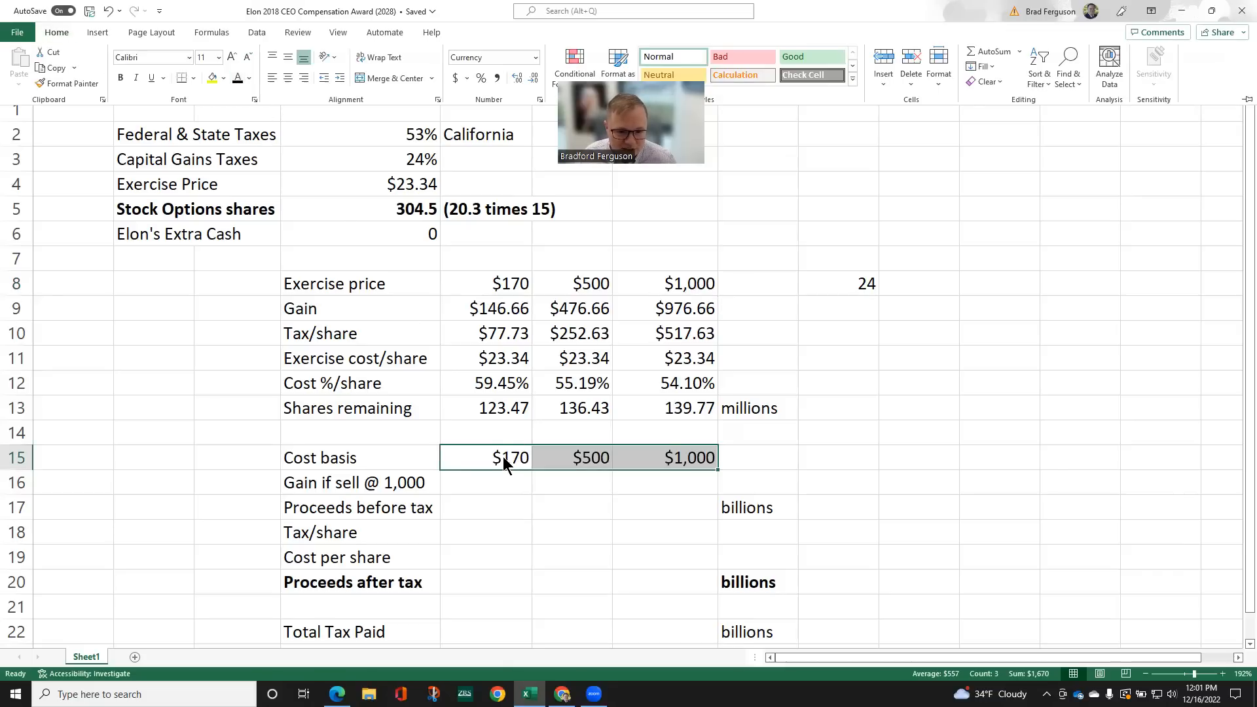
pyautogui.click(485, 456)
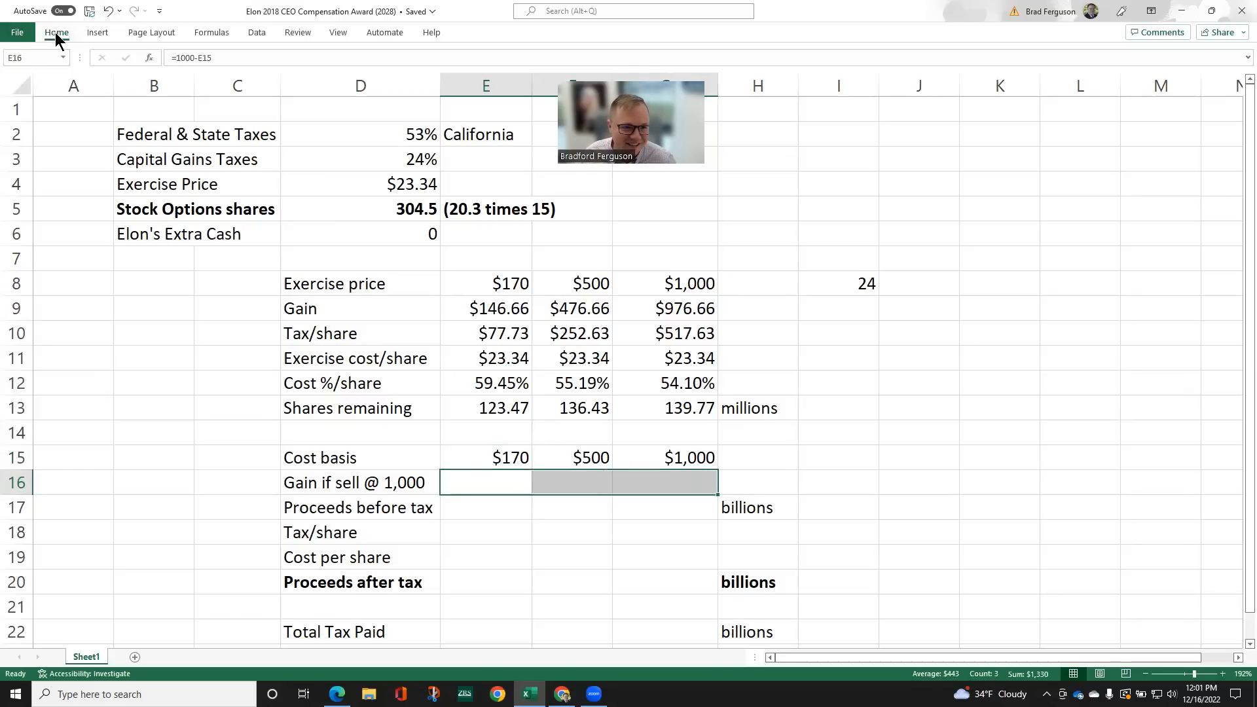
pyautogui.click(56, 31)
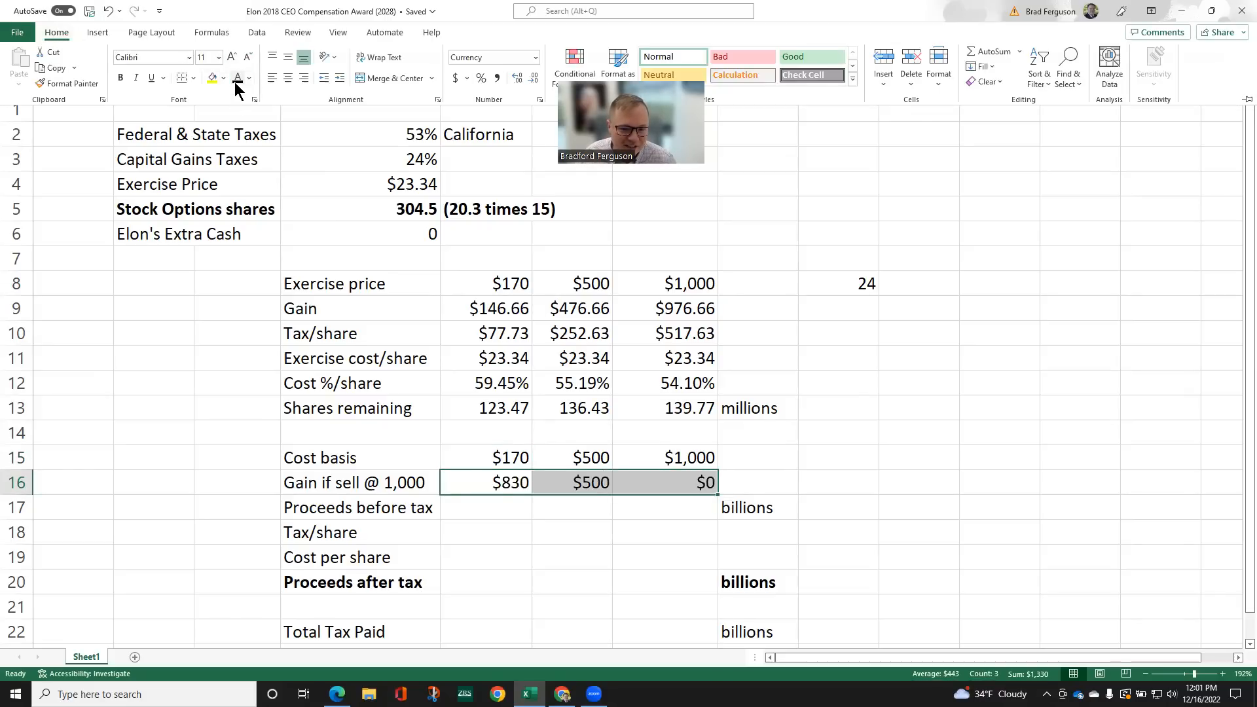
pyautogui.click(484, 506)
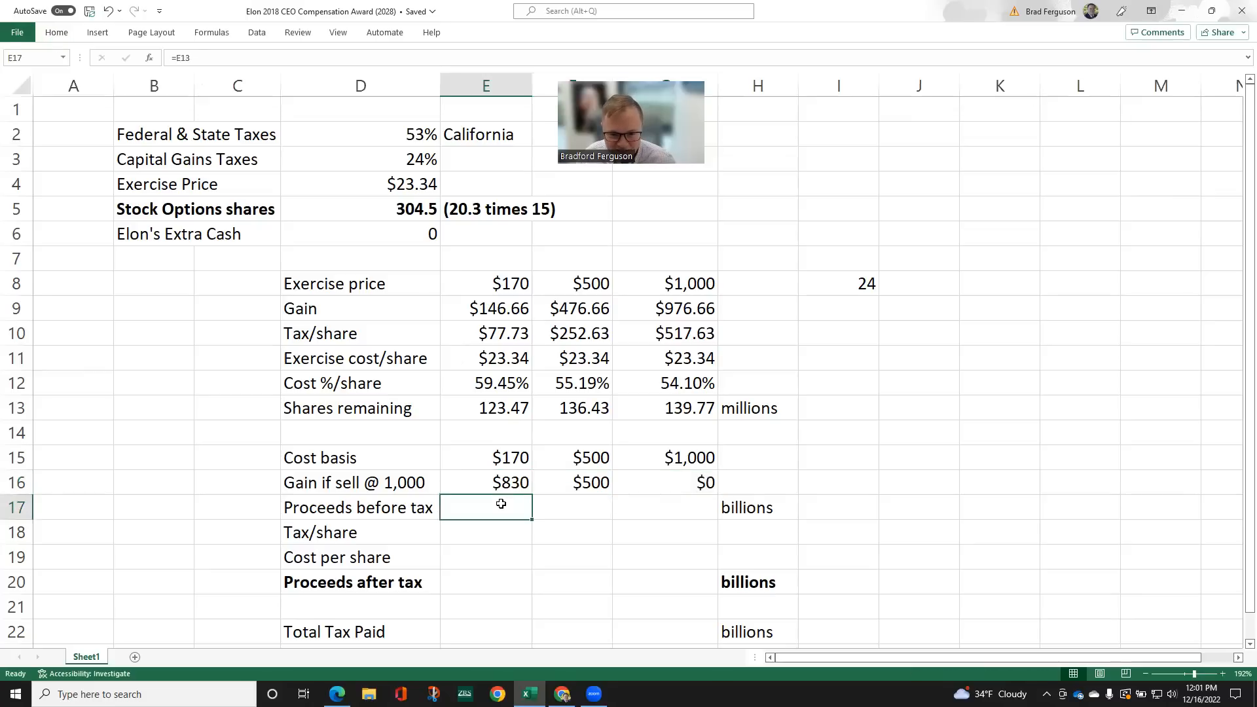
pyautogui.moveTo(507, 495)
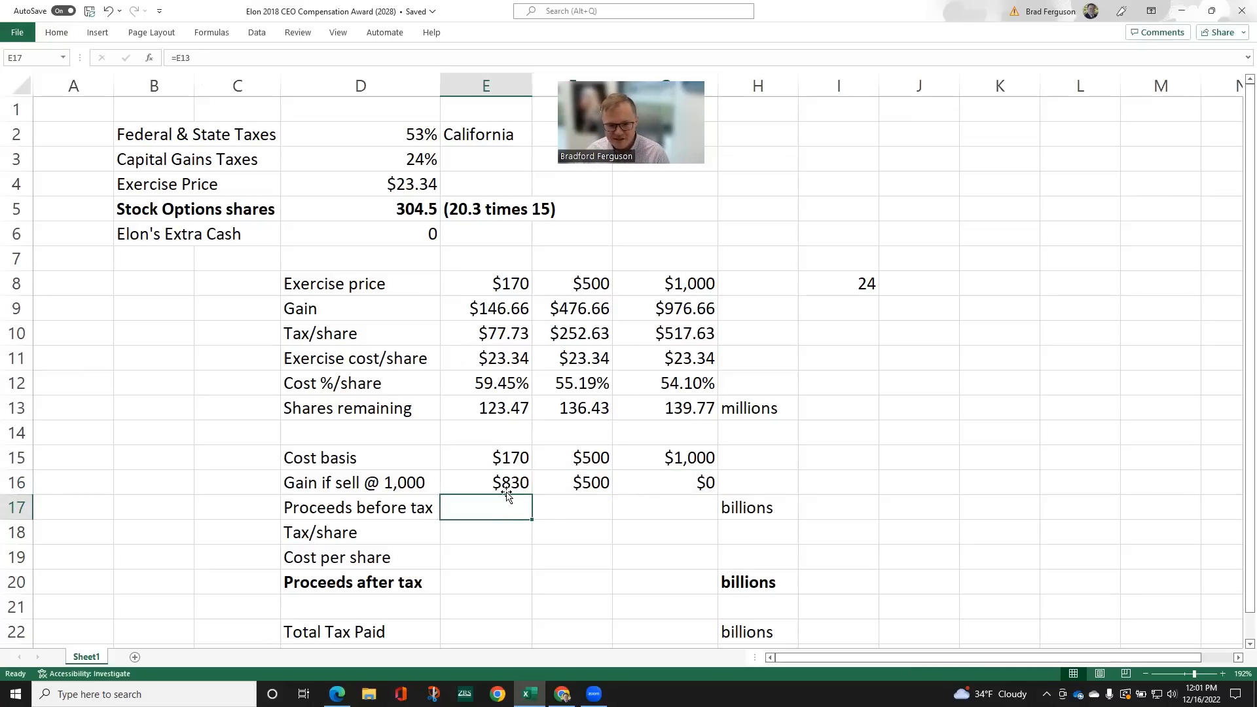
pyautogui.click(360, 482)
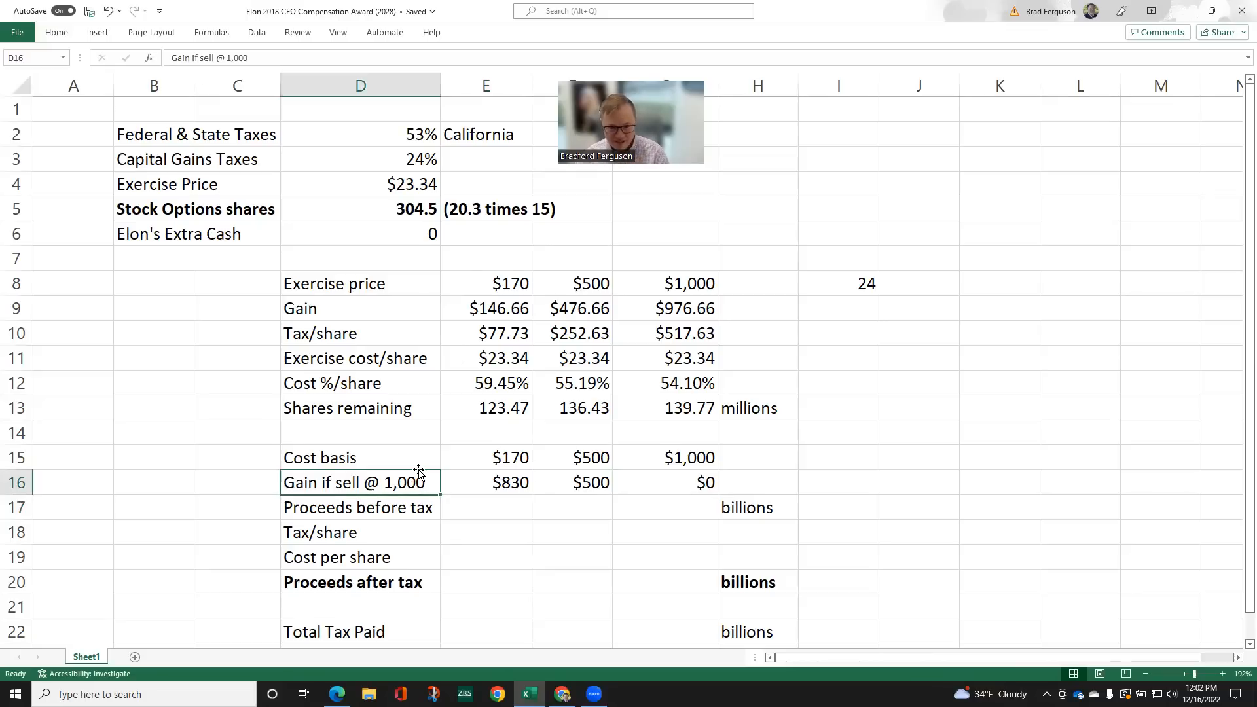
pyautogui.moveTo(479, 506)
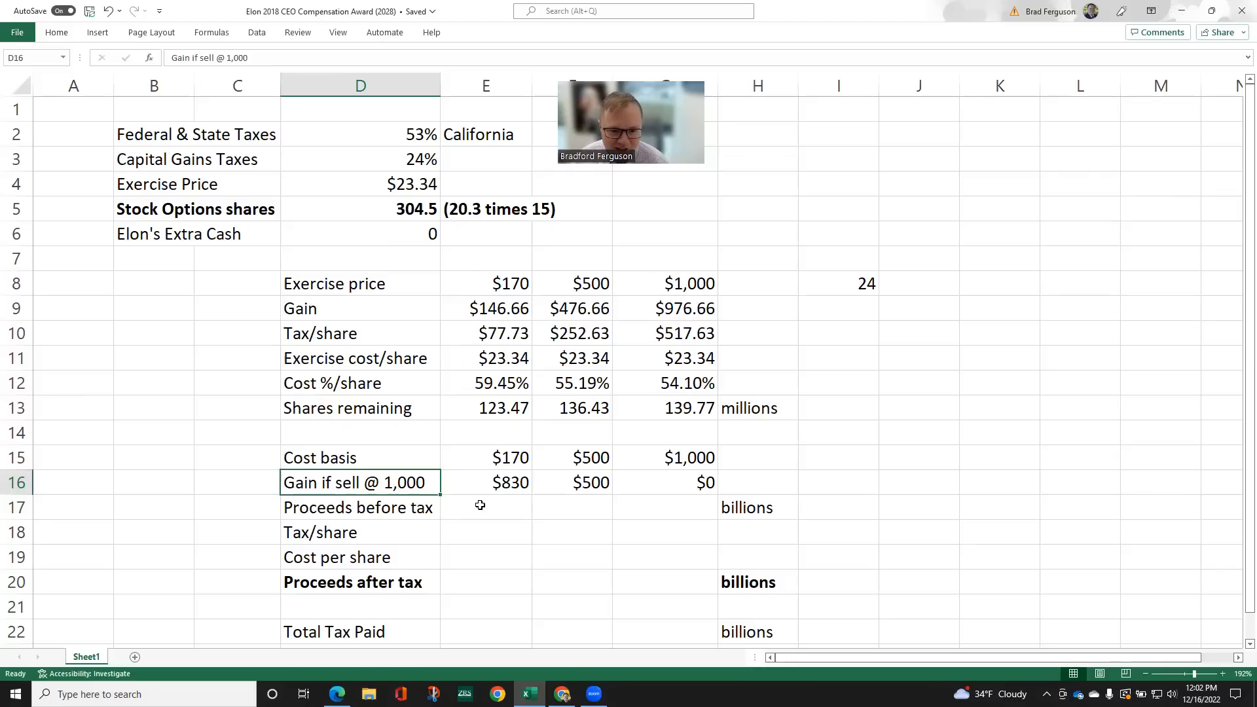
pyautogui.click(484, 506)
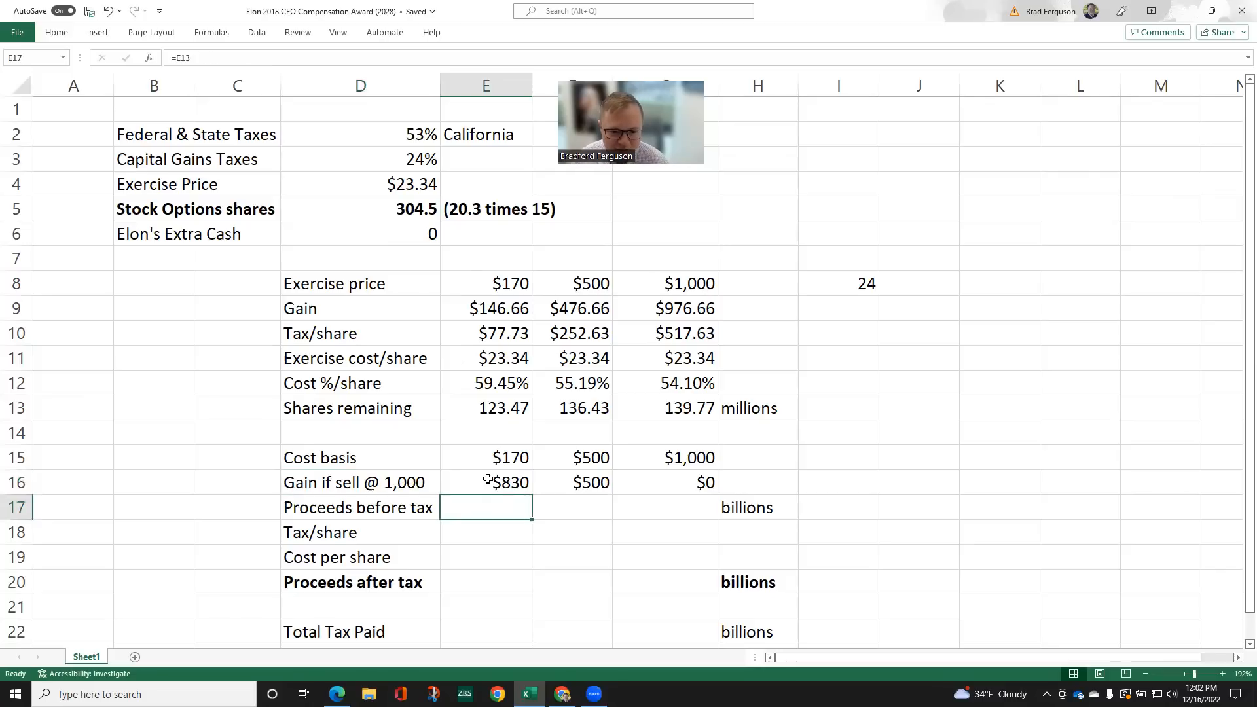
pyautogui.click(485, 482)
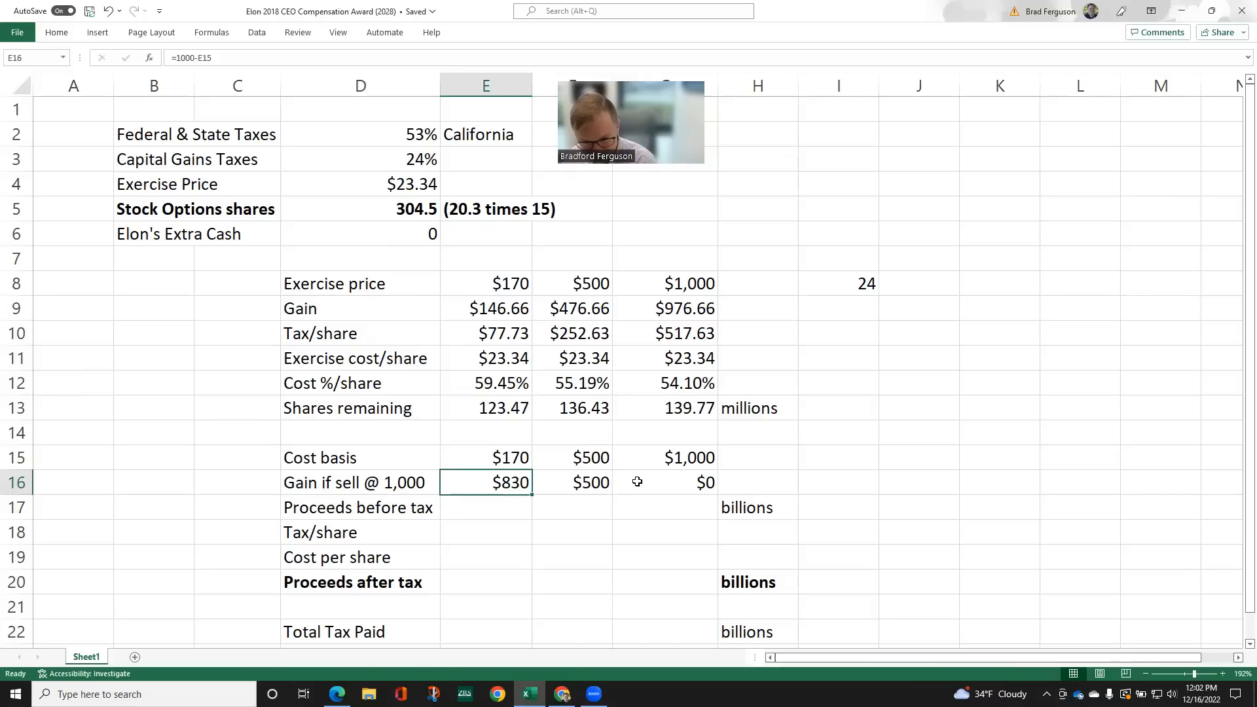
pyautogui.click(664, 481)
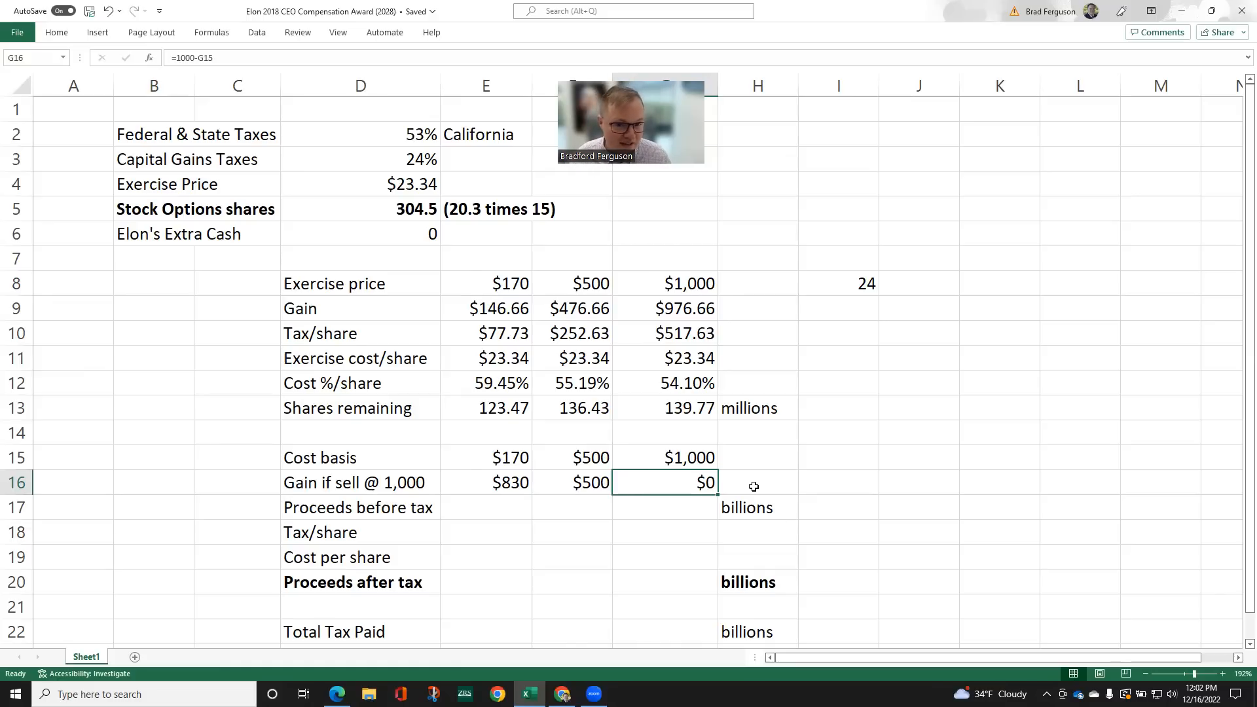
pyautogui.moveTo(516, 502)
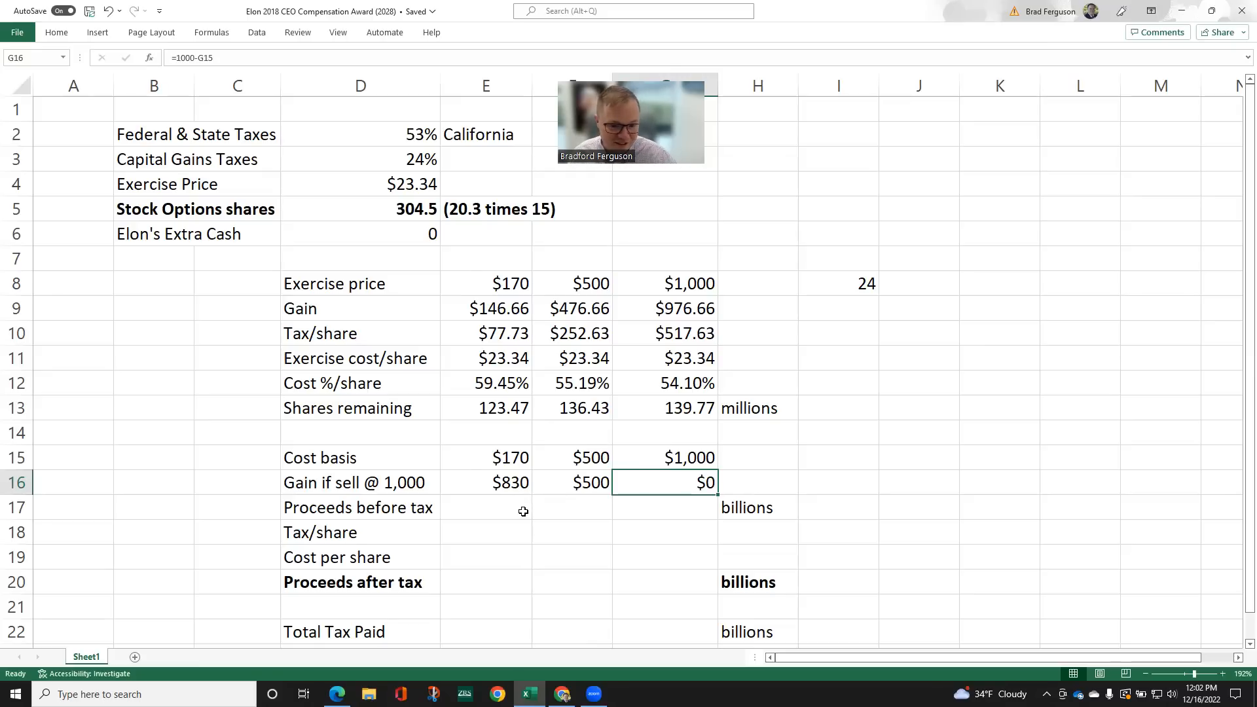
pyautogui.moveTo(501, 494)
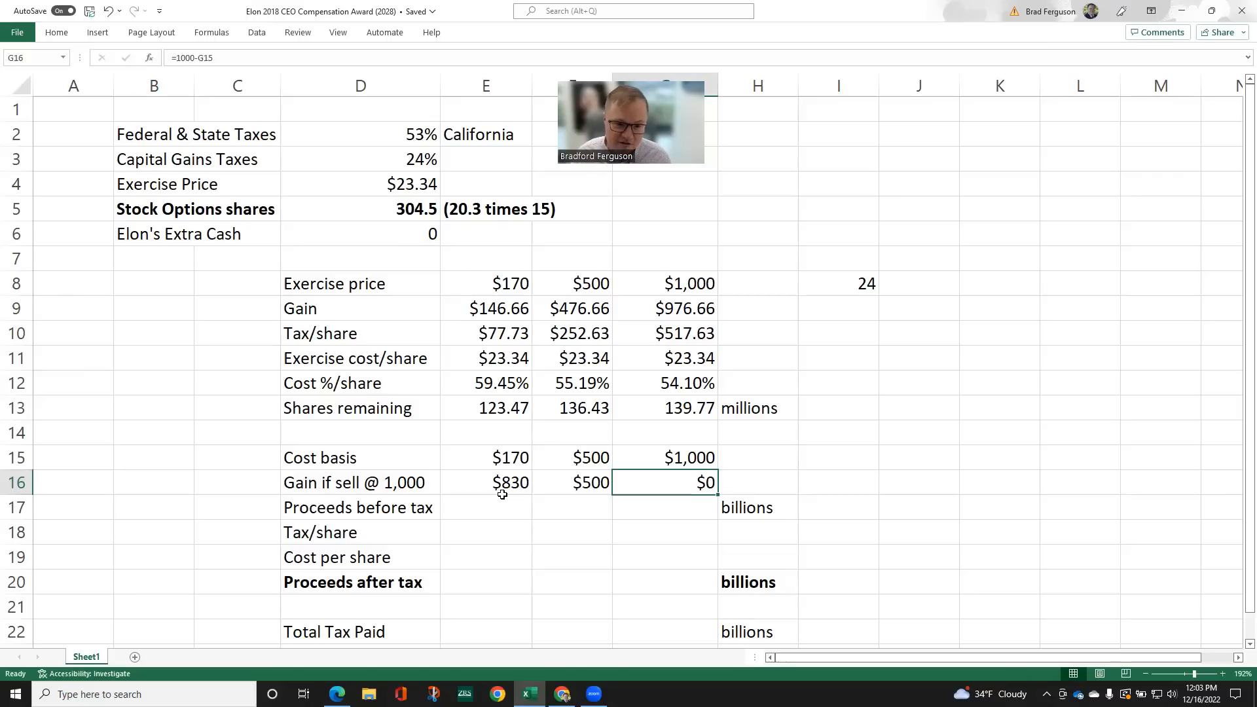
pyautogui.moveTo(508, 505)
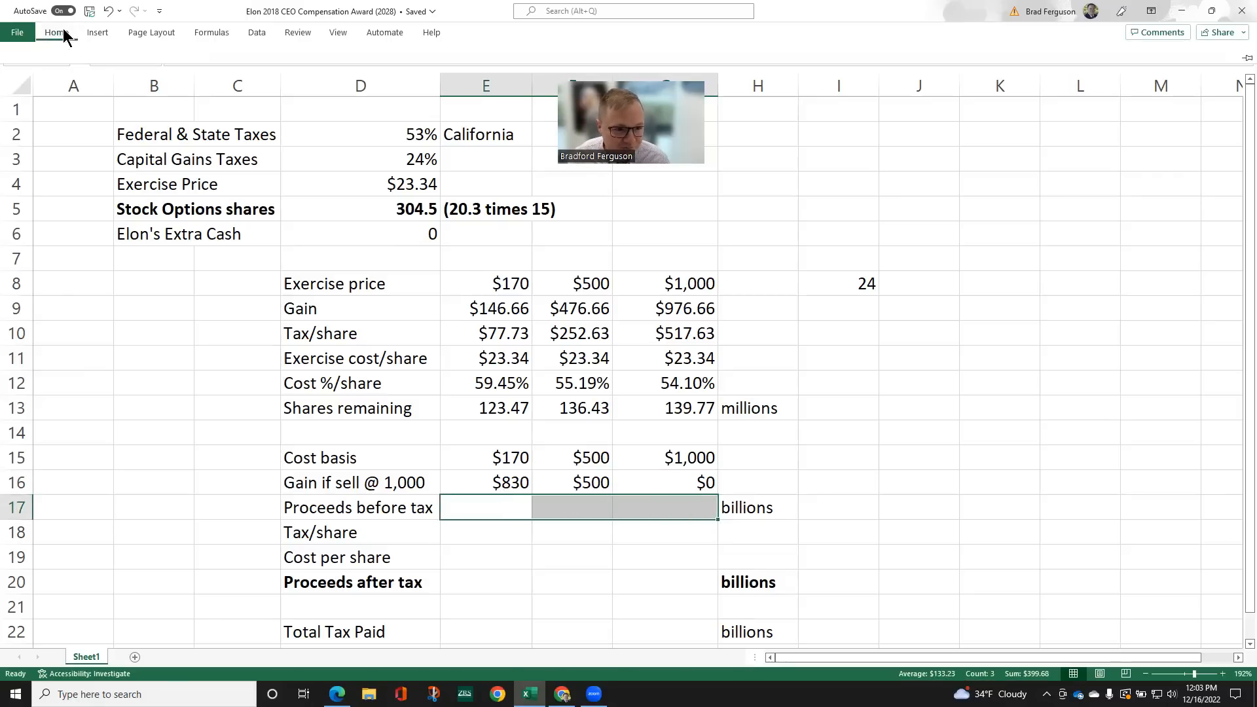
# Format Proceeds before tax as currency ($123.47, $136.43, $139.77) and check the E17 and G12 formulas
pyautogui.click(56, 32)
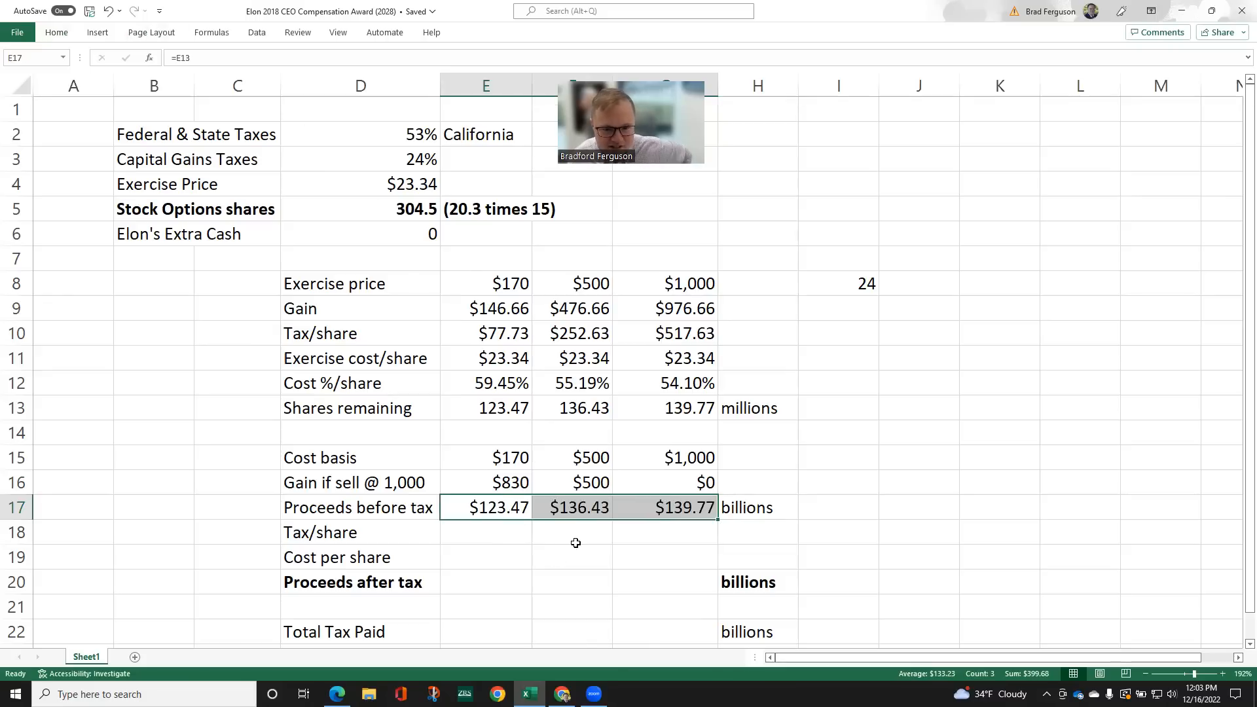
pyautogui.moveTo(506, 513)
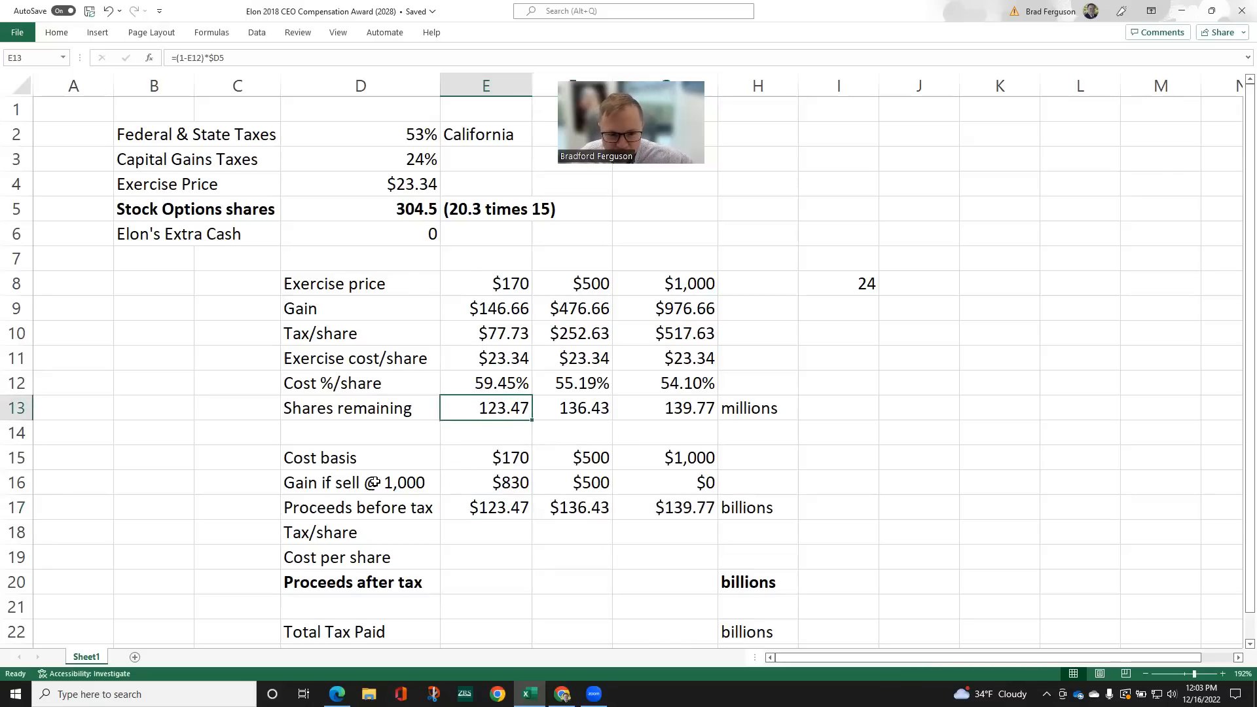
pyautogui.click(360, 482)
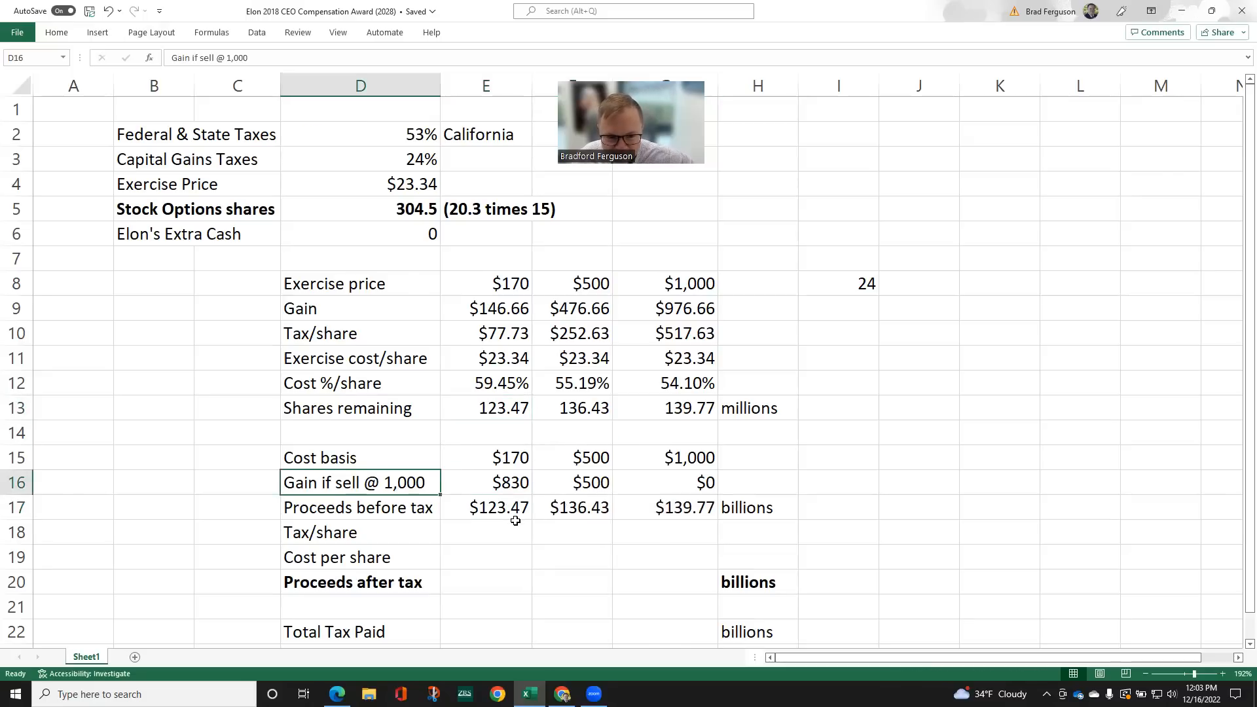
pyautogui.click(484, 507)
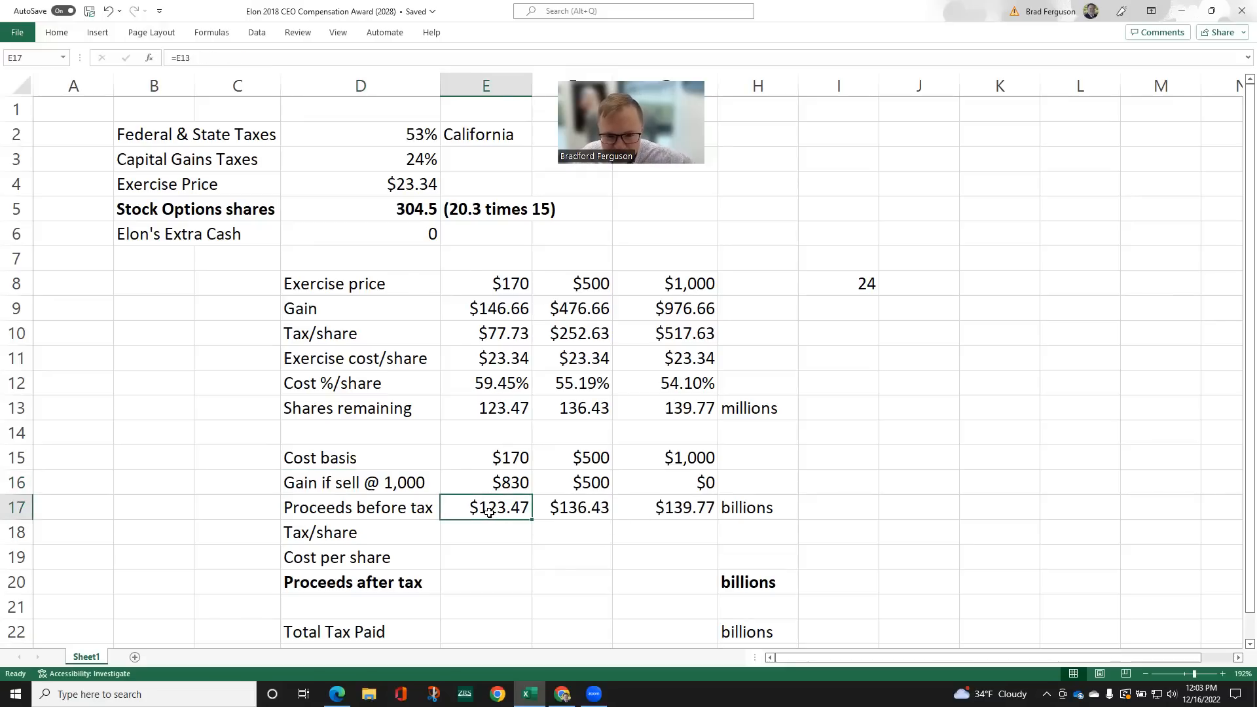
pyautogui.moveTo(501, 530)
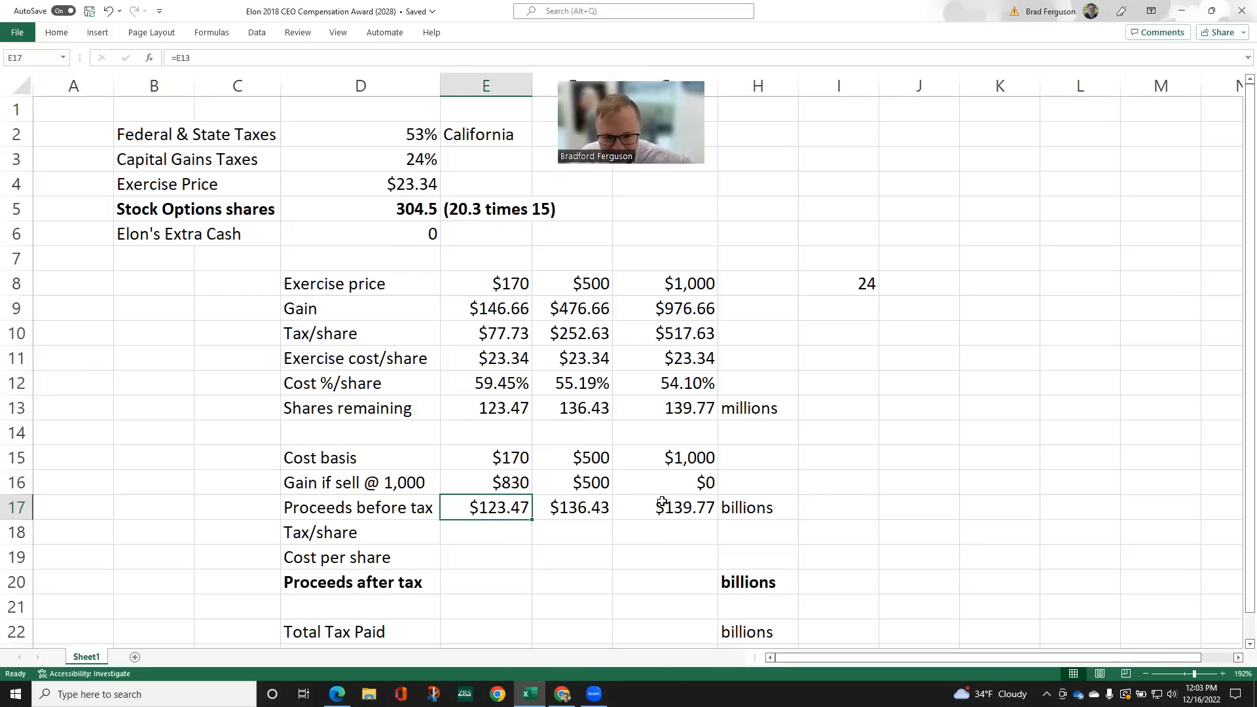
pyautogui.click(662, 382)
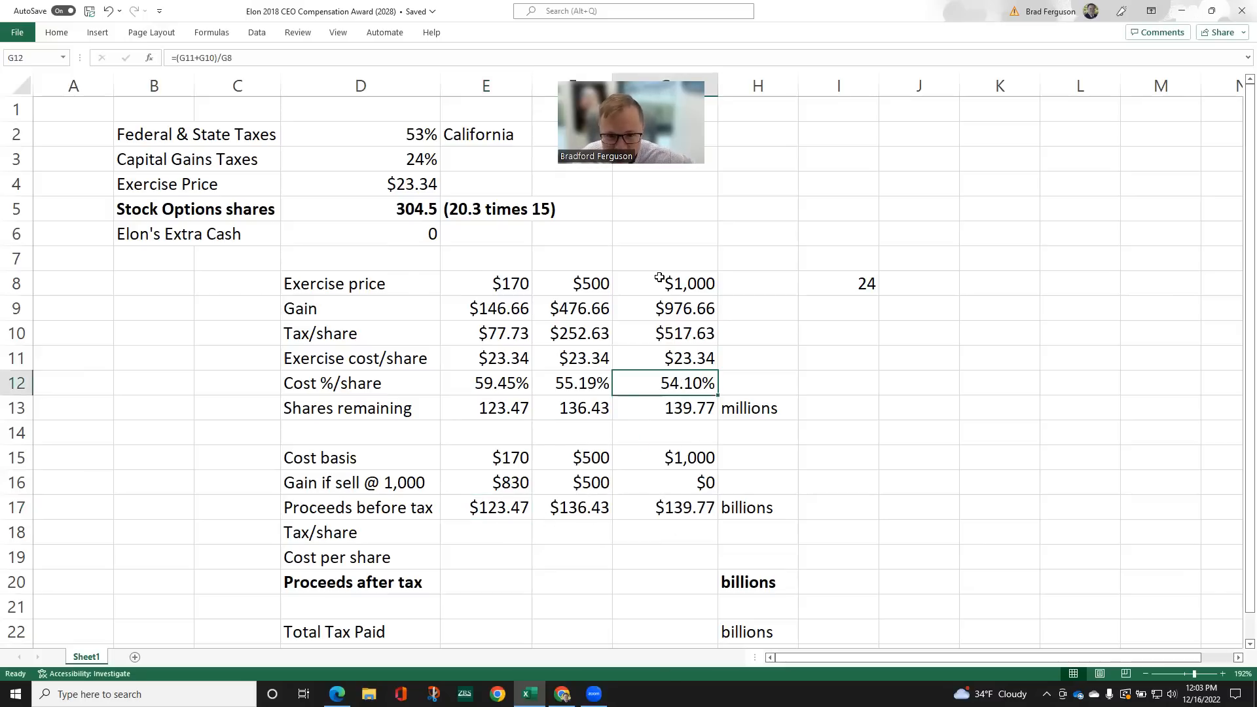
pyautogui.moveTo(781, 409)
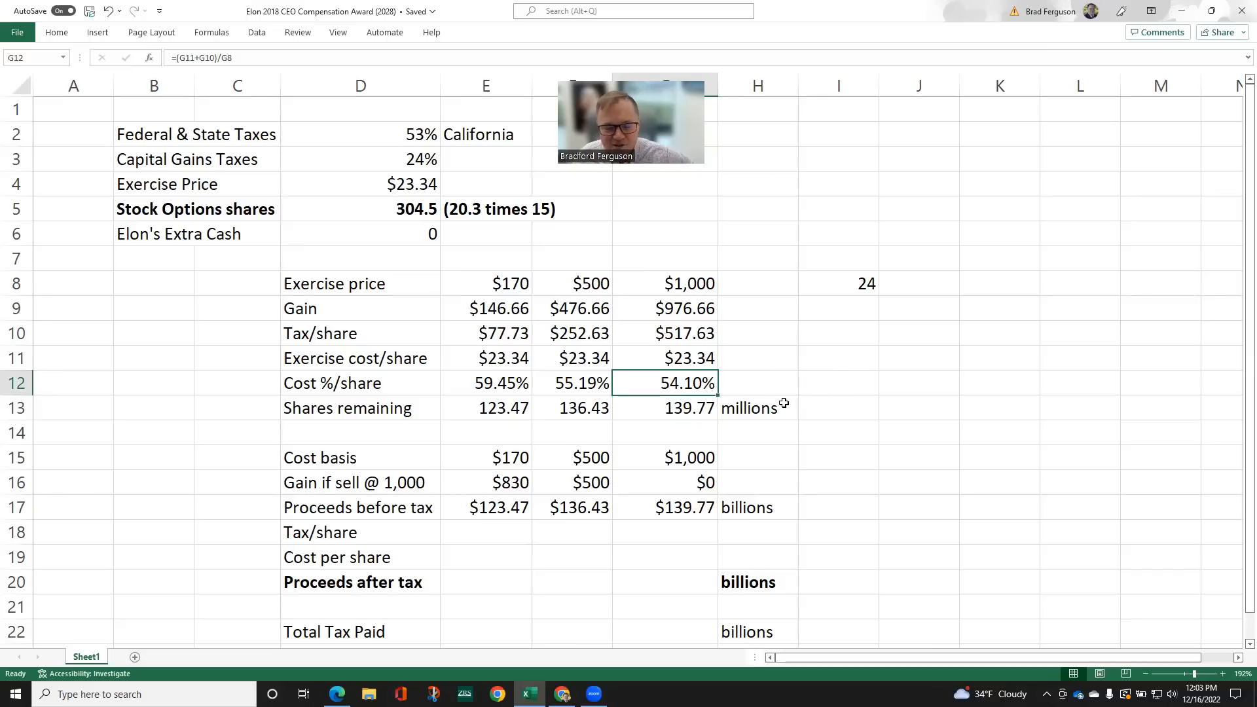
pyautogui.moveTo(731, 483)
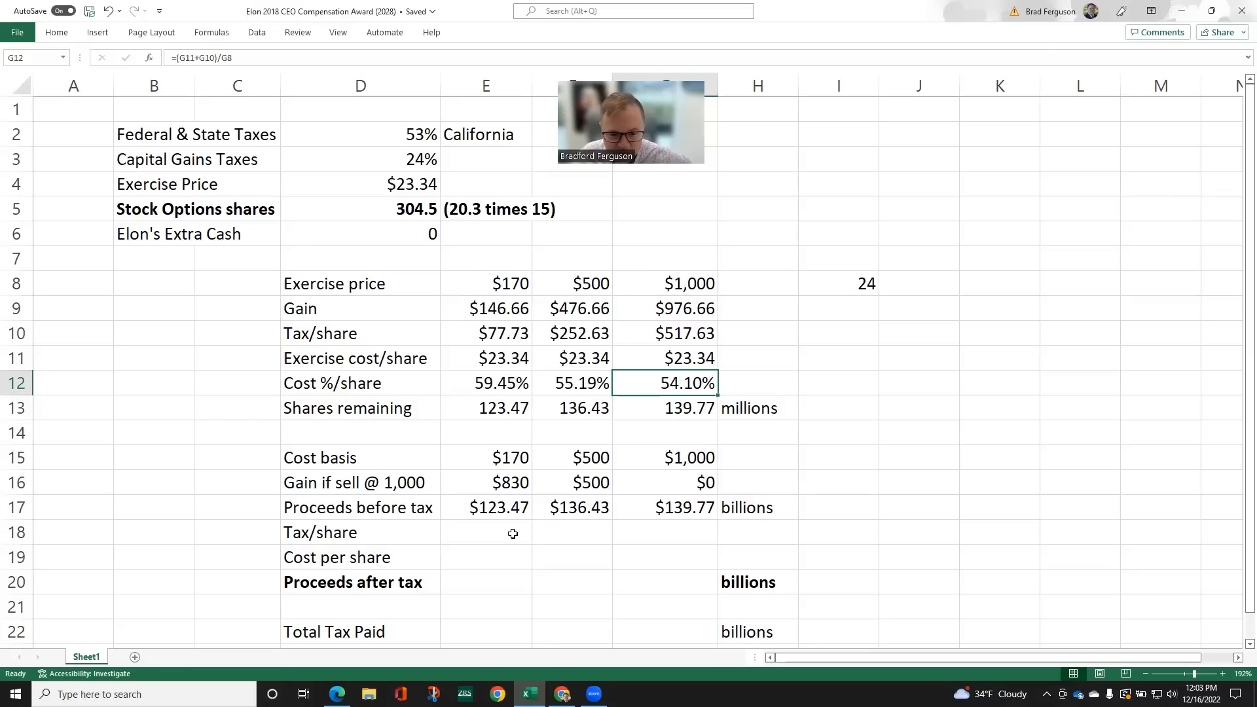
pyautogui.moveTo(507, 536)
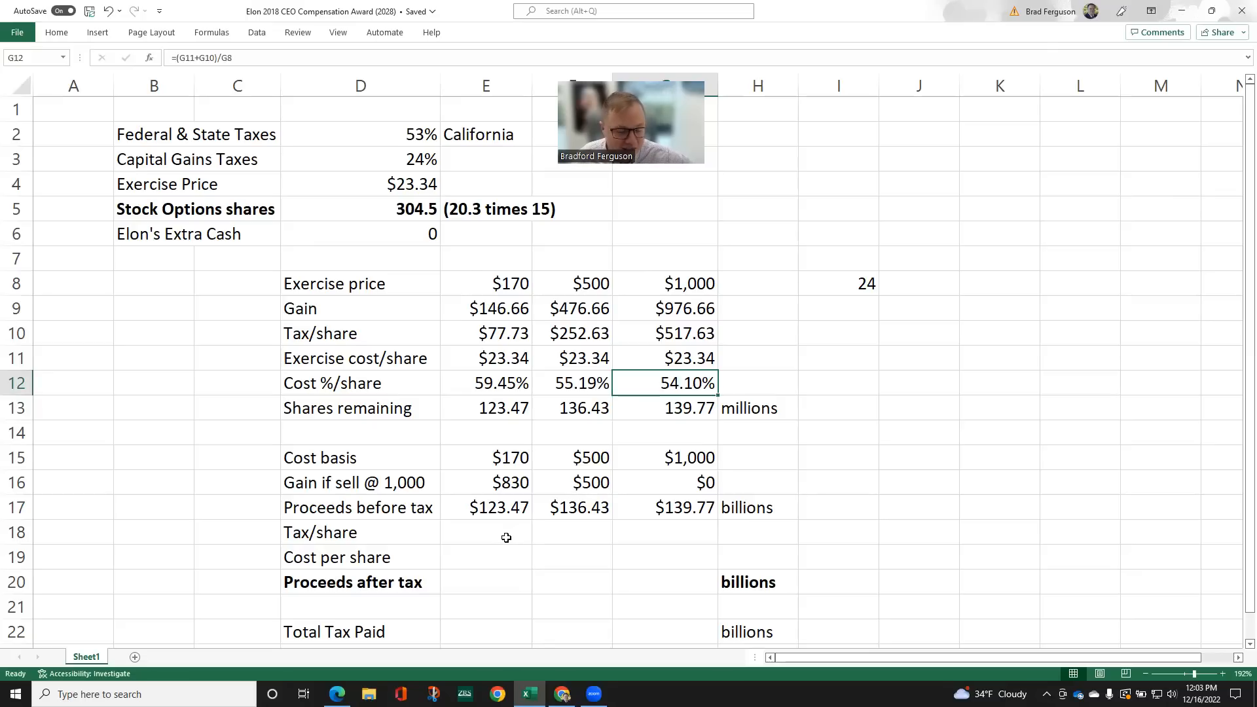
pyautogui.moveTo(501, 530)
pyautogui.write('=E16*0.24')
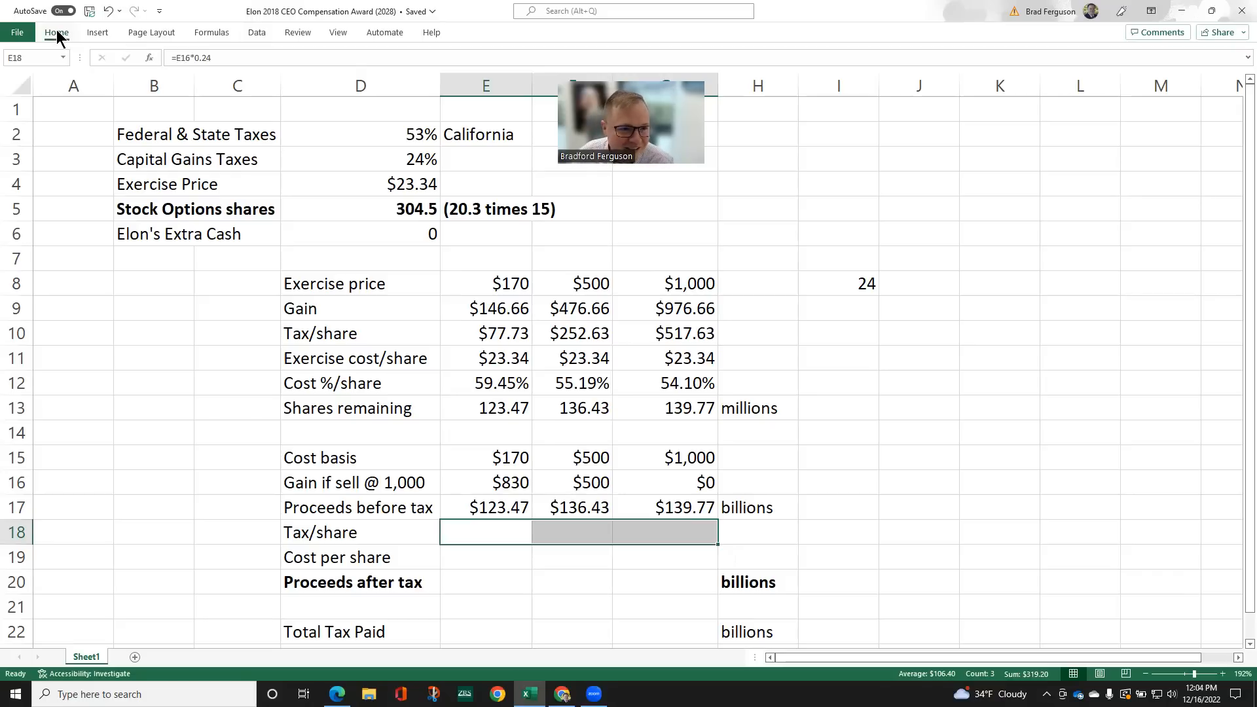
# Format Tax/share as currency ($199.20, $120.00, $0.00) and check the gain and tax formulas in E16 and E18
pyautogui.click(56, 31)
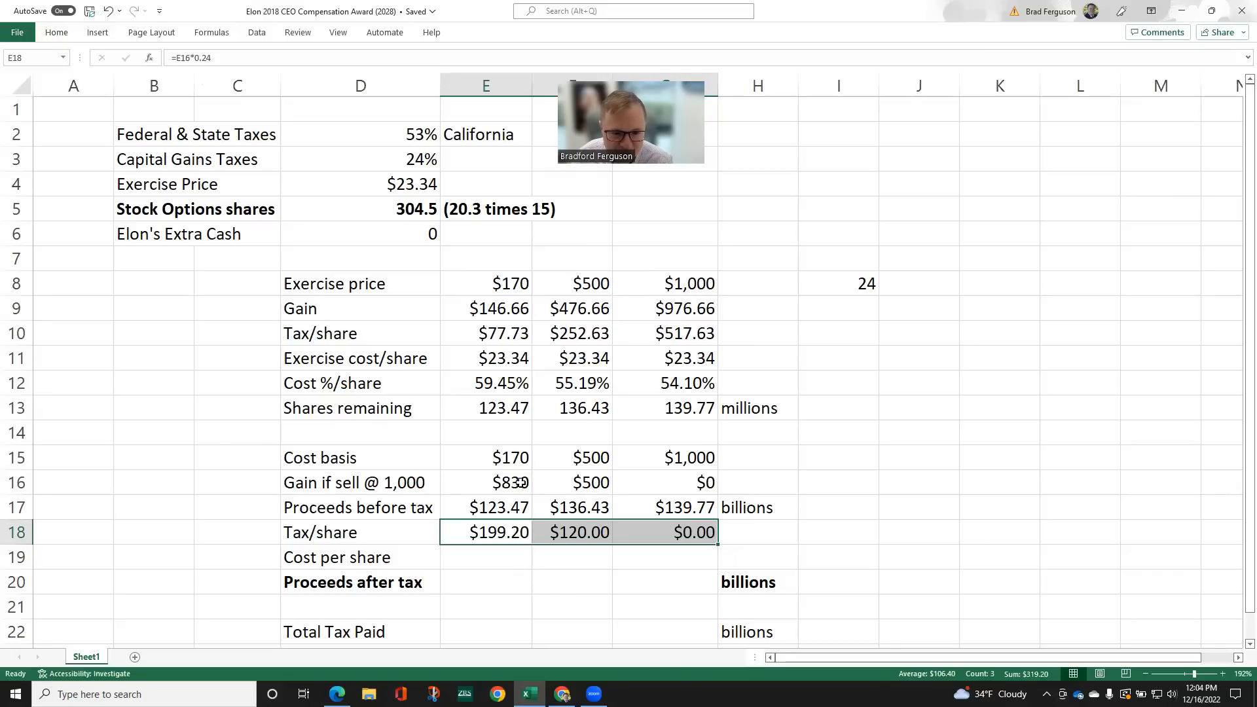
pyautogui.click(484, 481)
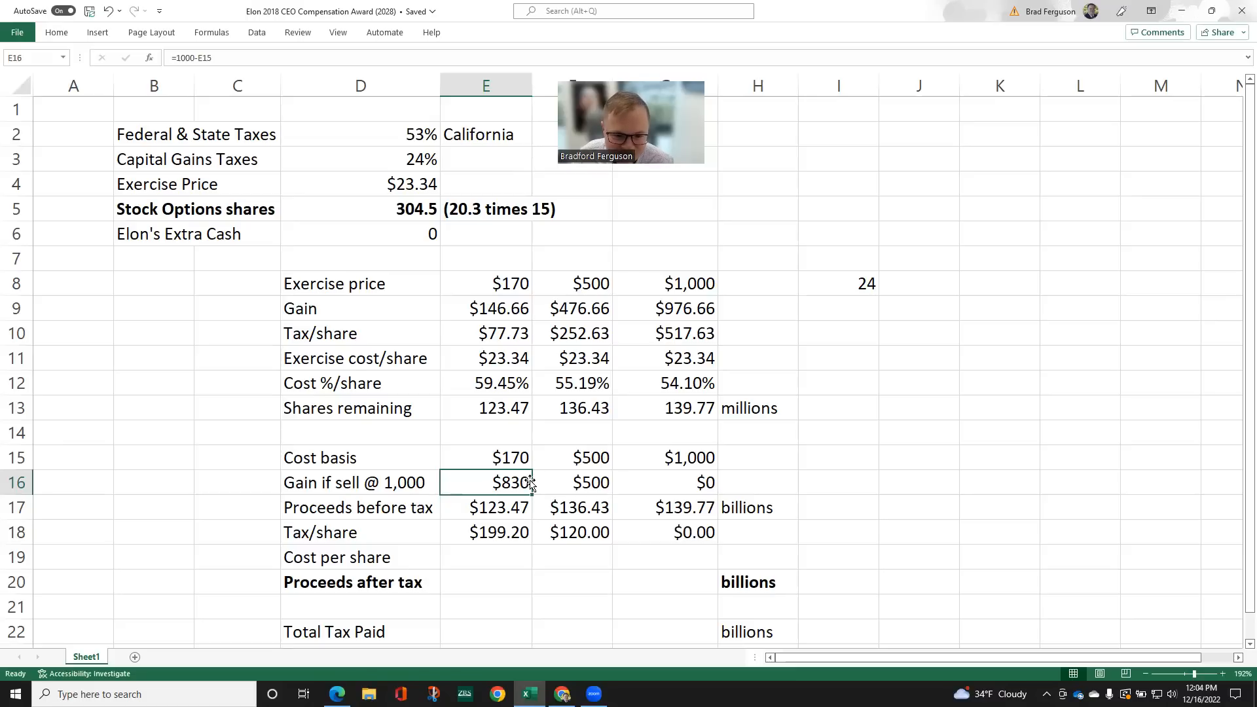
pyautogui.moveTo(423, 163)
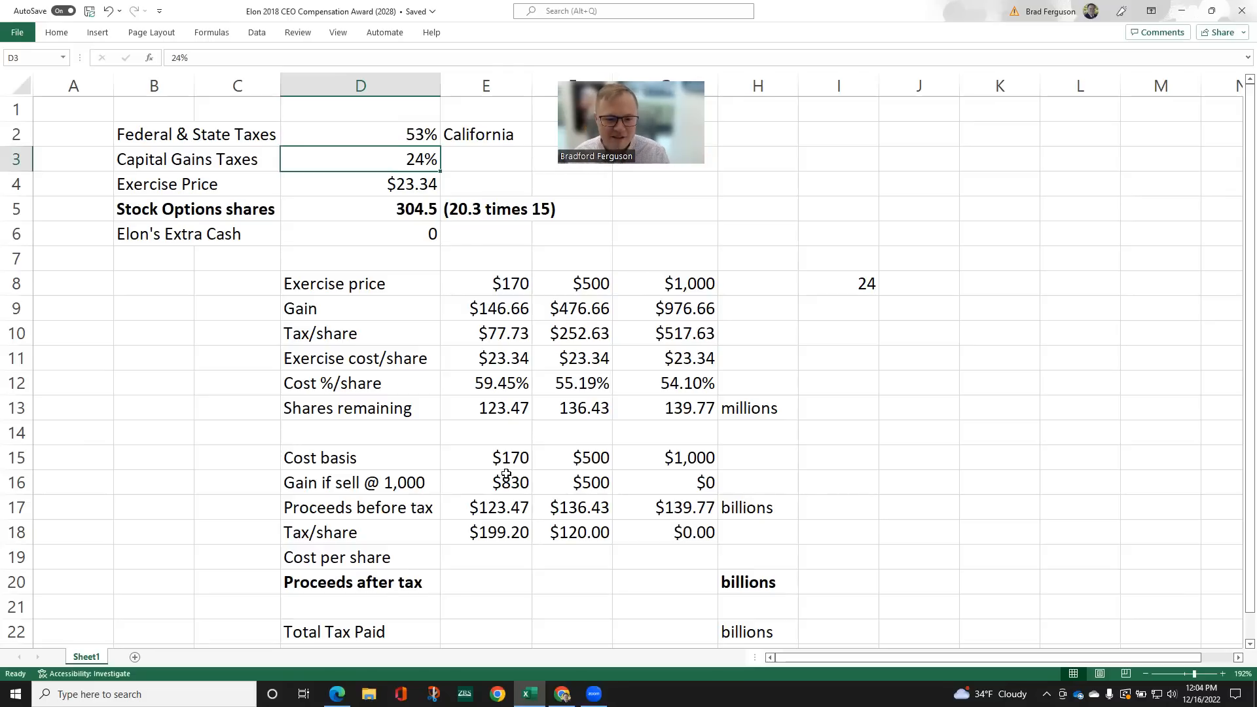
pyautogui.moveTo(503, 533)
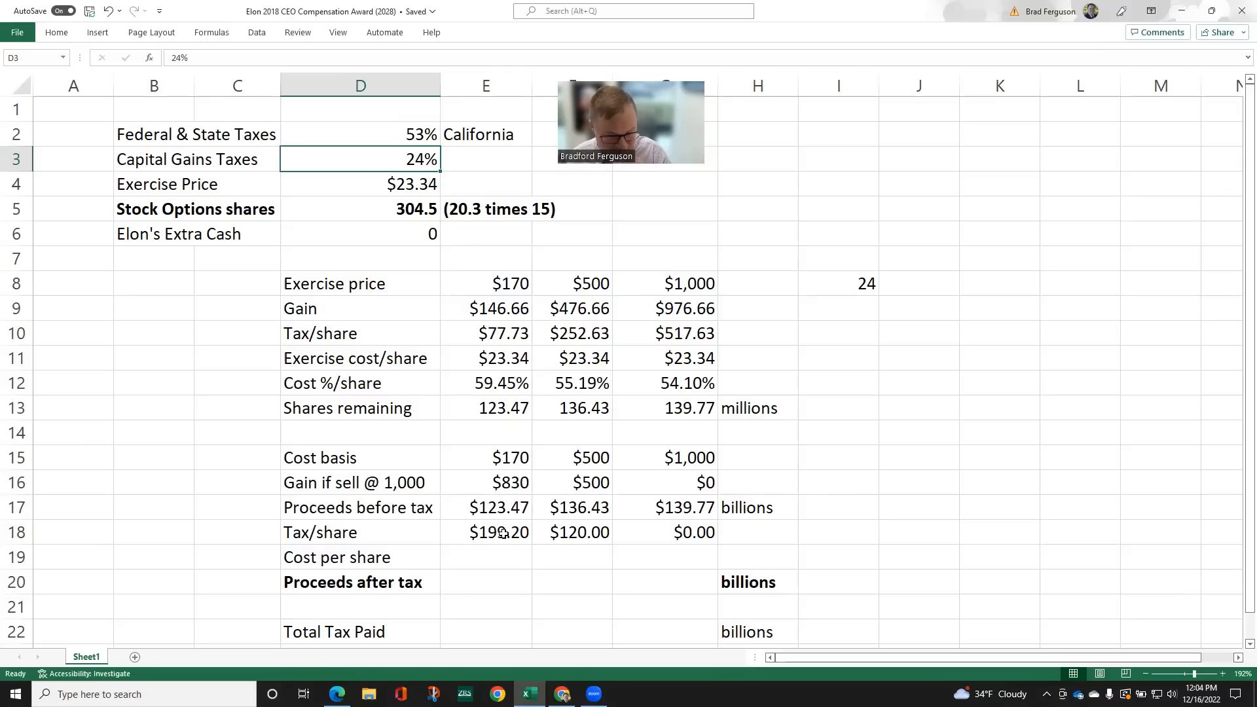
pyautogui.click(485, 532)
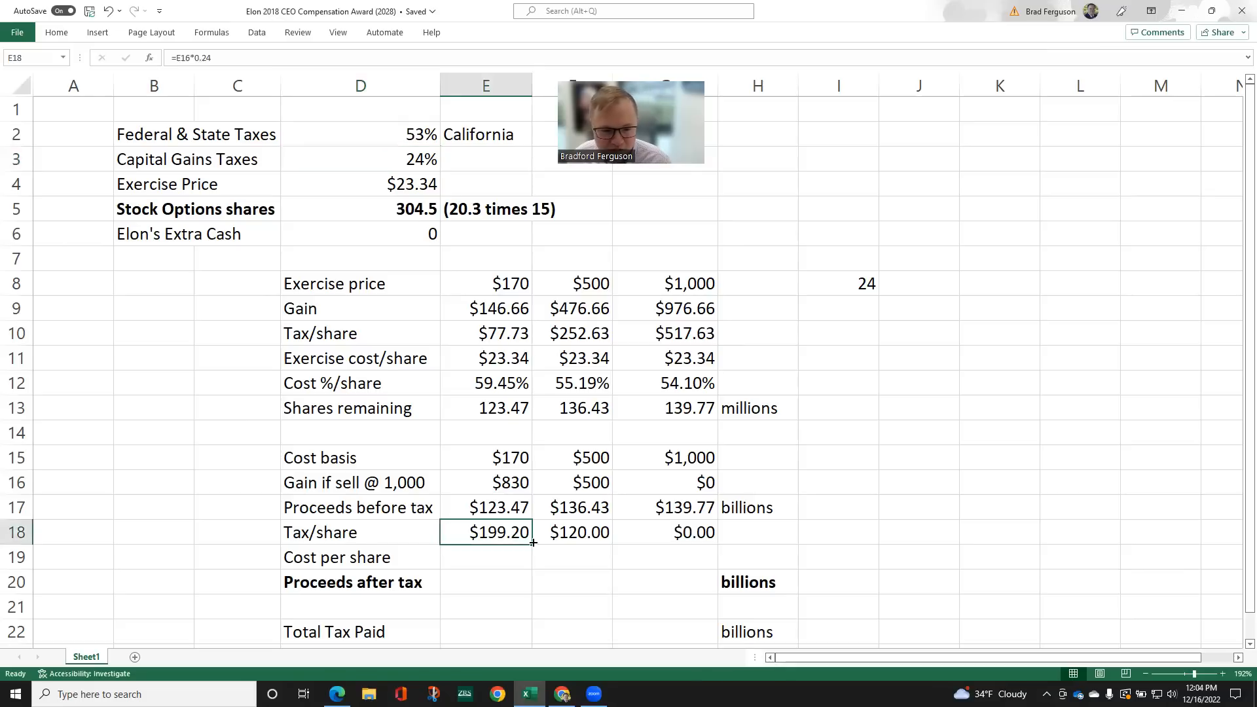
pyautogui.moveTo(462, 551)
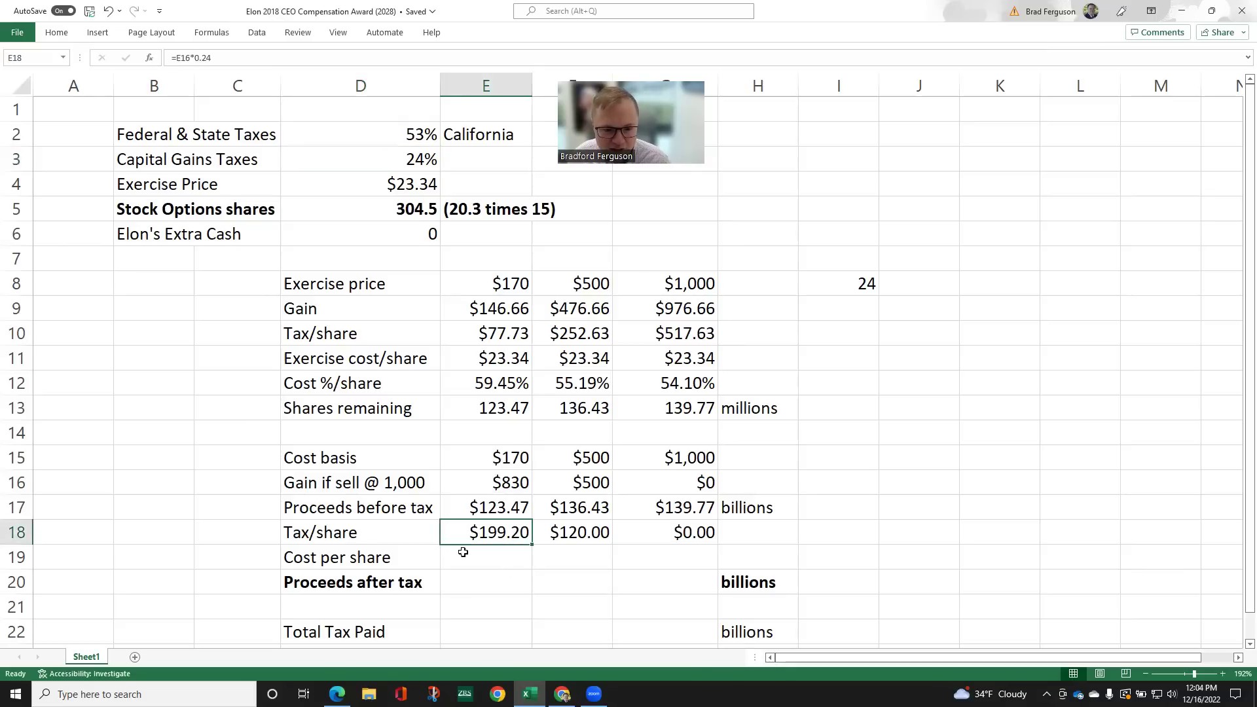
pyautogui.moveTo(497, 535)
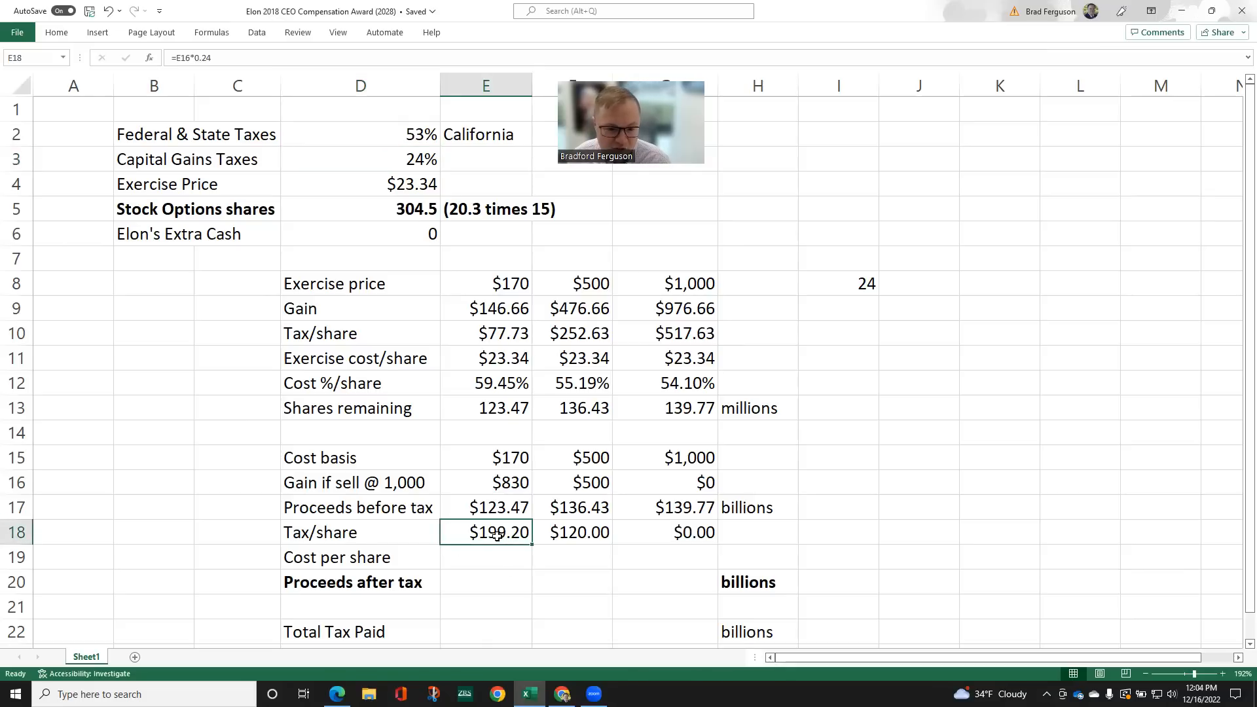
pyautogui.moveTo(423, 477)
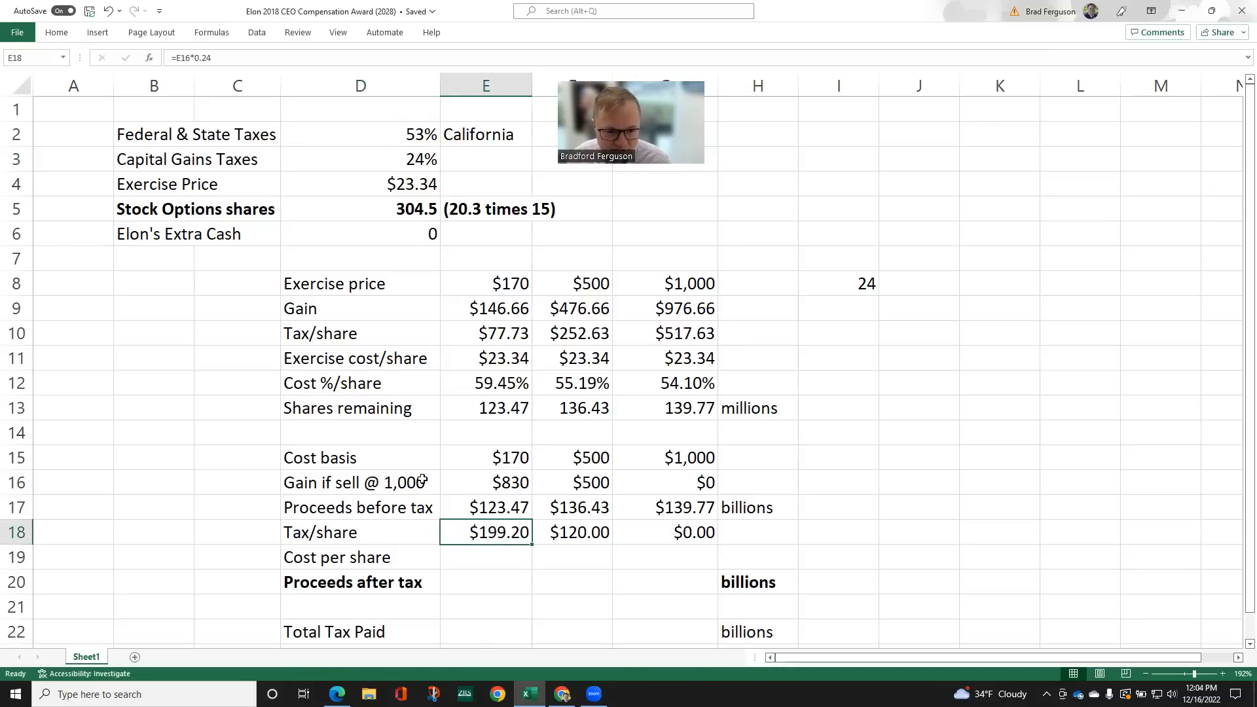
pyautogui.click(360, 482)
pyautogui.write('=E18/1000')
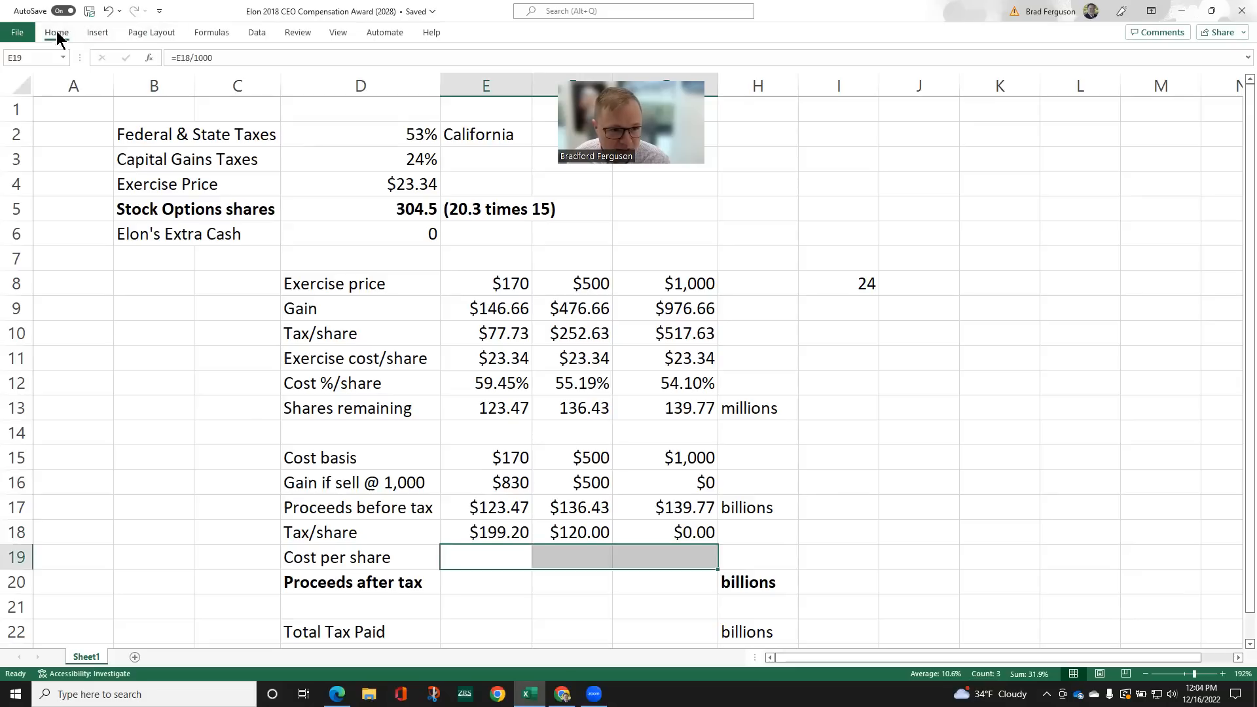
# Show cost per share as 19.9%, 12.0%, 0.0% and enter =(1-E19)*E17 in E20 filled across the three prices
pyautogui.click(56, 31)
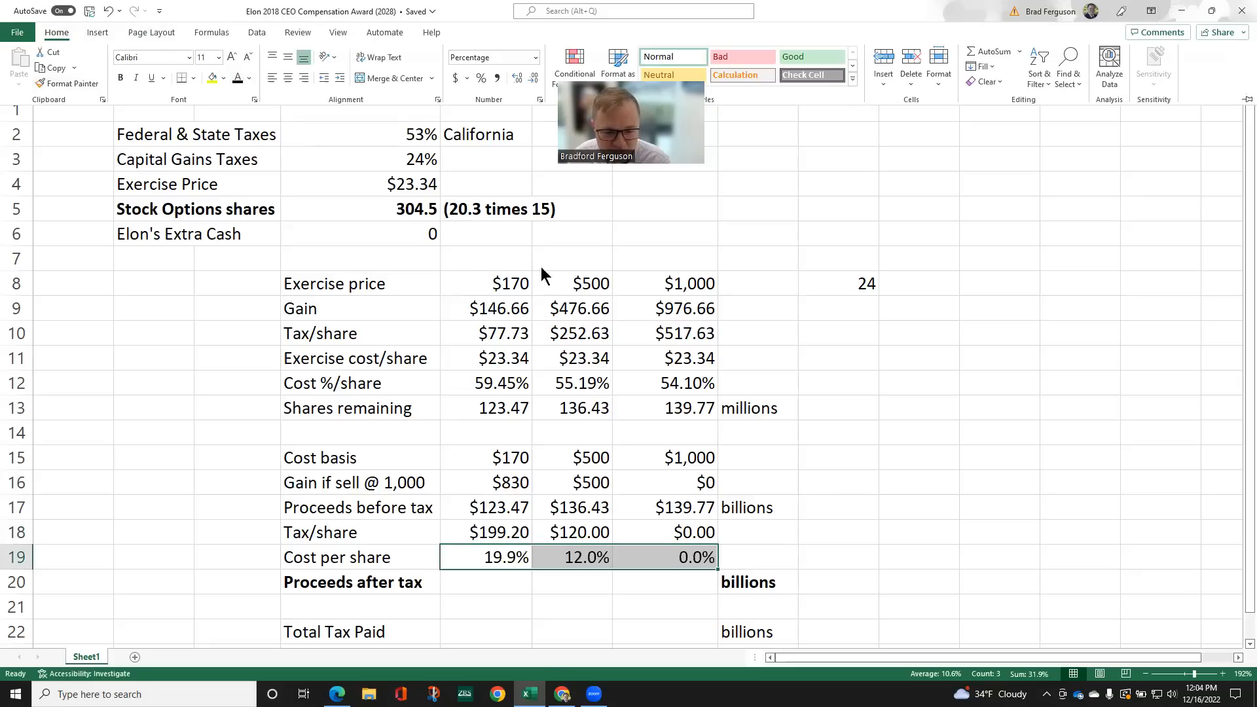
pyautogui.click(484, 581)
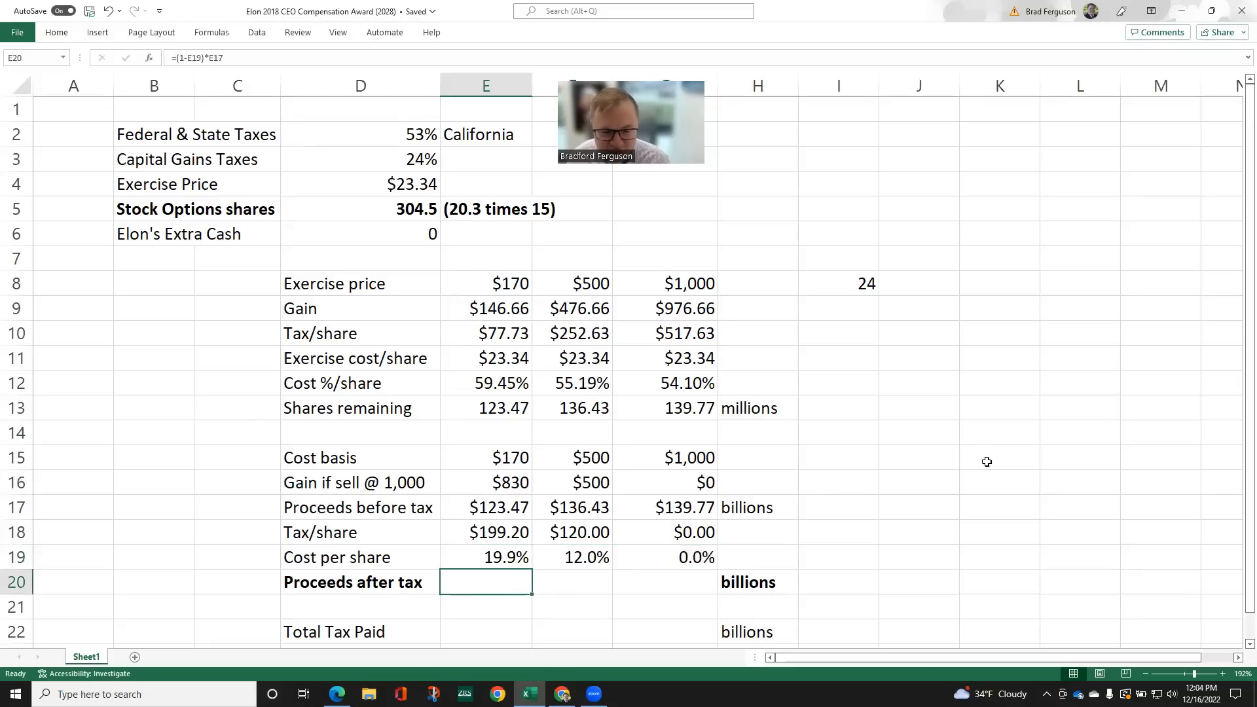
pyautogui.moveTo(962, 455)
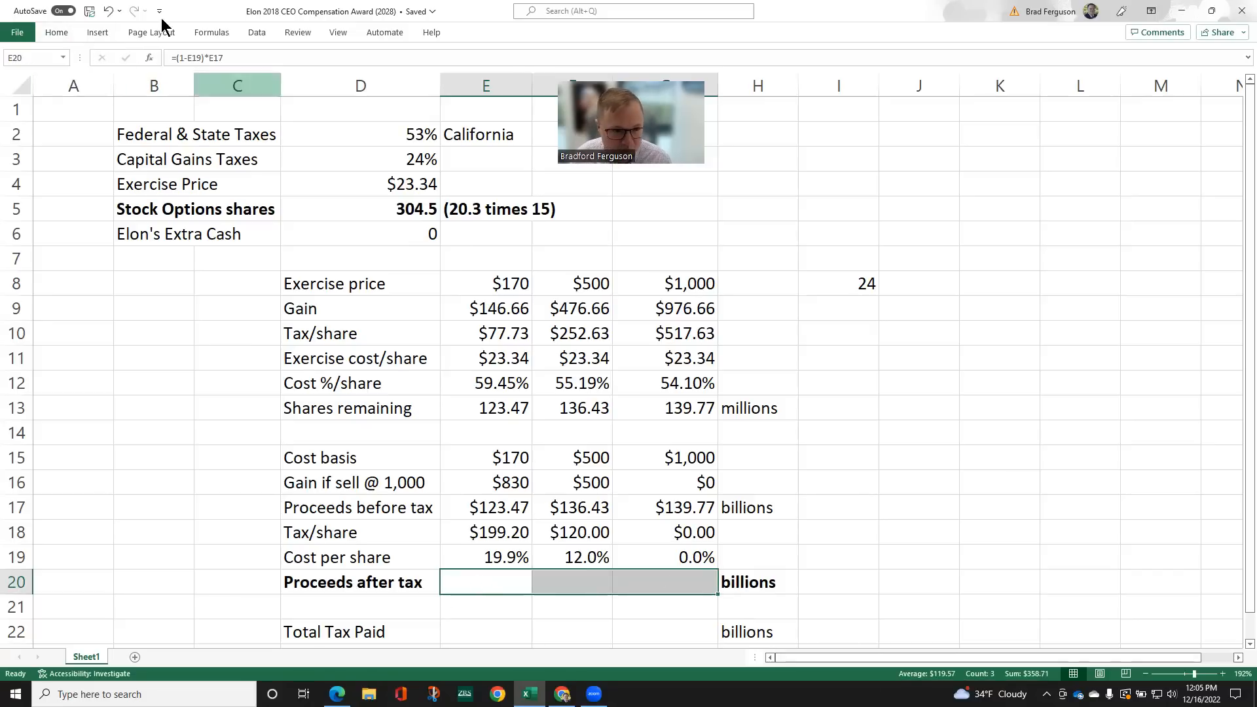
pyautogui.click(55, 31)
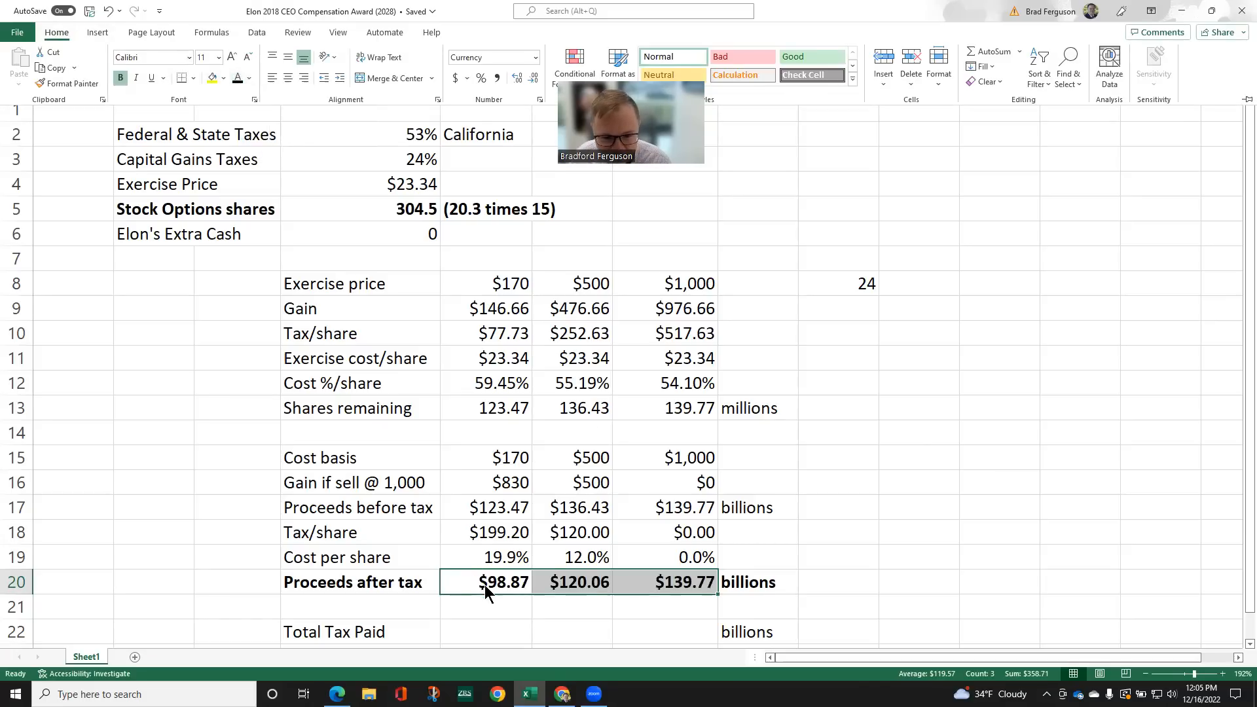
# Check the $98.87, $120.06 and $139.77 proceeds after tax formulas in E20, F20 and G20
pyautogui.click(484, 581)
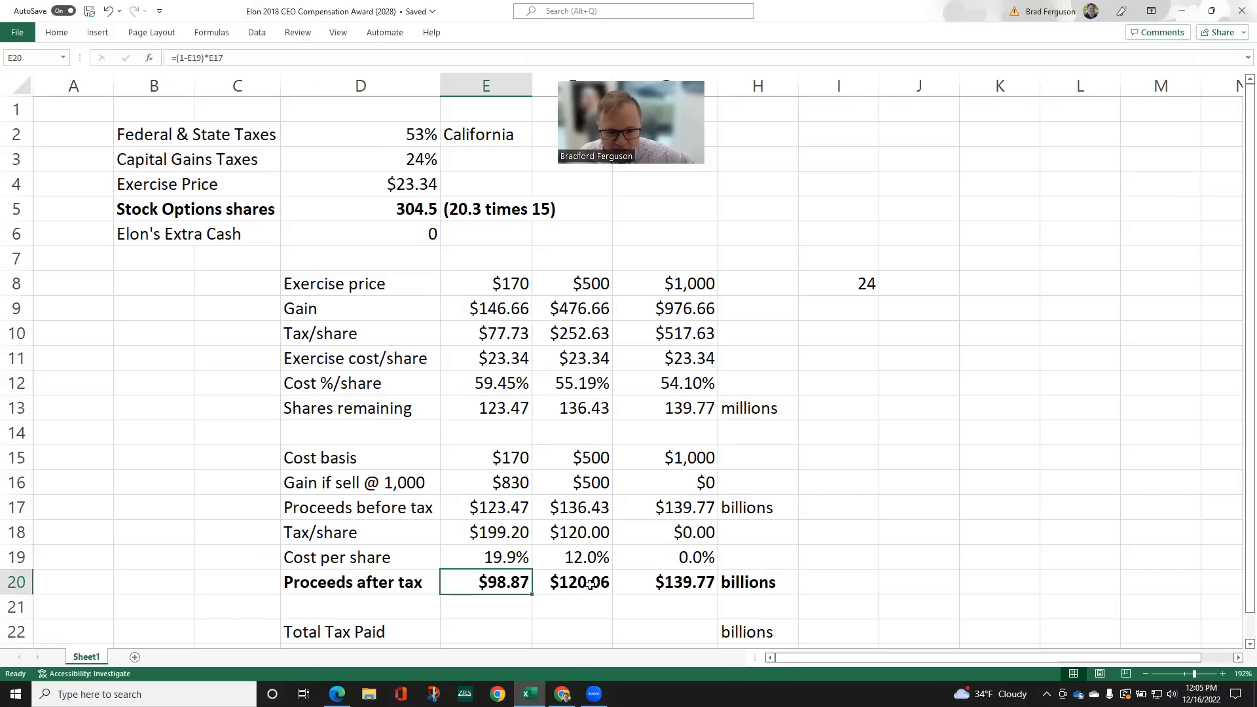
pyautogui.click(572, 581)
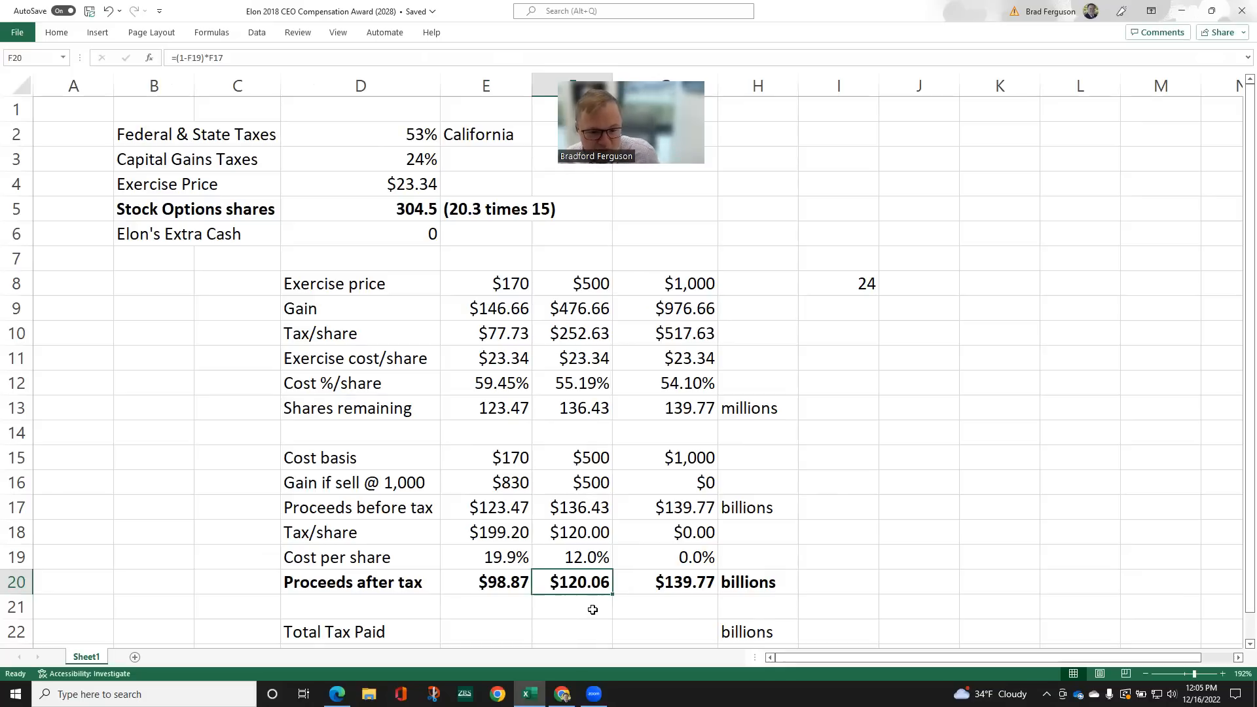
pyautogui.moveTo(627, 609)
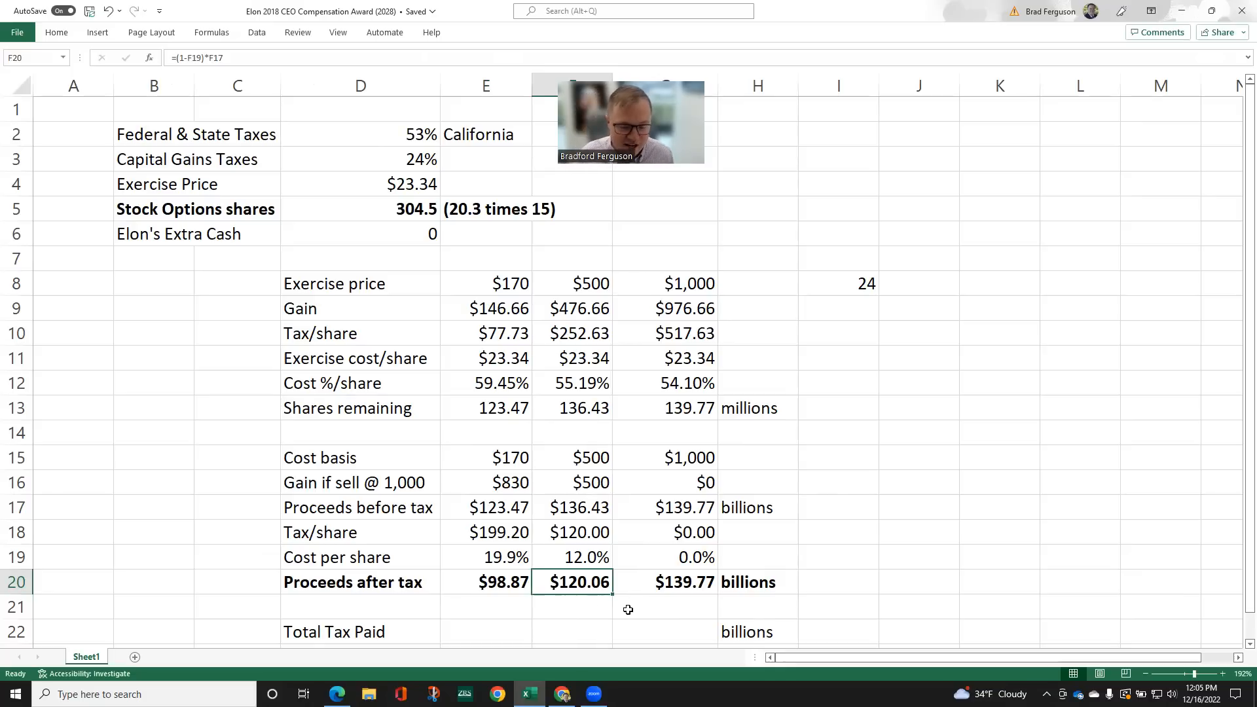
pyautogui.click(664, 581)
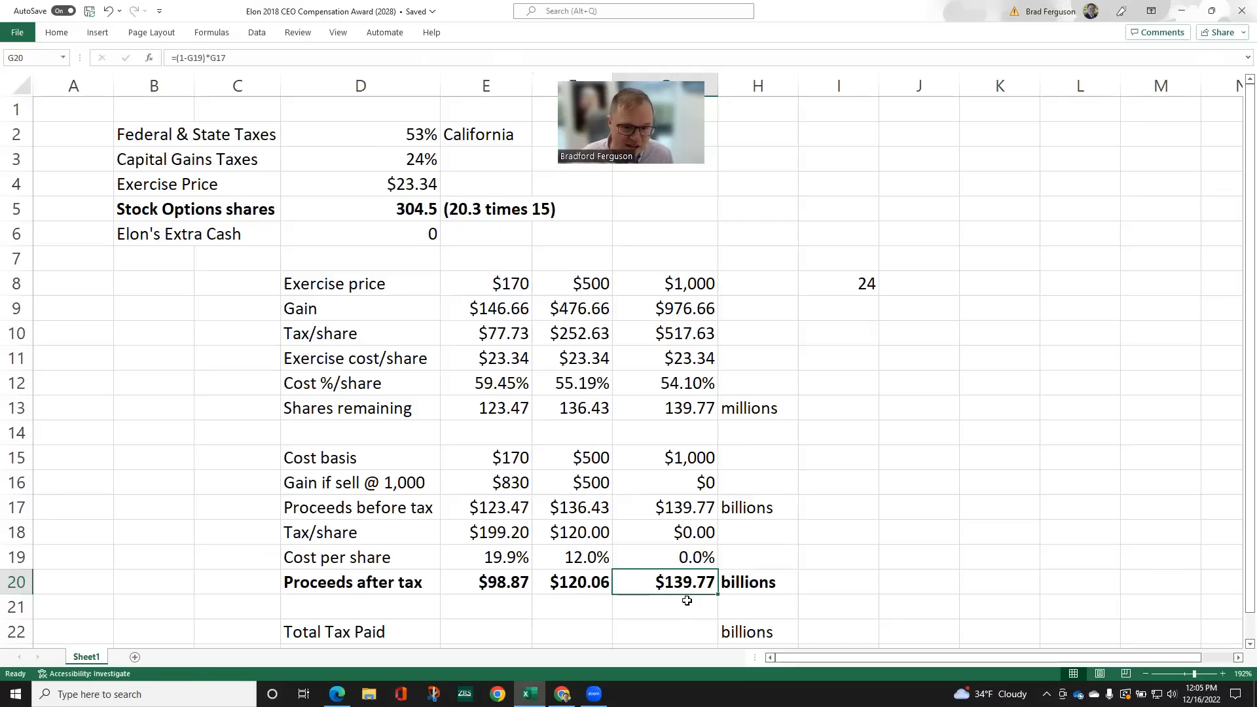
pyautogui.moveTo(474, 637)
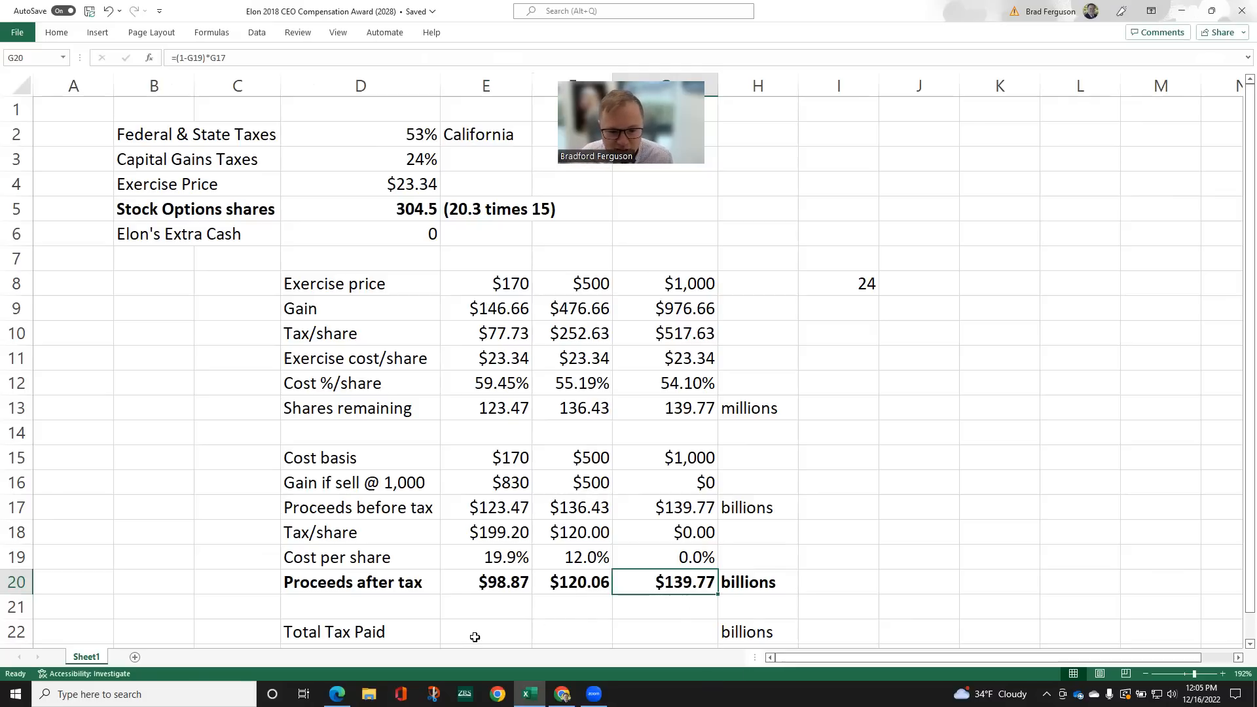
pyautogui.click(485, 630)
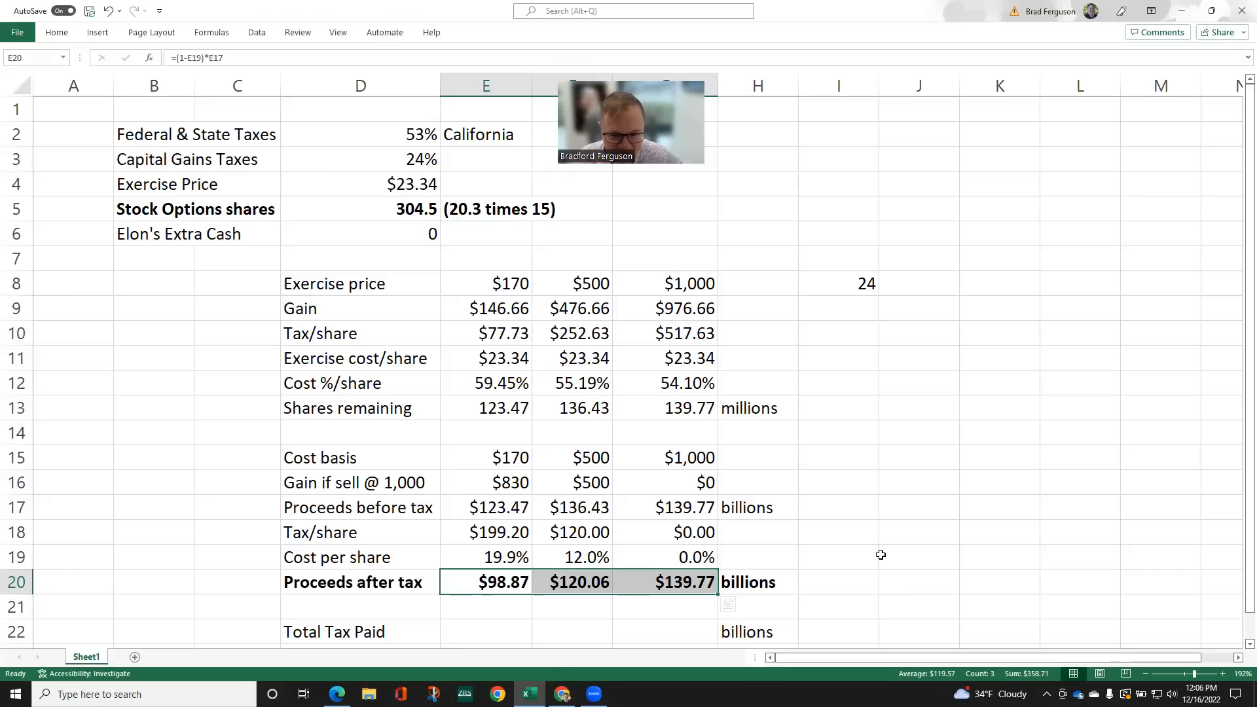
# Enter =(E10*$D5+E18*E13)/1000 in E22:G22 giving $48.26, $93.30 and $157.62, and check G22
pyautogui.click(485, 631)
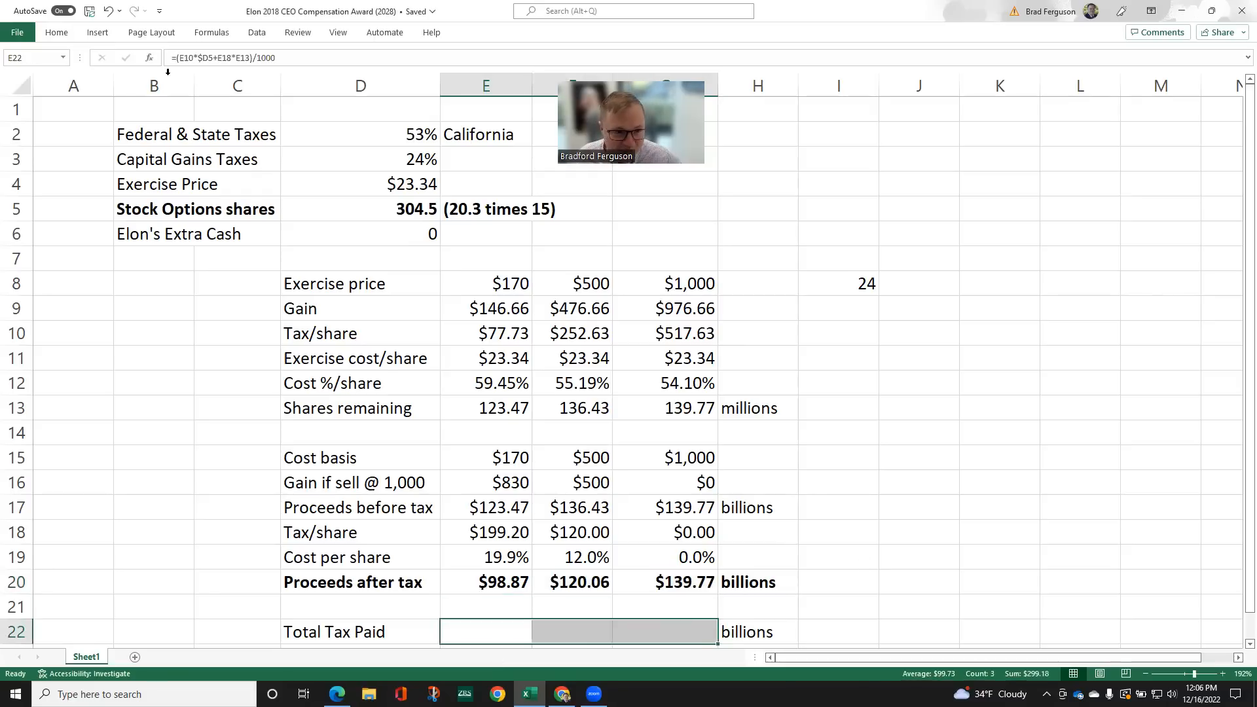
pyautogui.click(56, 31)
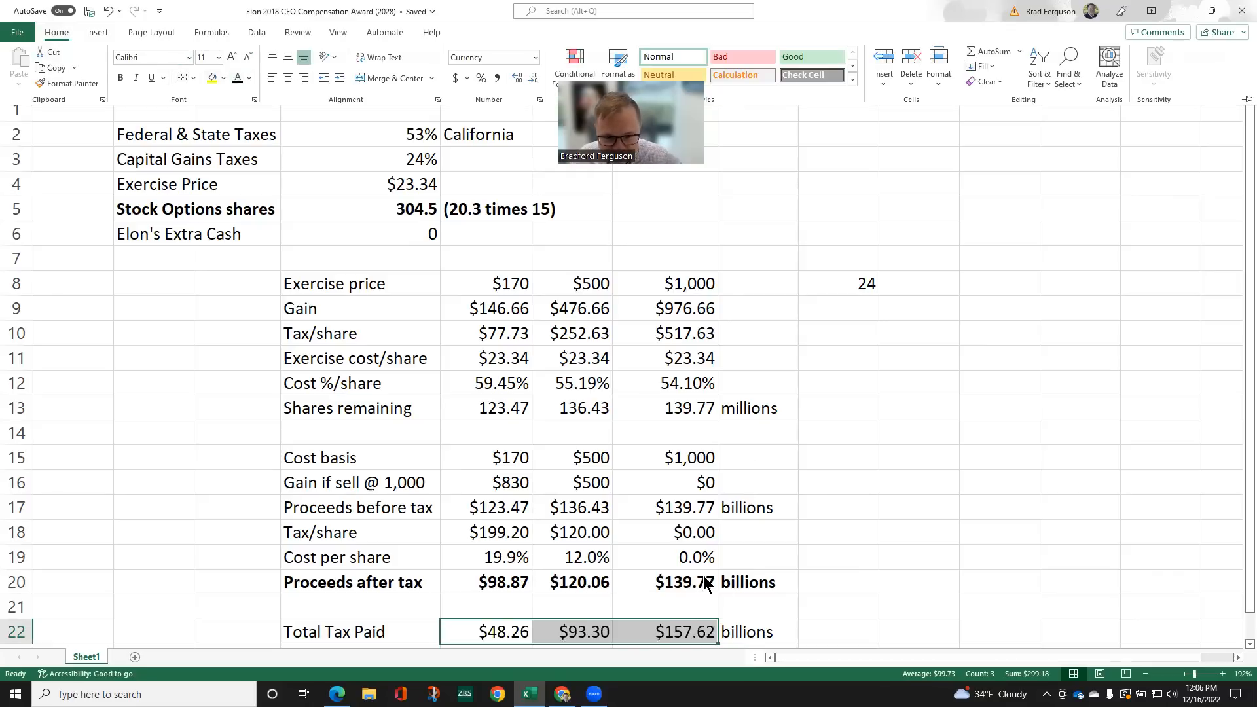
pyautogui.click(662, 631)
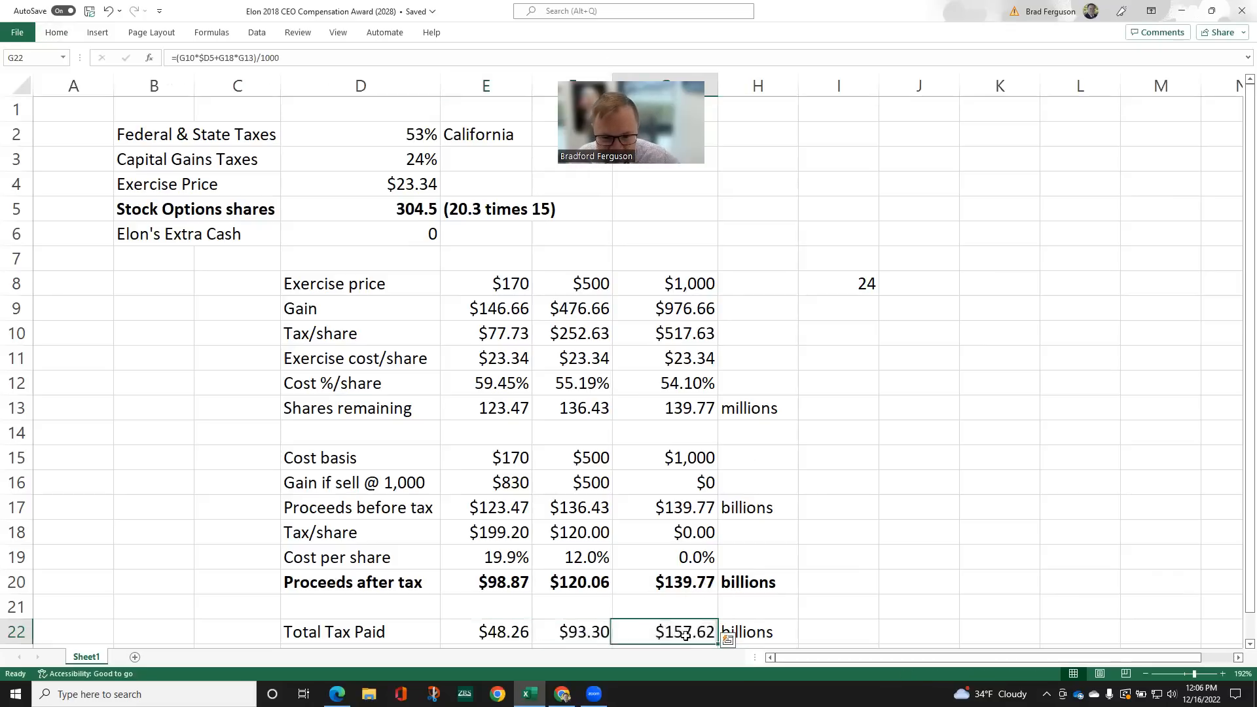
pyautogui.moveTo(932, 553)
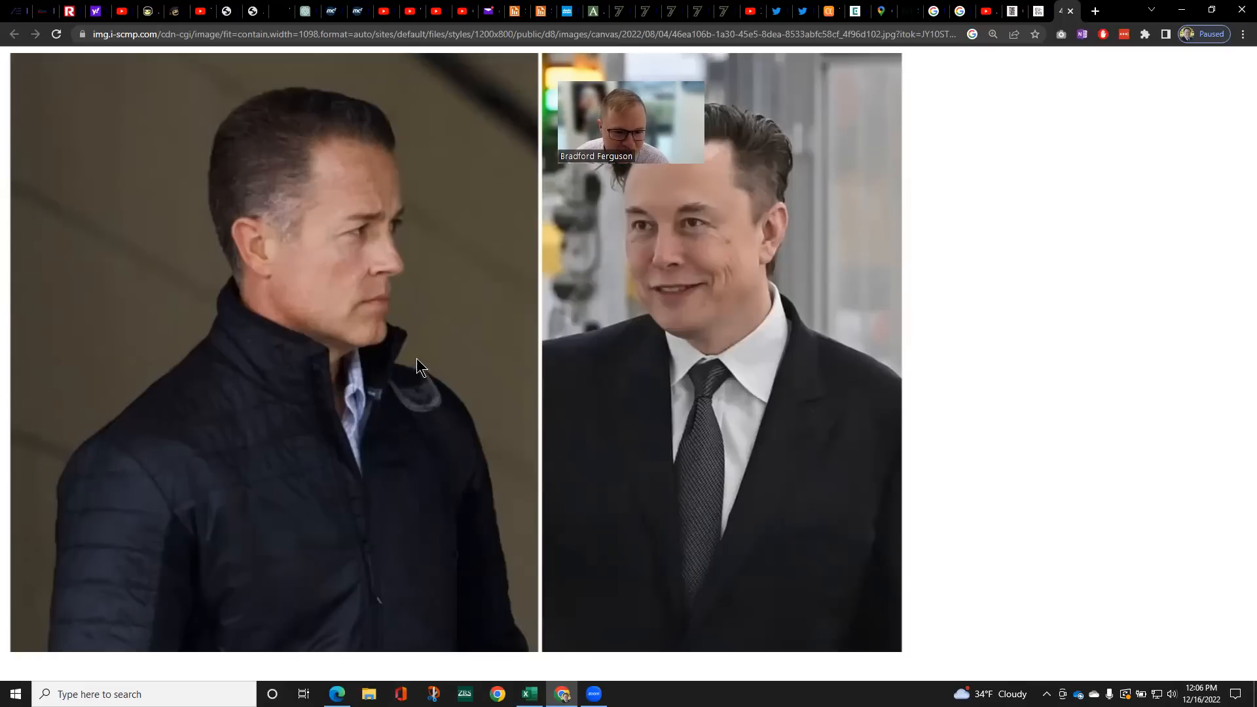
pyautogui.moveTo(431, 453)
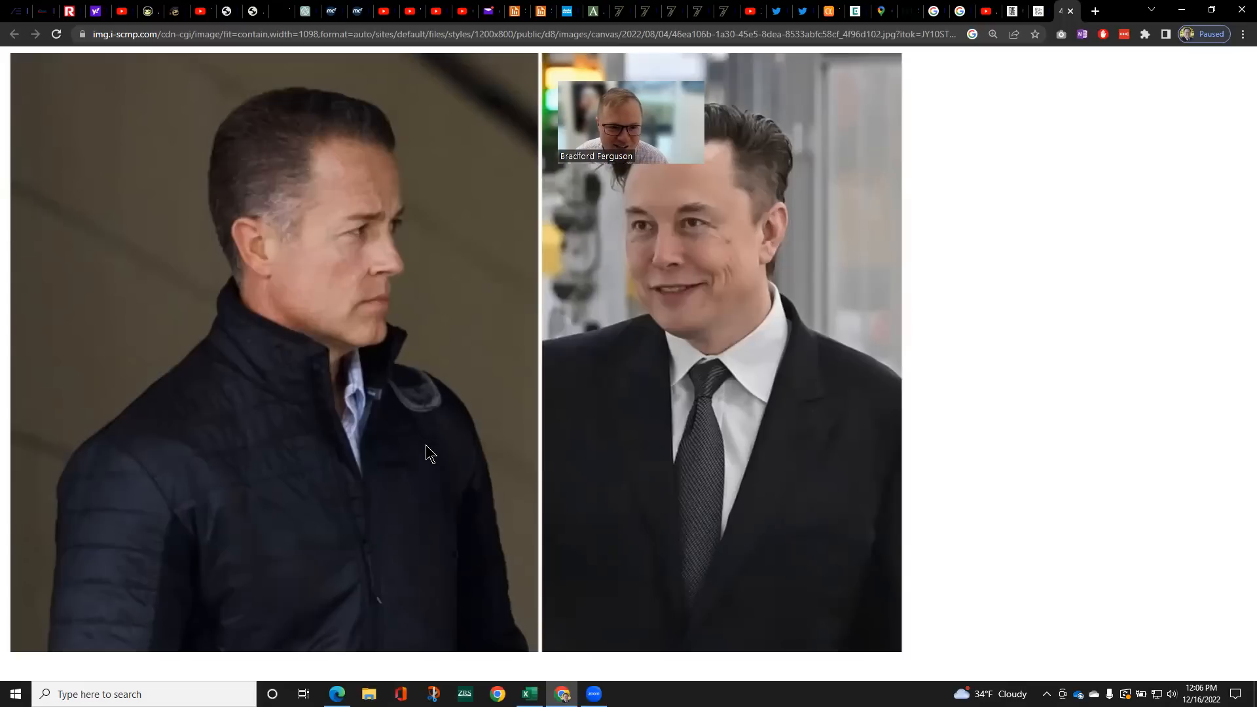
# Switch to the Chrome tab showing the side-by-side photo of the two men
pyautogui.click(526, 693)
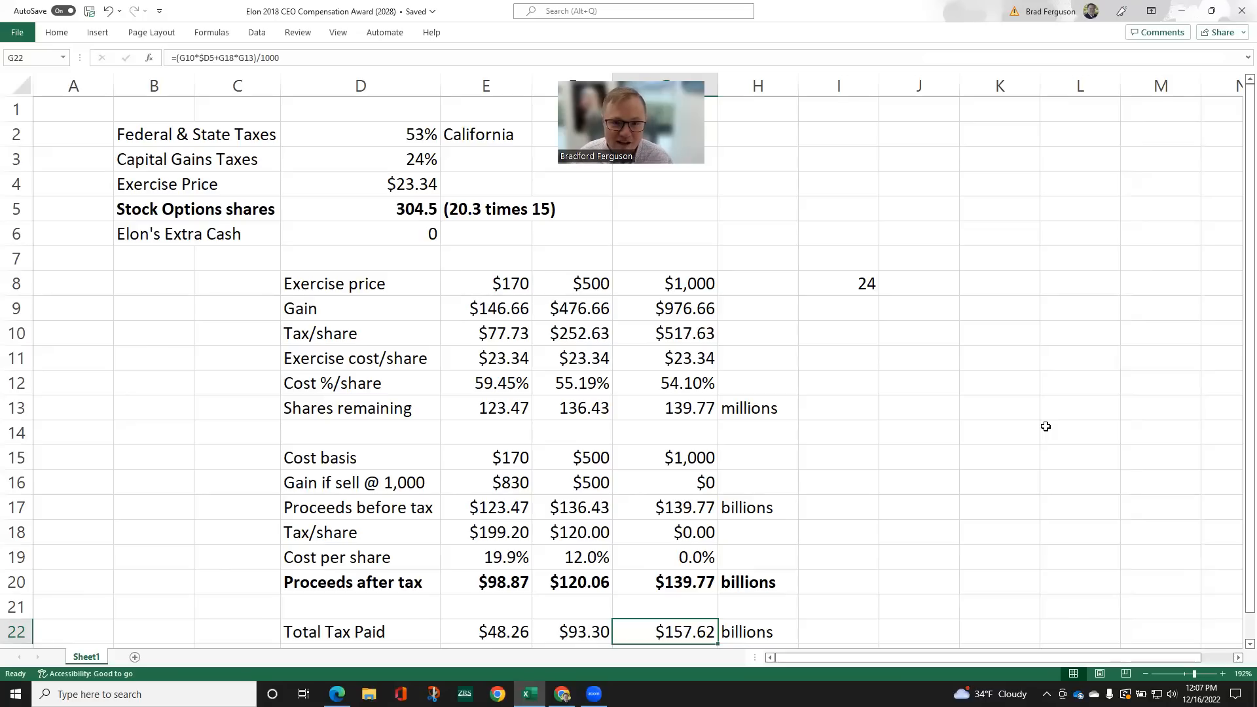
pyautogui.moveTo(852, 30)
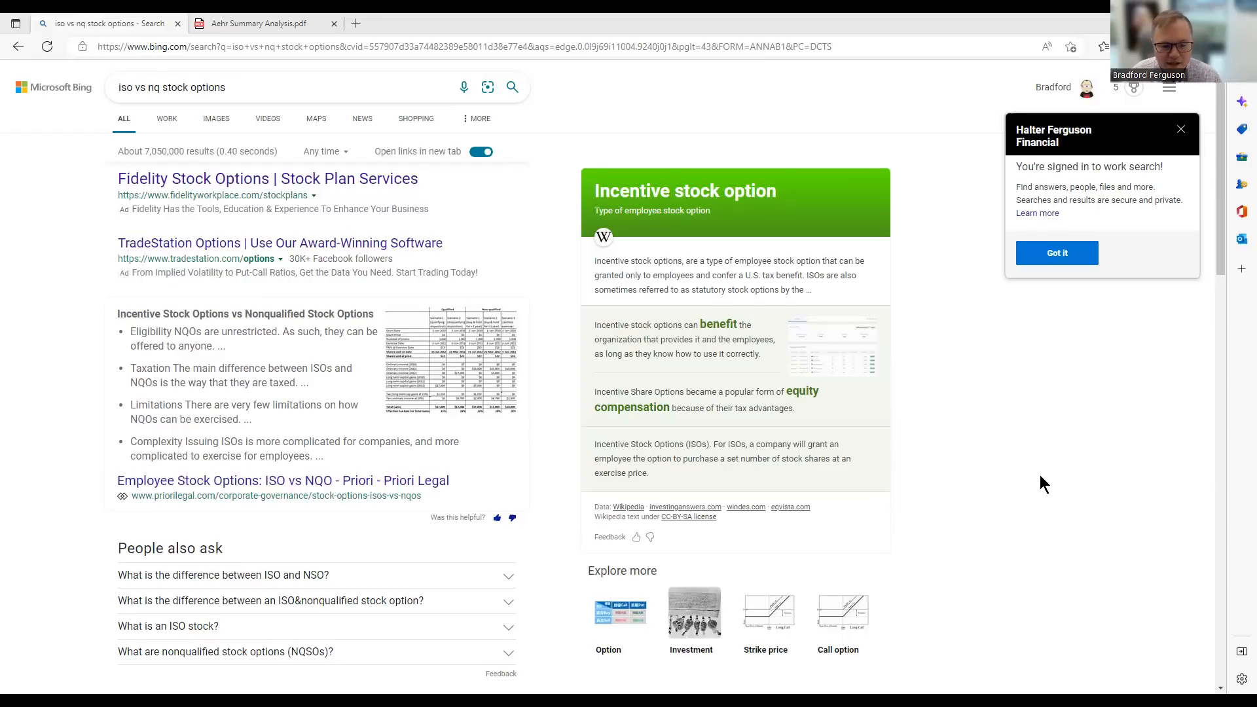
pyautogui.moveTo(1038, 436)
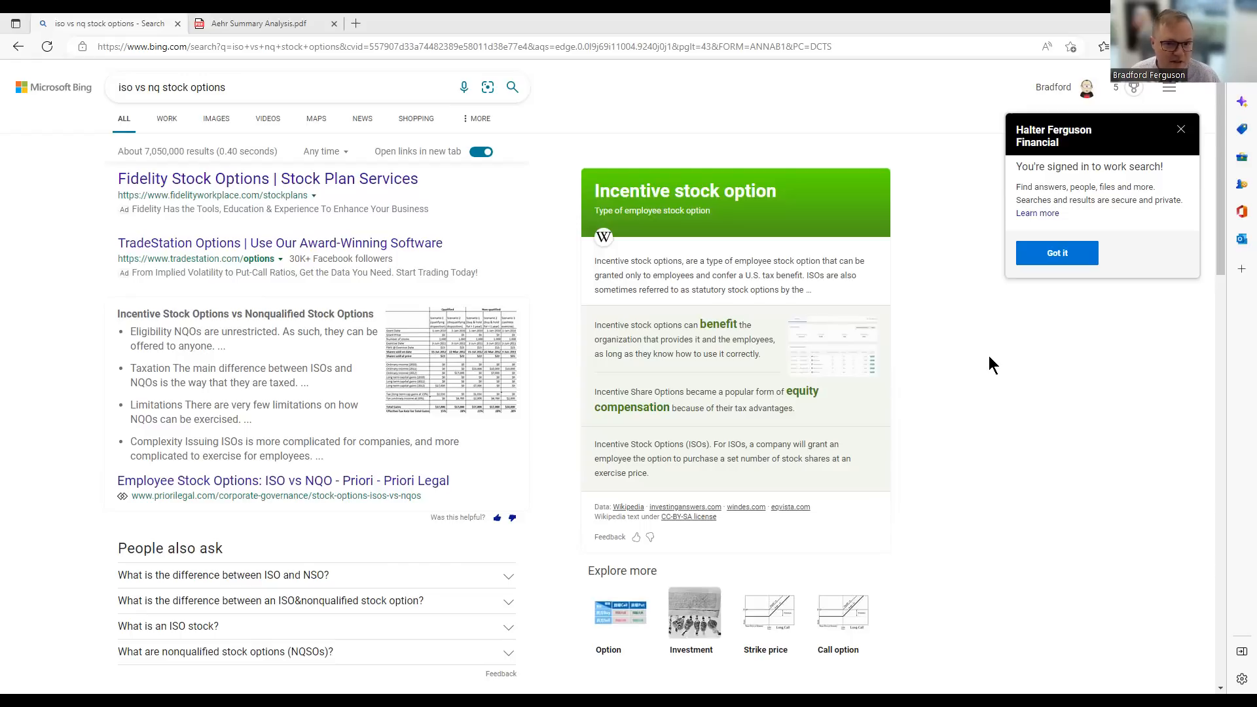
pyautogui.moveTo(919, 321)
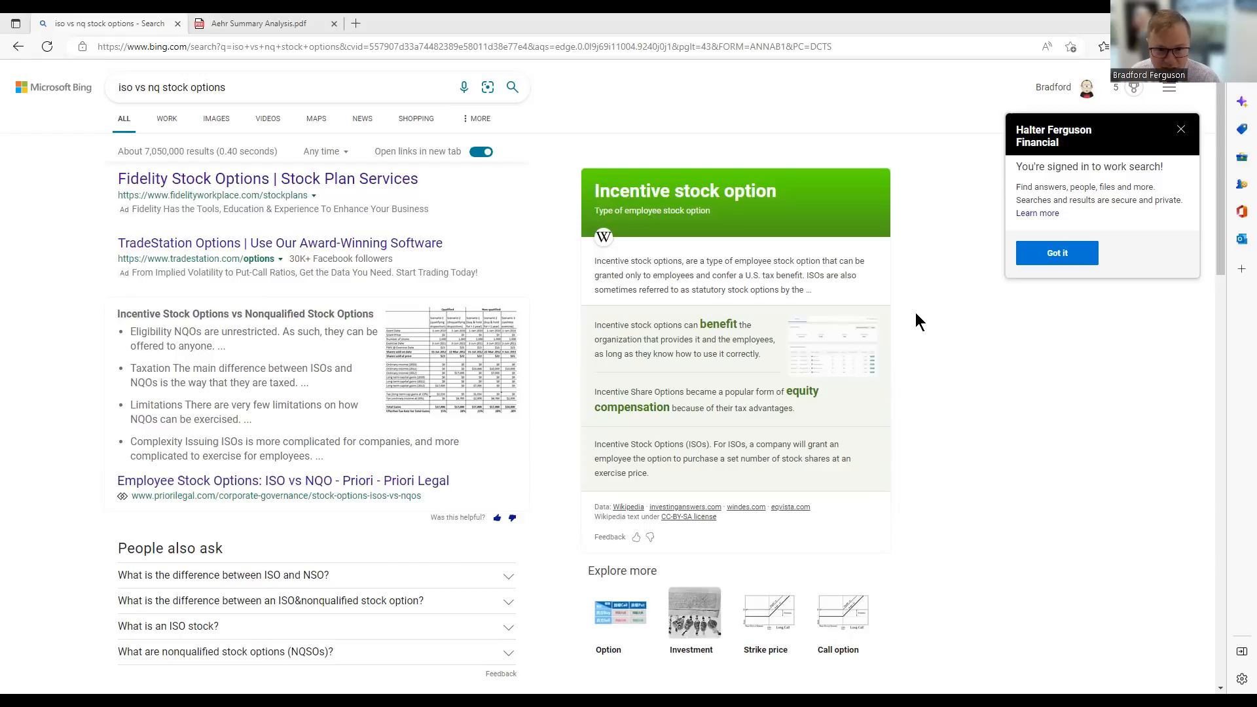
# Switch to the Aehr Summary Analysis PDF tab in Edge
pyautogui.click(264, 24)
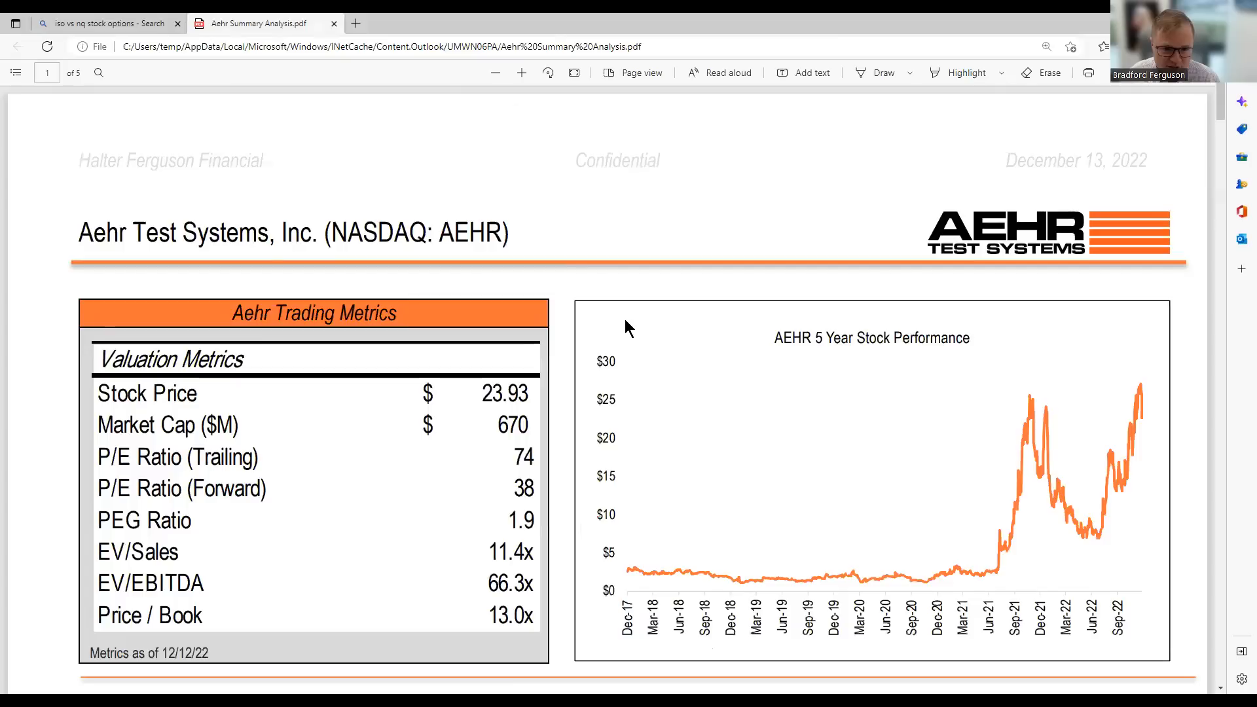
pyautogui.moveTo(580, 270)
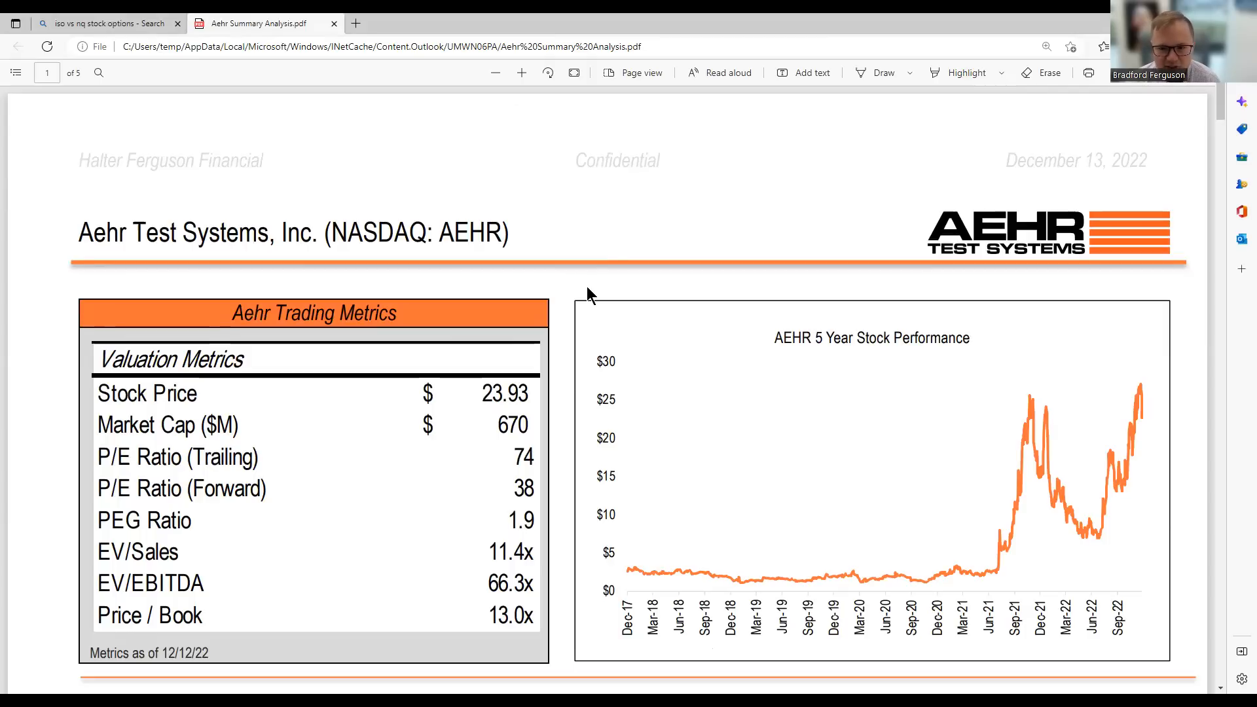
pyautogui.moveTo(641, 192)
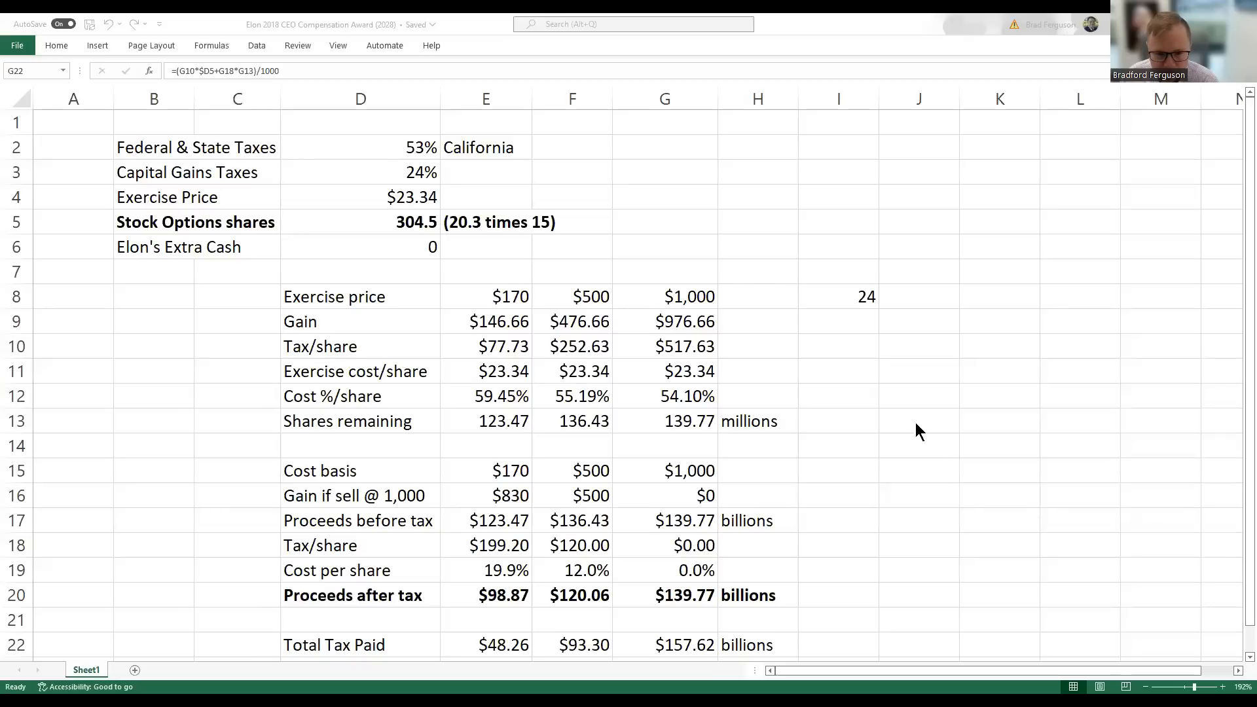
pyautogui.moveTo(884, 465)
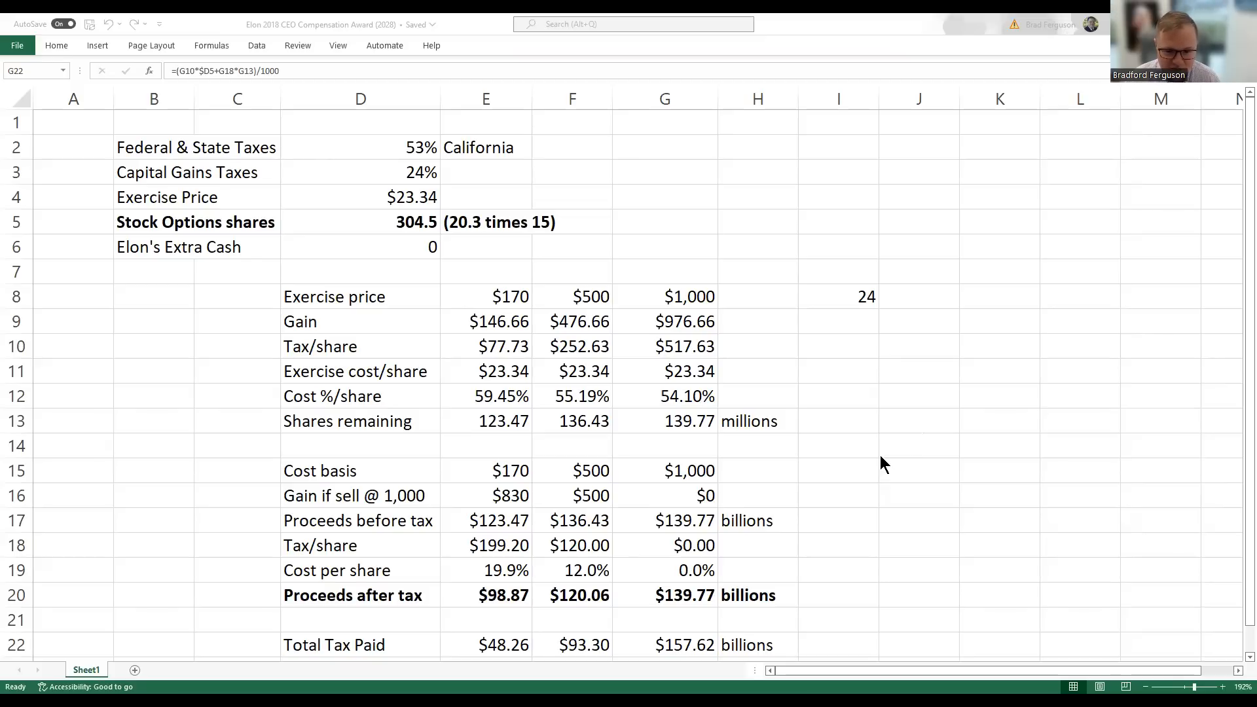
pyautogui.moveTo(468, 611)
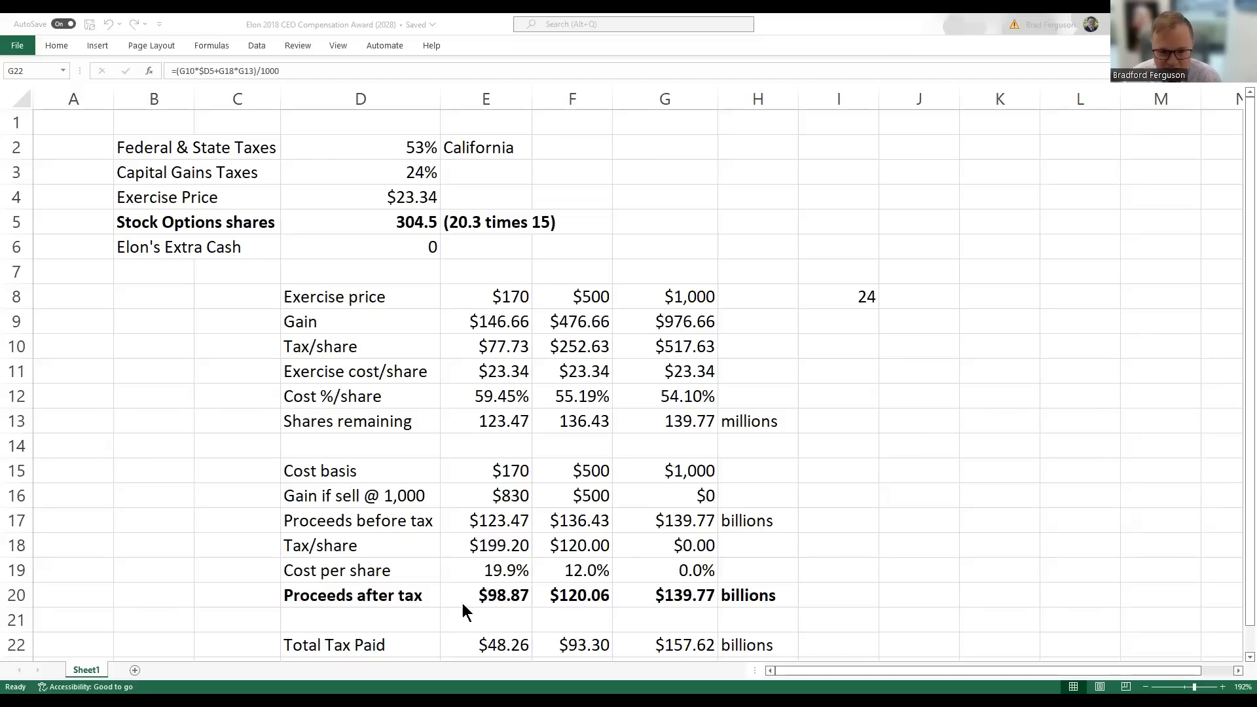
# Select the $1,000 column figures G8:G22 and then the Total Tax Paid cell G22
pyautogui.click(665, 595)
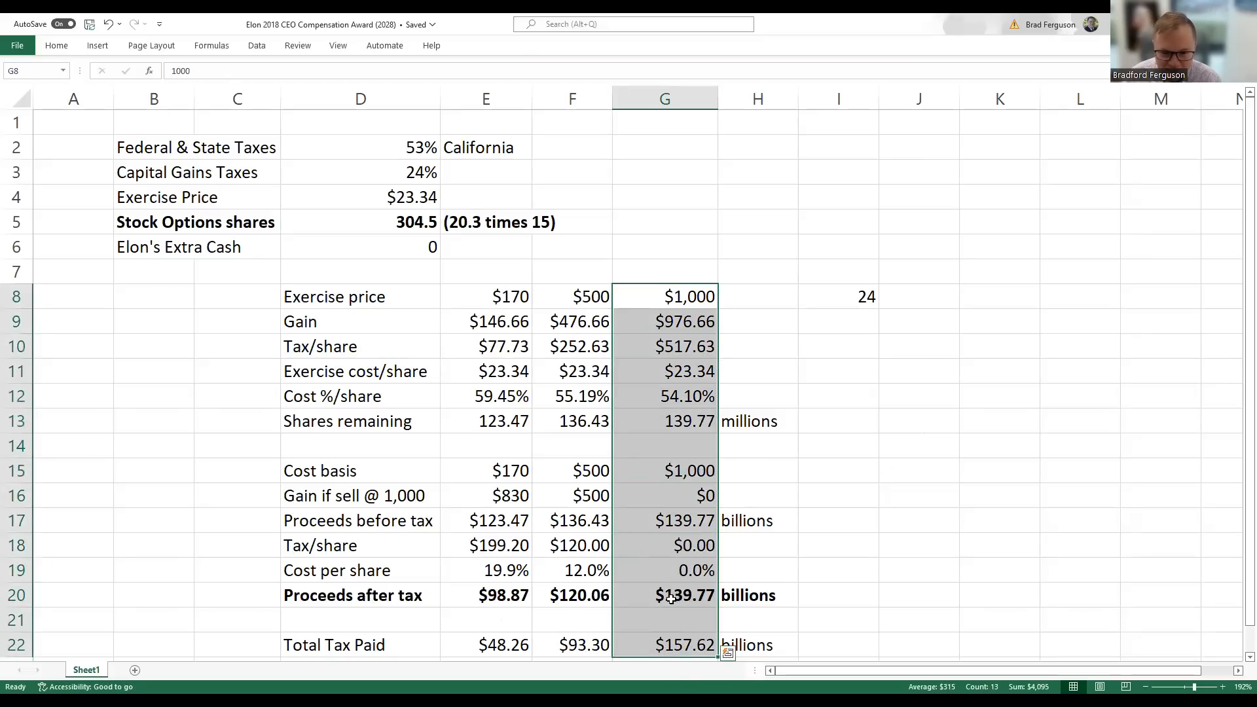
pyautogui.click(664, 644)
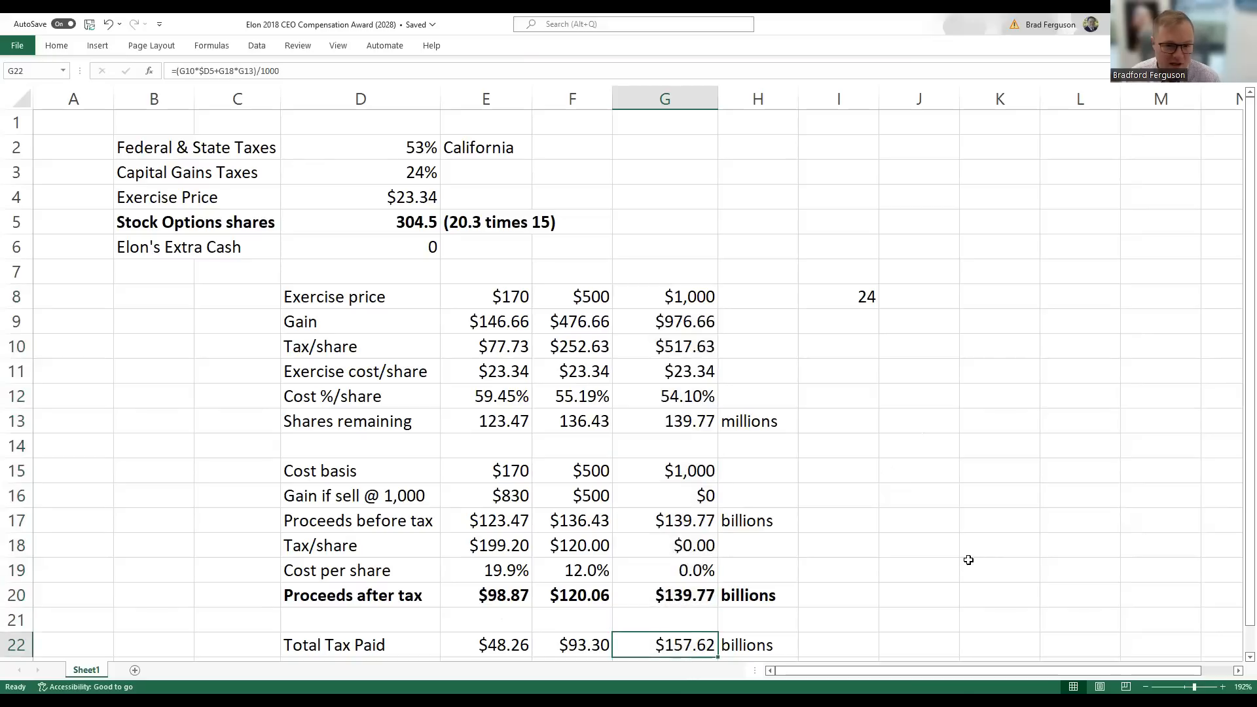
pyautogui.moveTo(941, 505)
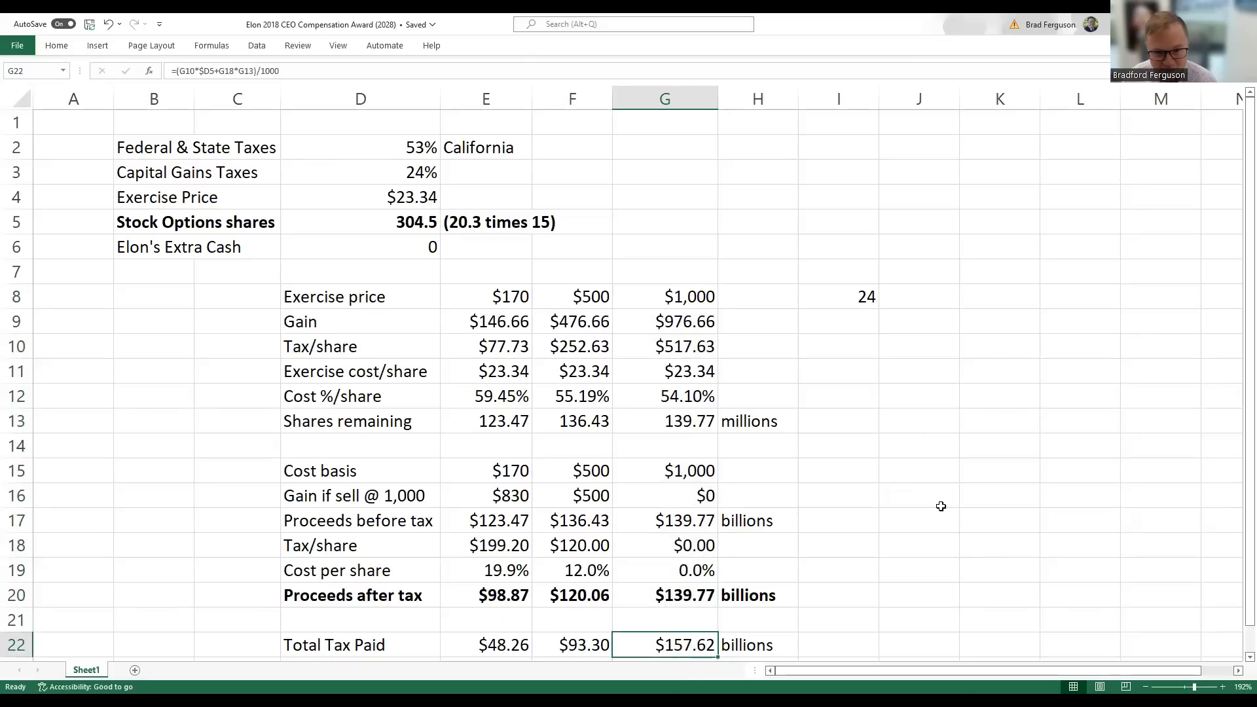
pyautogui.moveTo(854, 405)
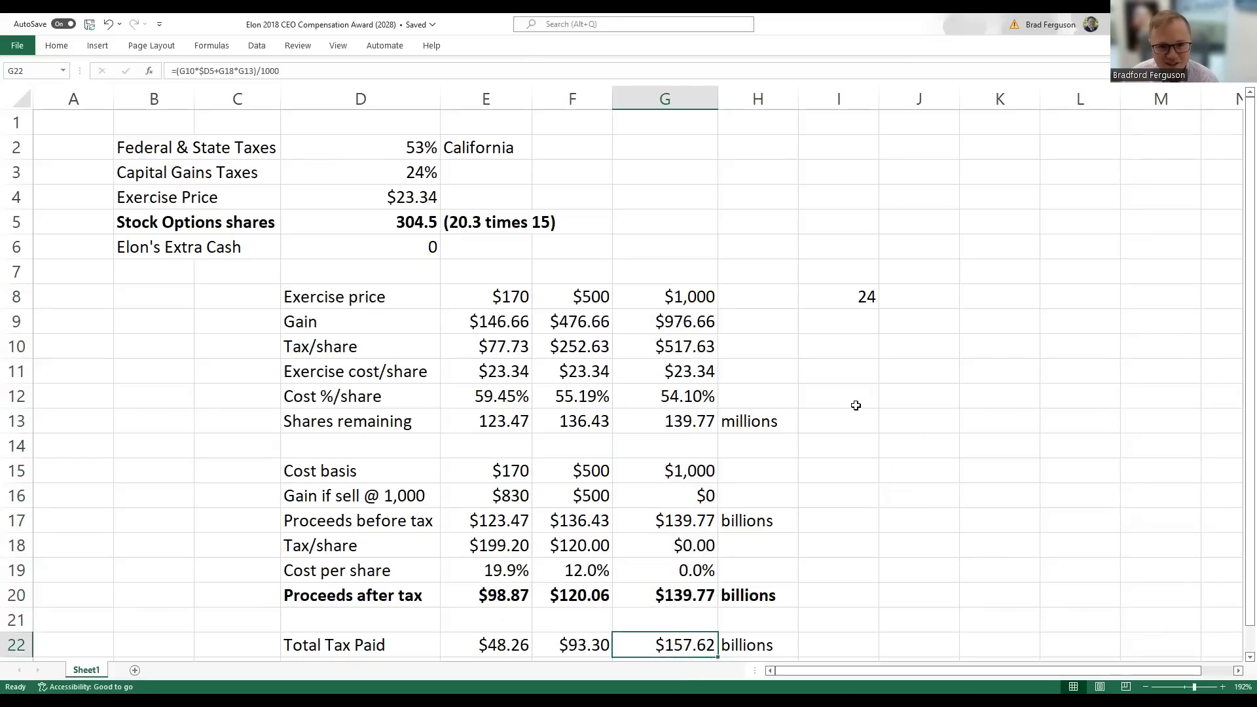
pyautogui.moveTo(762, 55)
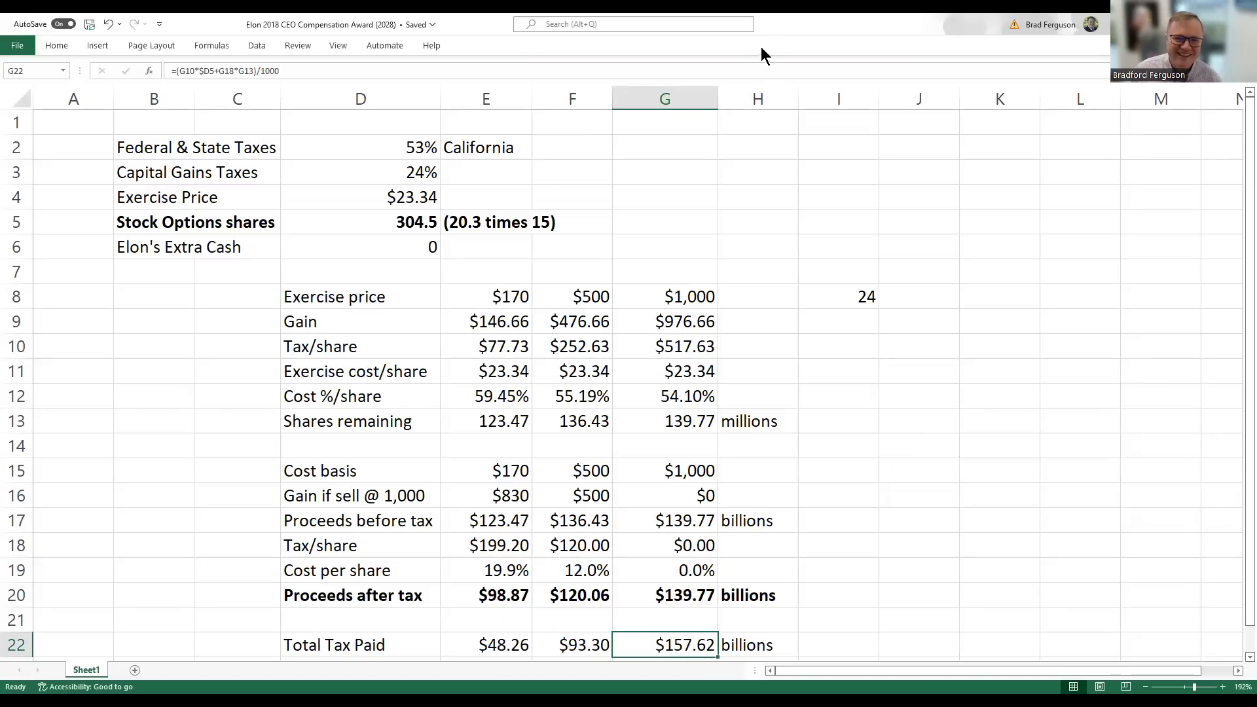